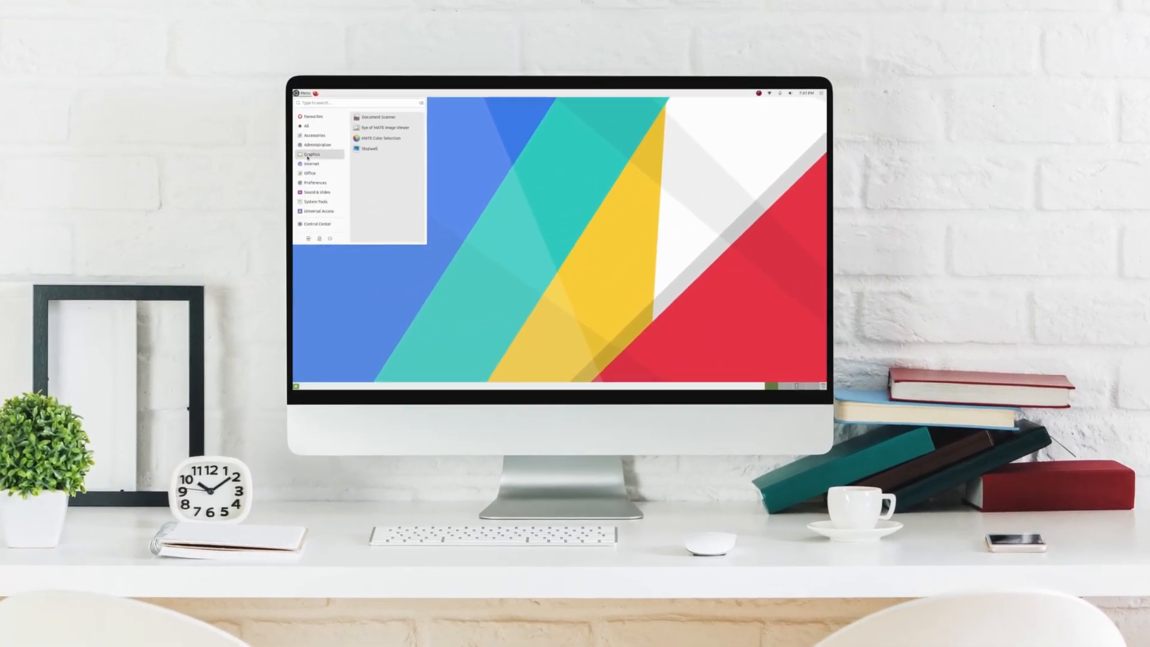
# - Browse the Graphics category in the Menu to see the installed graphics applications
pyautogui.click(319, 210)
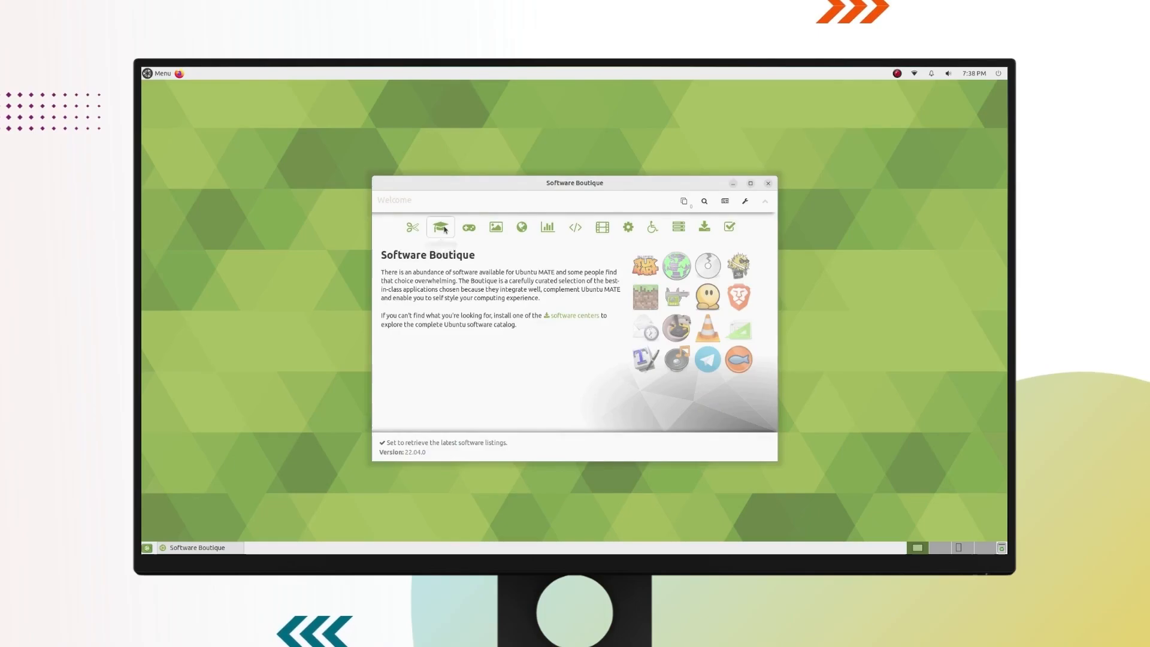
# - View the Education applications full-screen in Software Boutique, then close the store
pyautogui.click(439, 226)
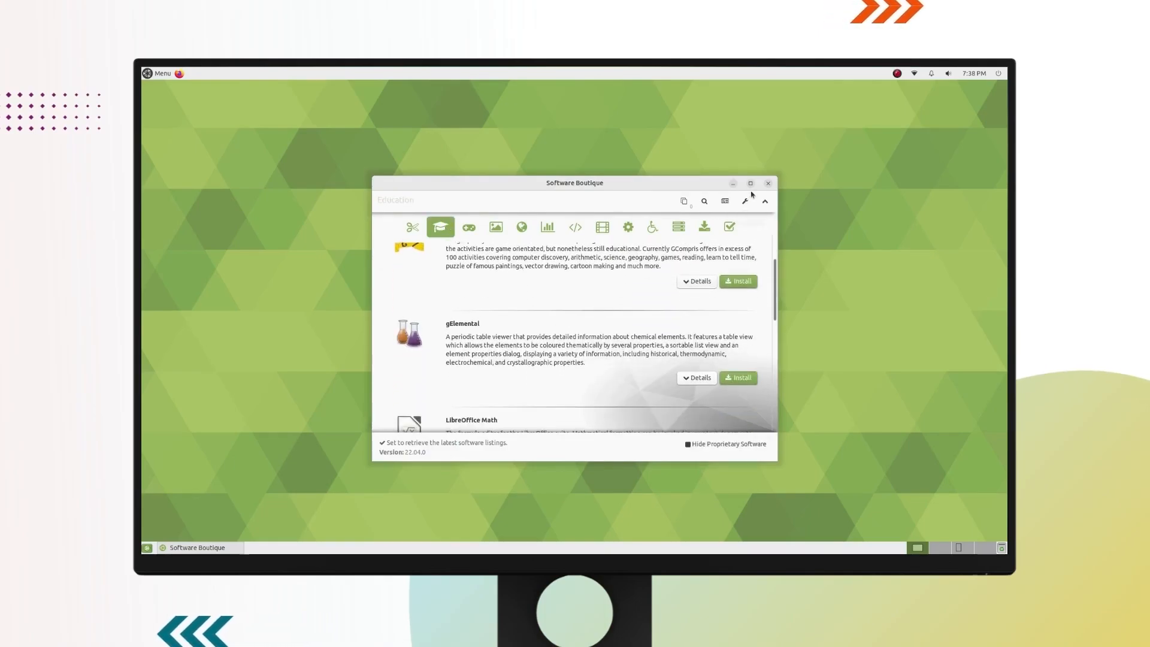
pyautogui.click(750, 182)
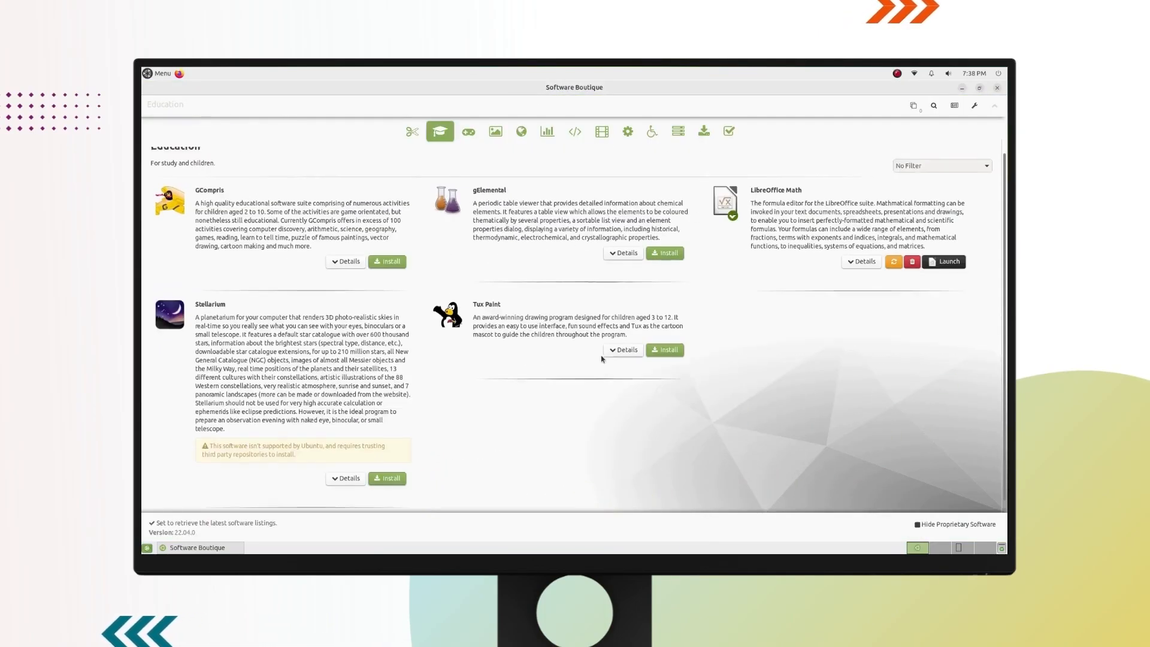
pyautogui.click(469, 132)
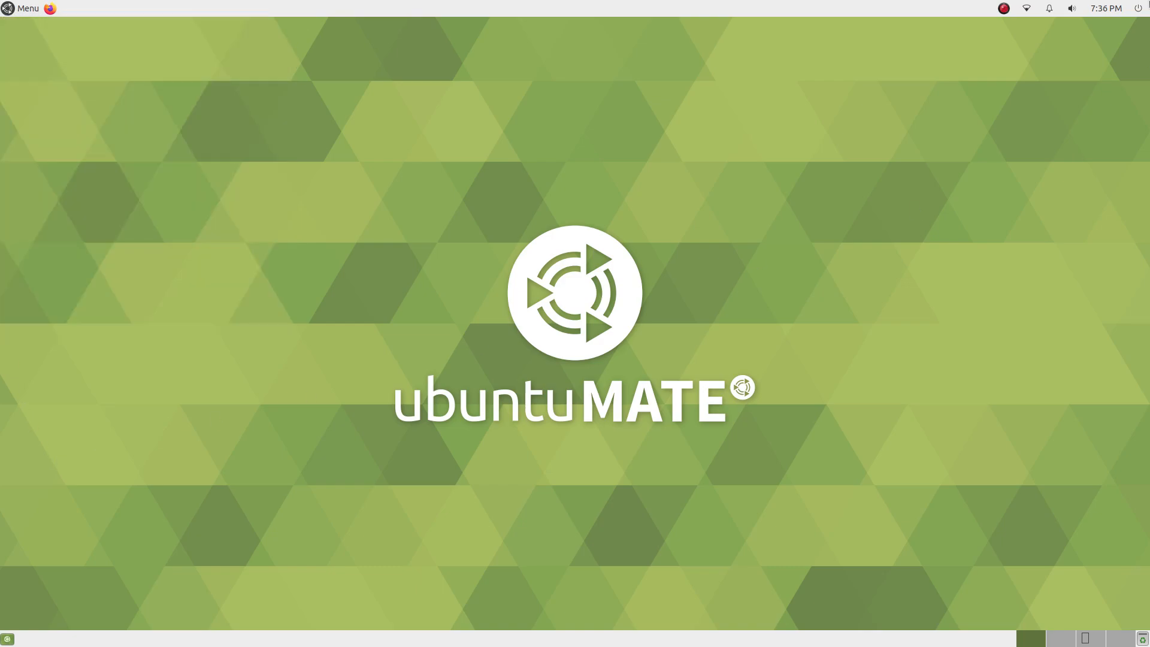
pyautogui.click(1140, 8)
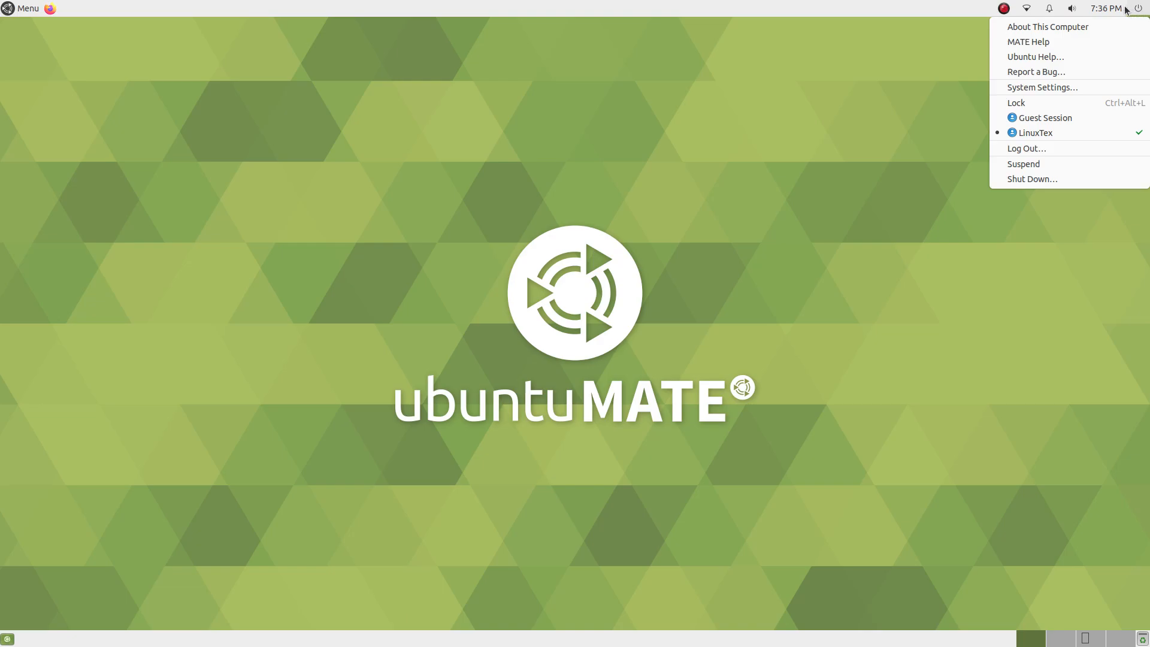
pyautogui.click(1071, 9)
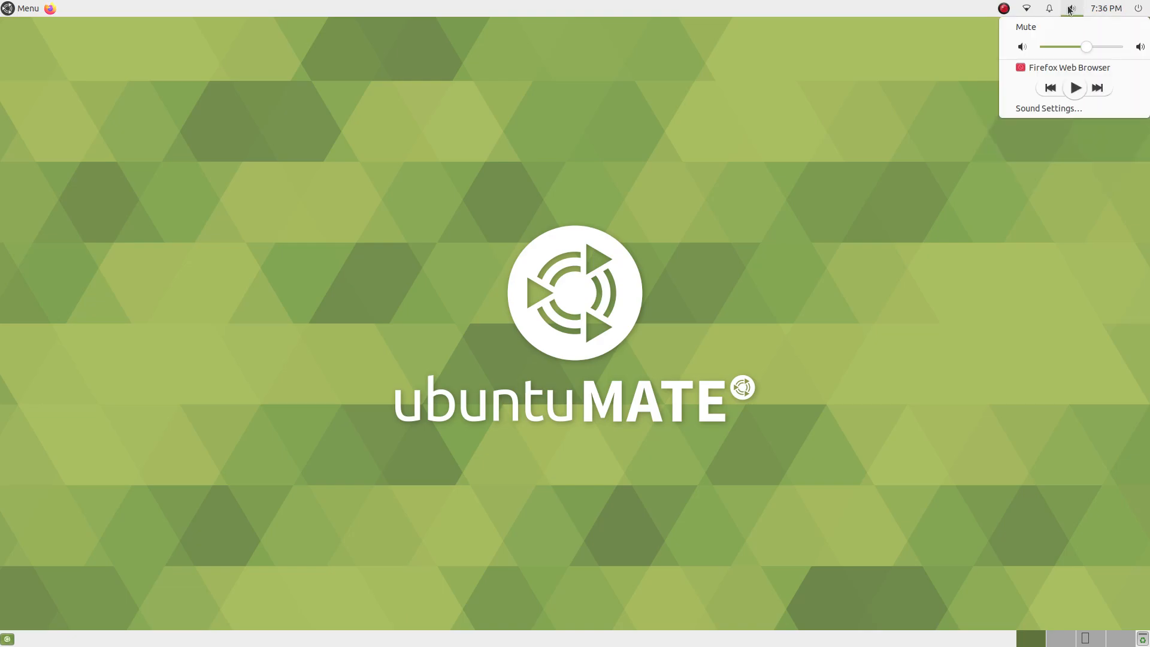
pyautogui.click(1050, 9)
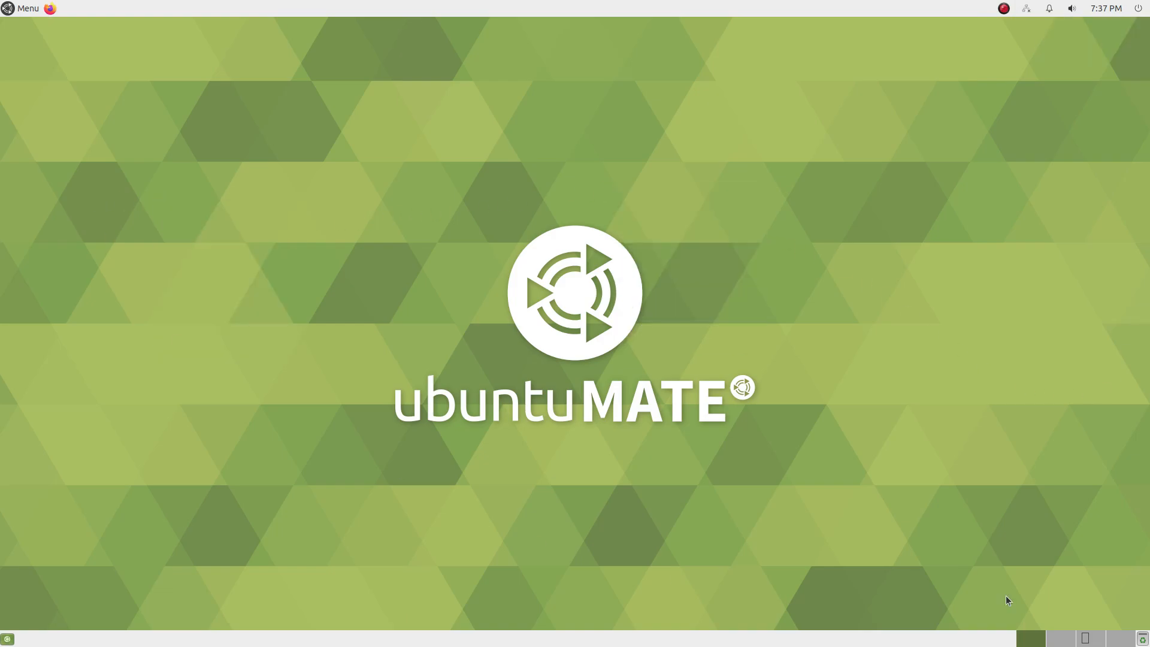
pyautogui.moveTo(578, 245)
pyautogui.write('ca')
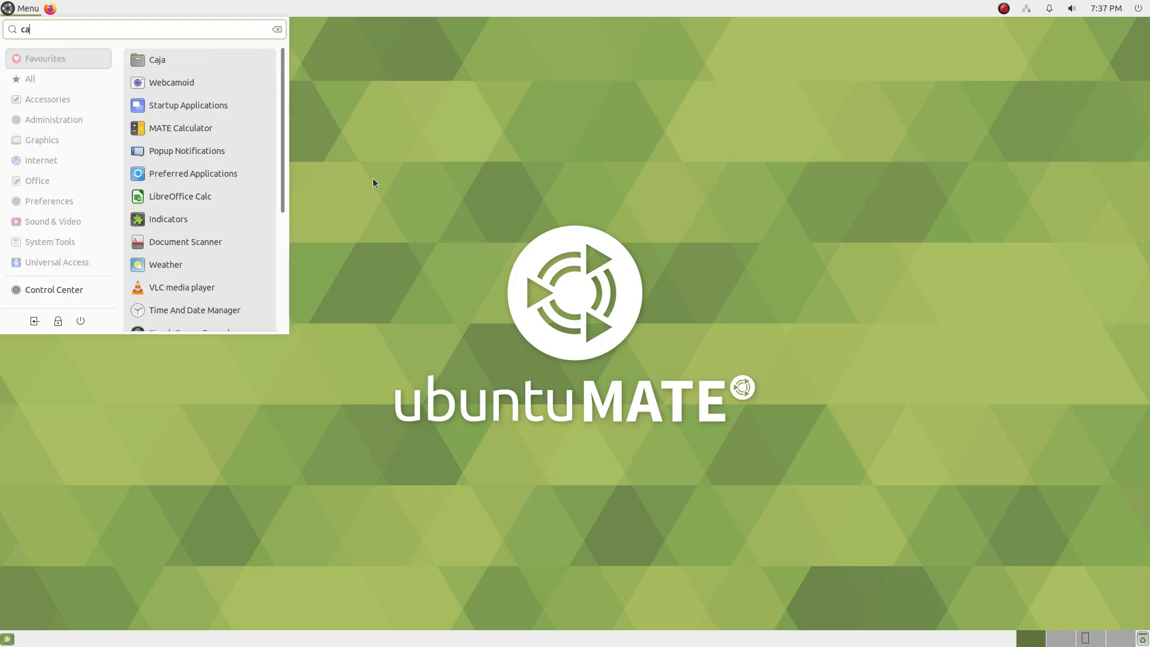
# - Launch Caja, visit File System, Music and Pictures from the sidebar, maximize, then close it
pyautogui.click(276, 29)
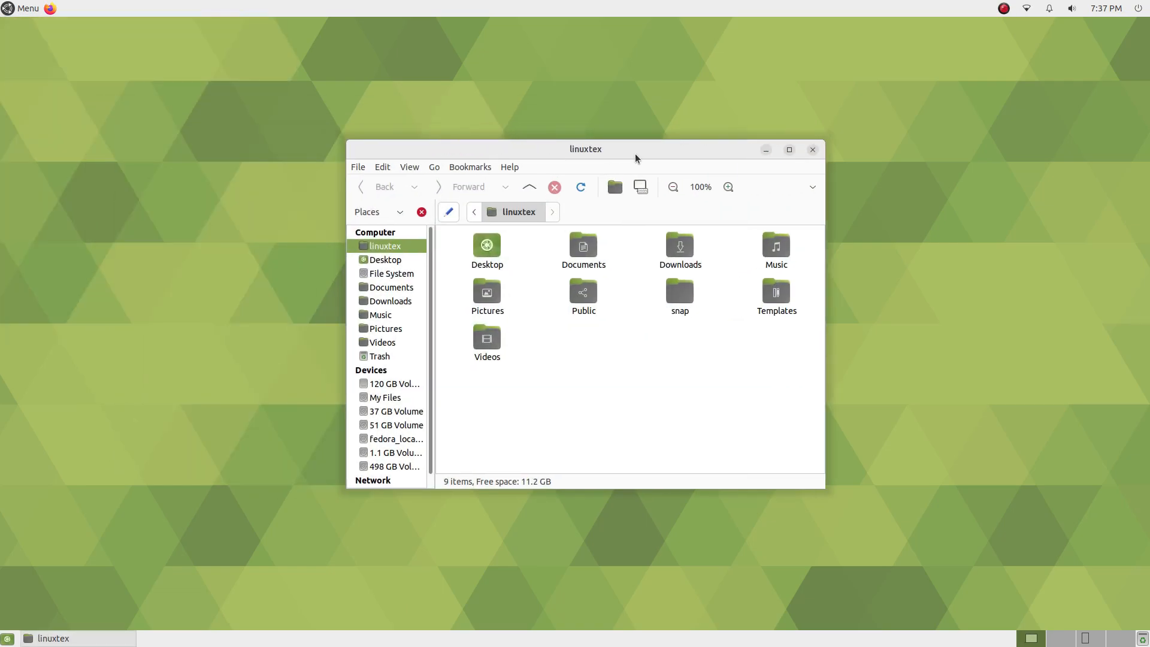
pyautogui.click(391, 273)
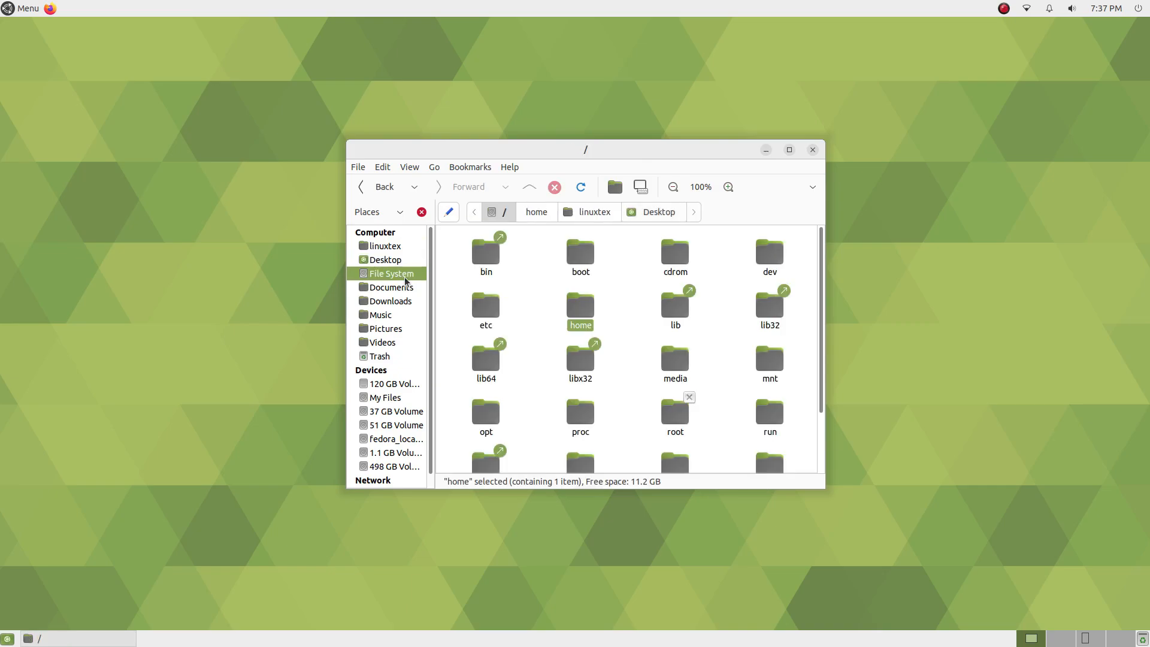
pyautogui.click(381, 314)
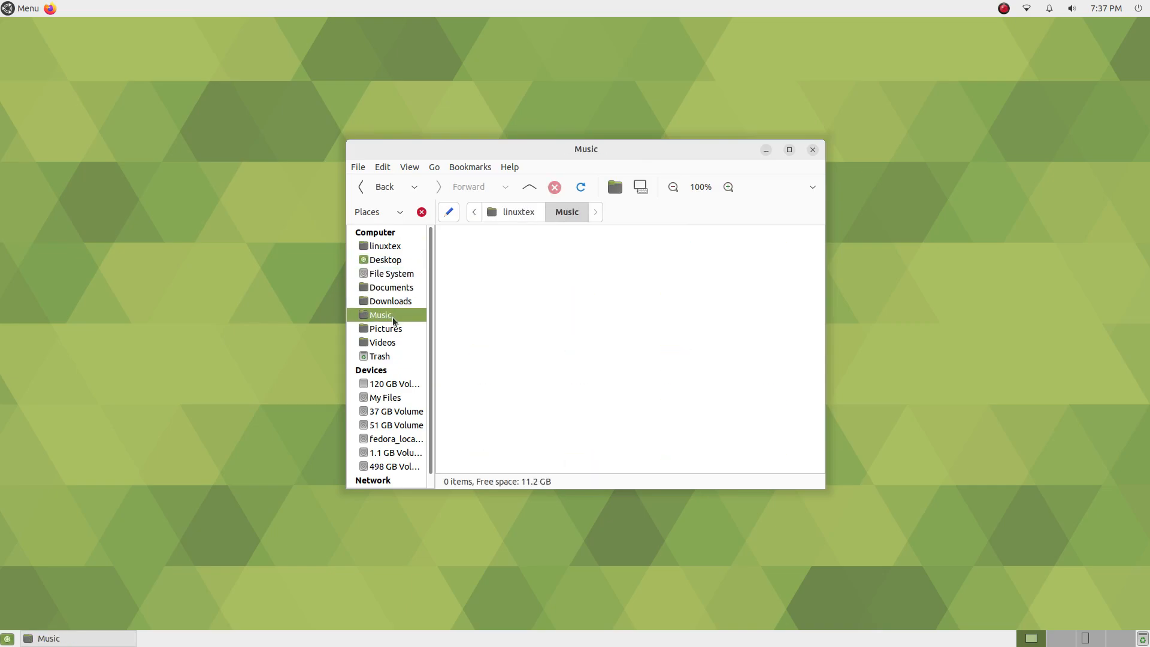
pyautogui.click(384, 328)
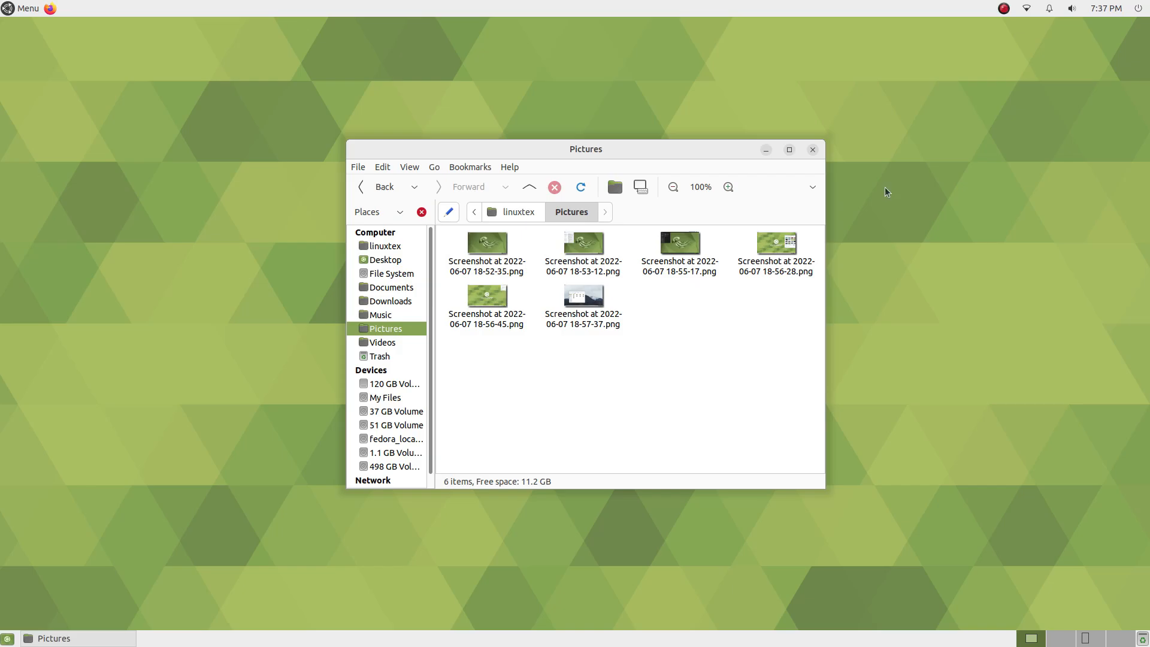
pyautogui.click(789, 150)
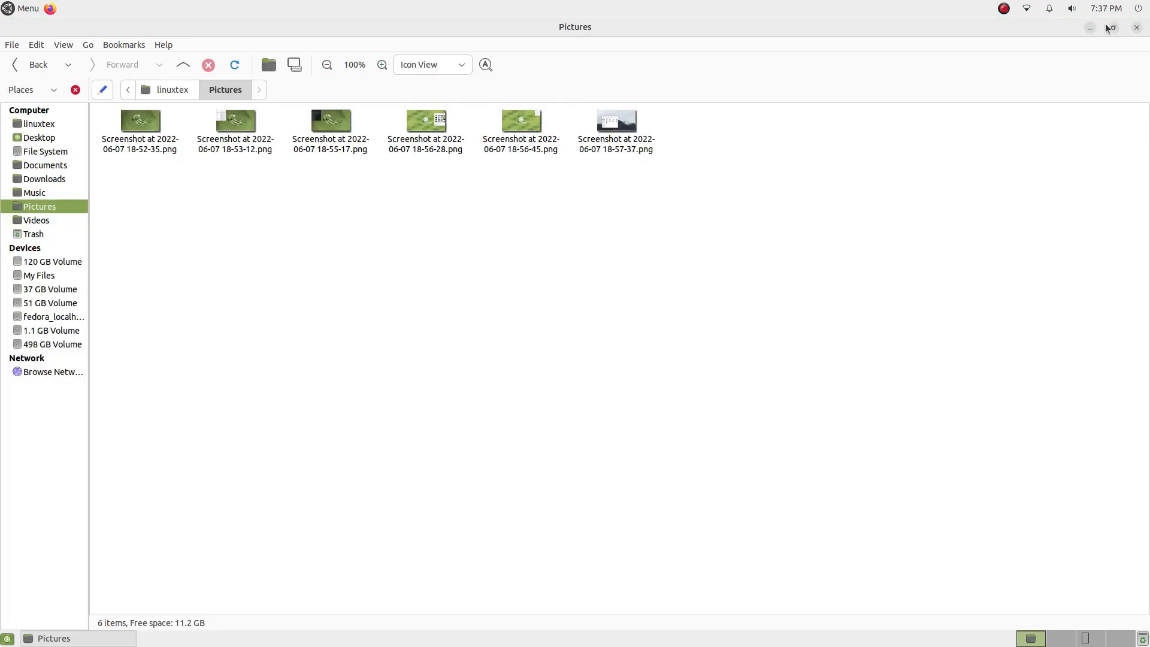
pyautogui.click(1111, 28)
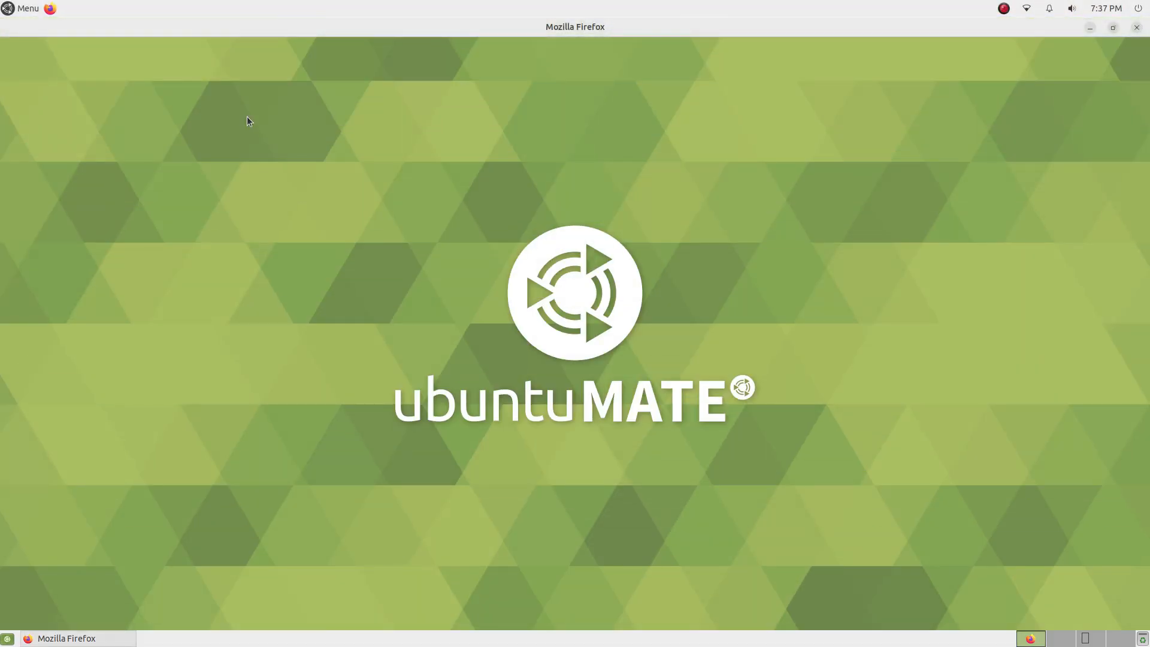
# - Launch Firefox on the Ubuntu MATE start page and shrink it to a normal-sized window
pyautogui.click(65, 637)
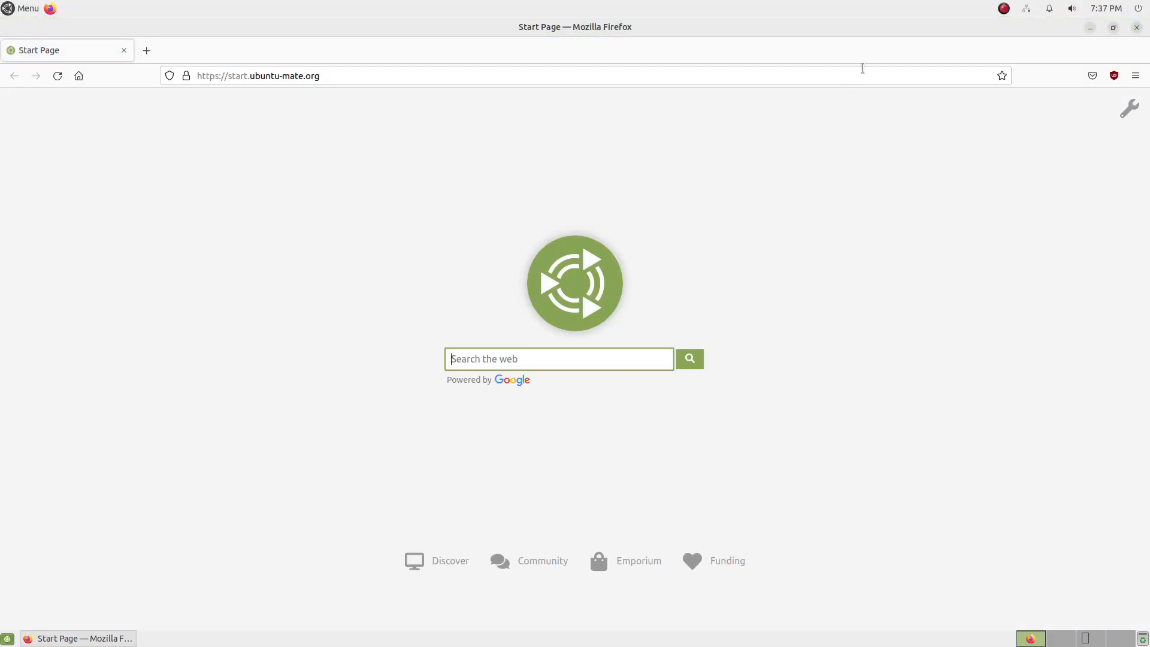
pyautogui.click(1113, 27)
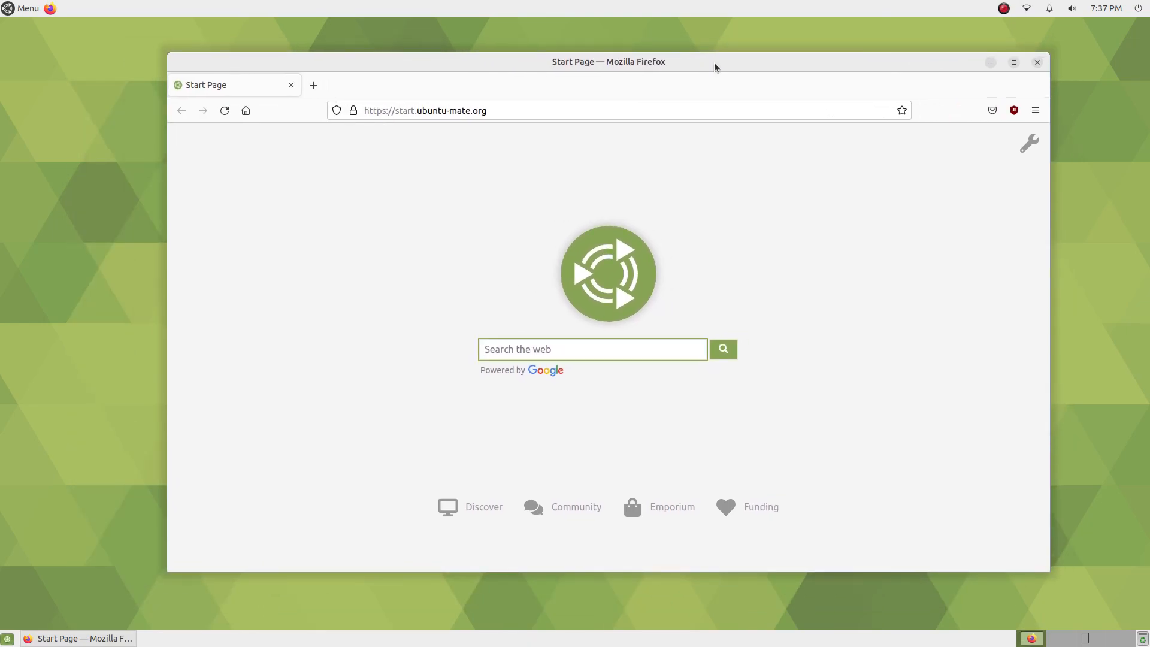
pyautogui.moveTo(761, 507)
pyautogui.write('bo')
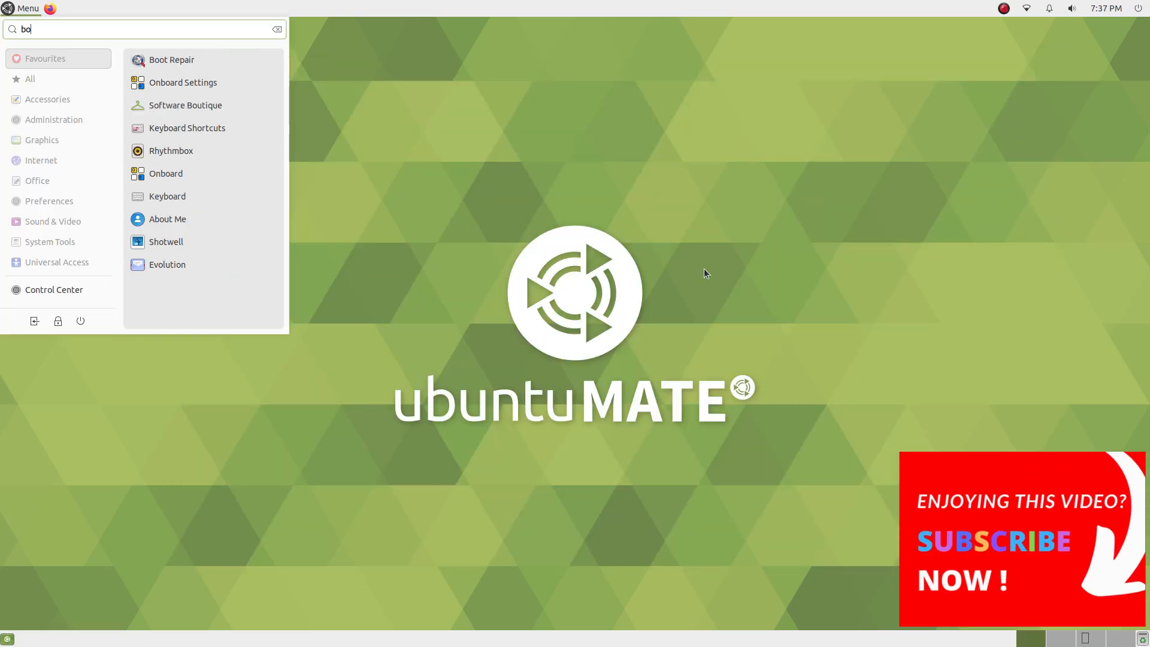
# - Reopen Software Boutique, view Education maximized, then Games, and restore the window size
pyautogui.click(185, 105)
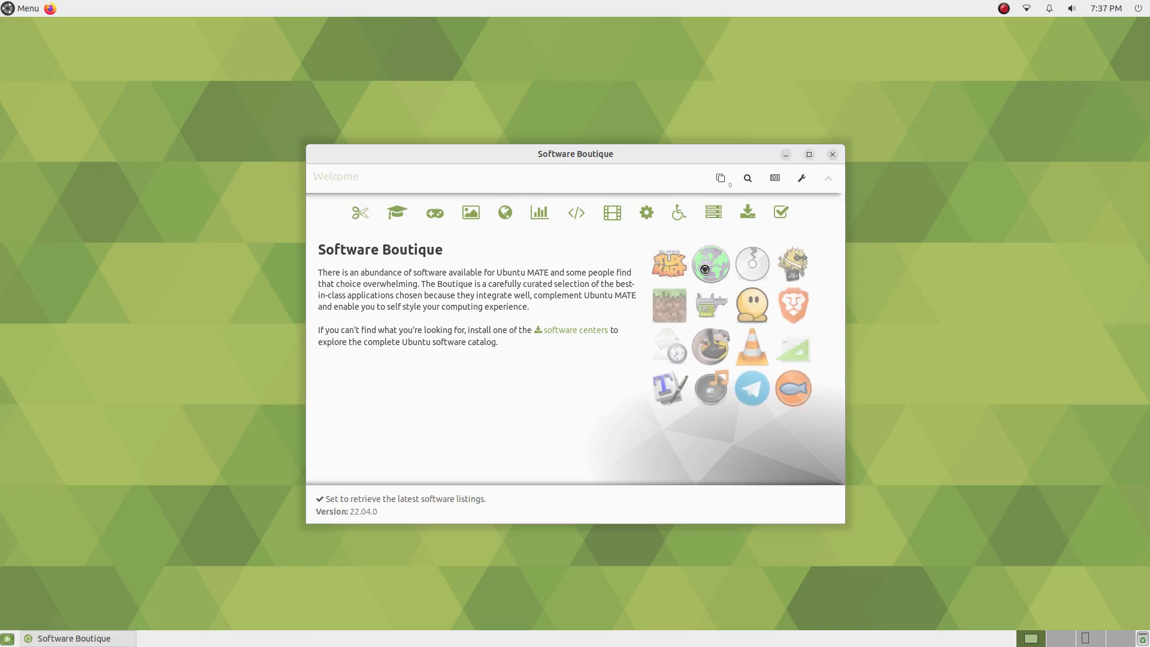
pyautogui.click(396, 212)
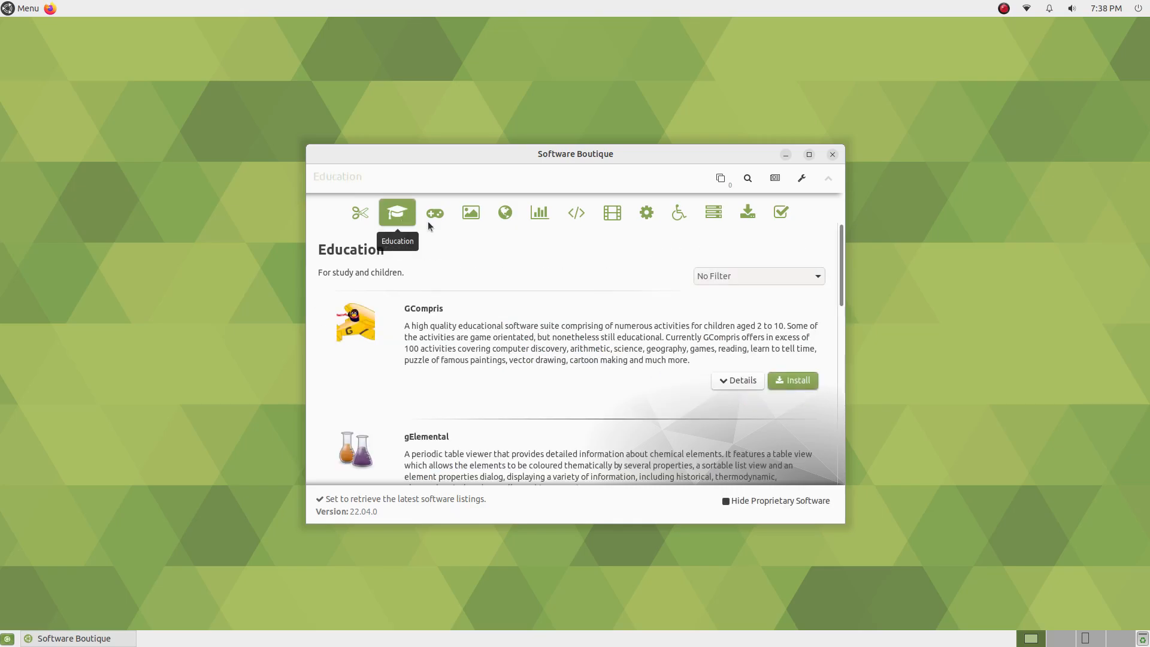
pyautogui.click(809, 154)
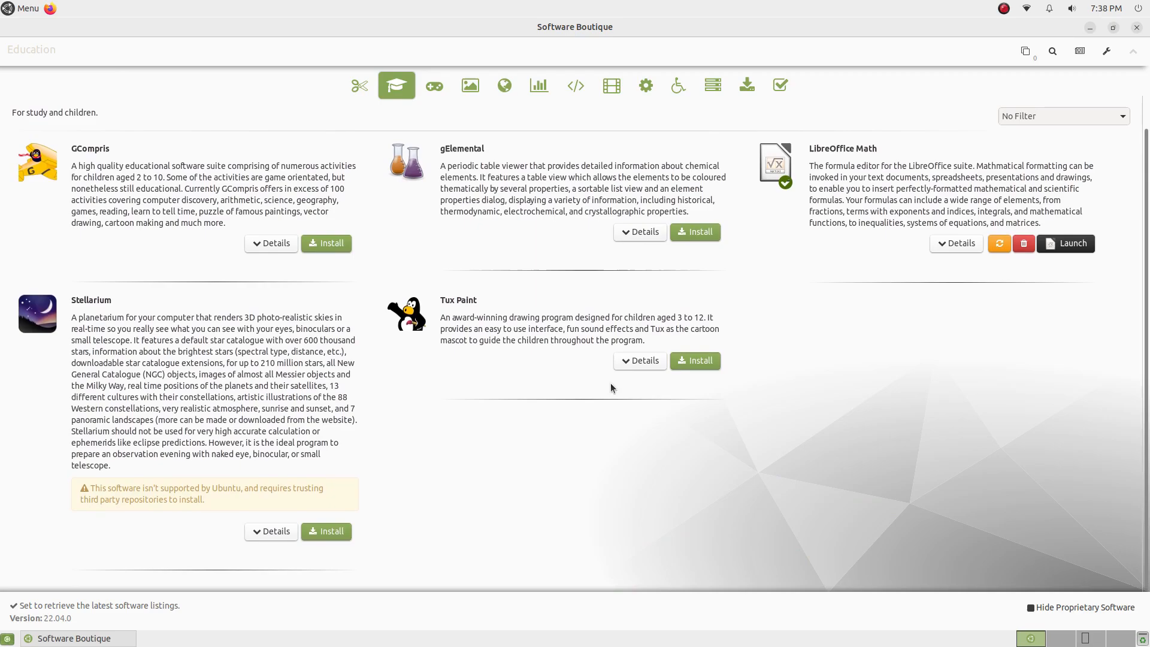
pyautogui.click(434, 85)
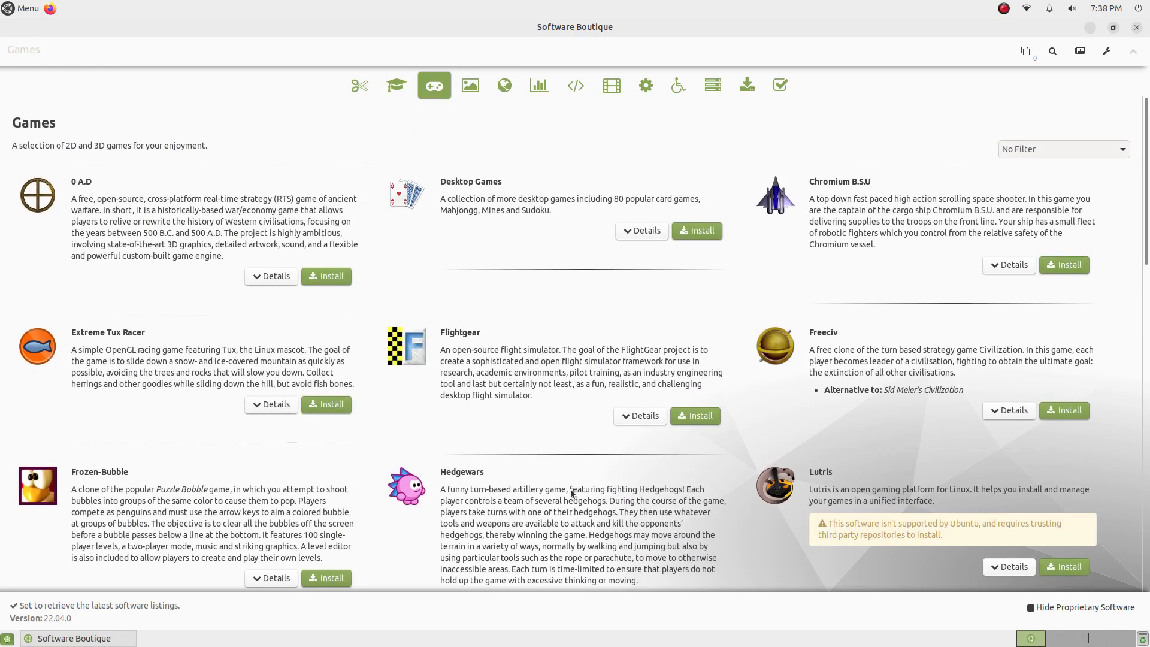
pyautogui.moveTo(193, 213)
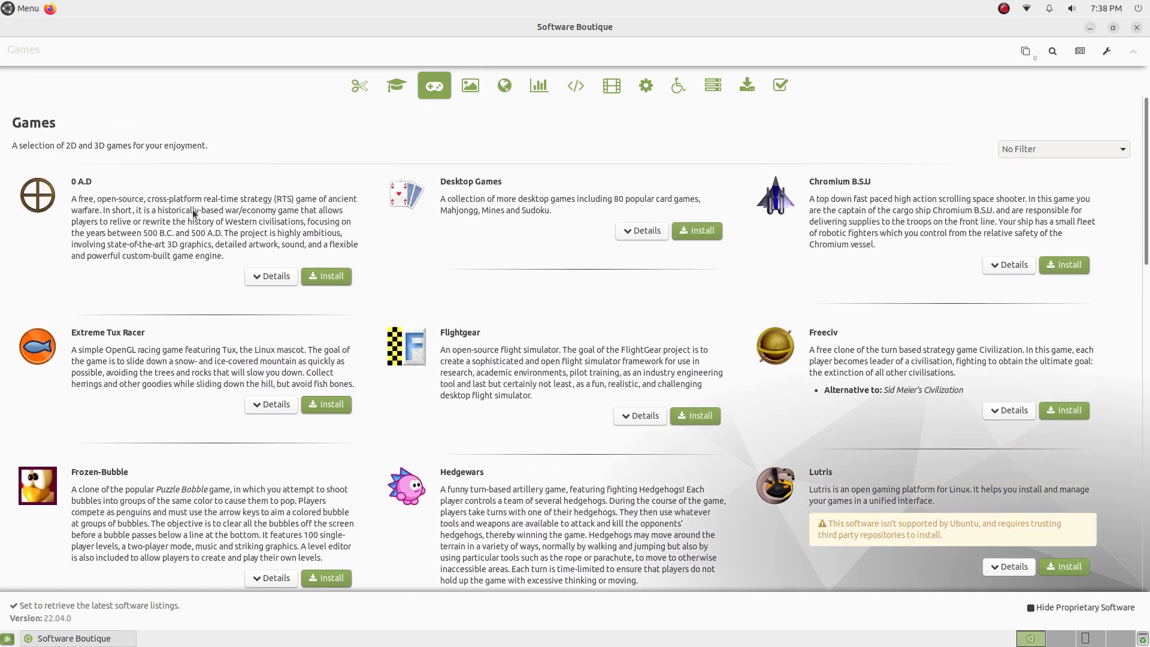
pyautogui.moveTo(303, 290)
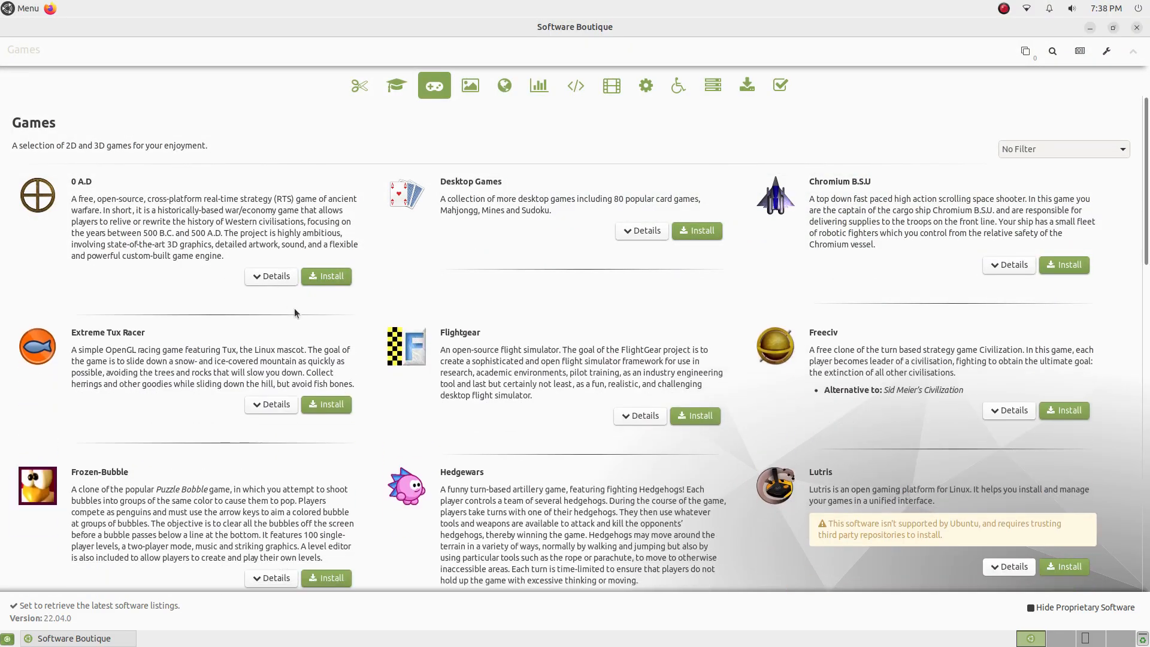
pyautogui.click(1112, 28)
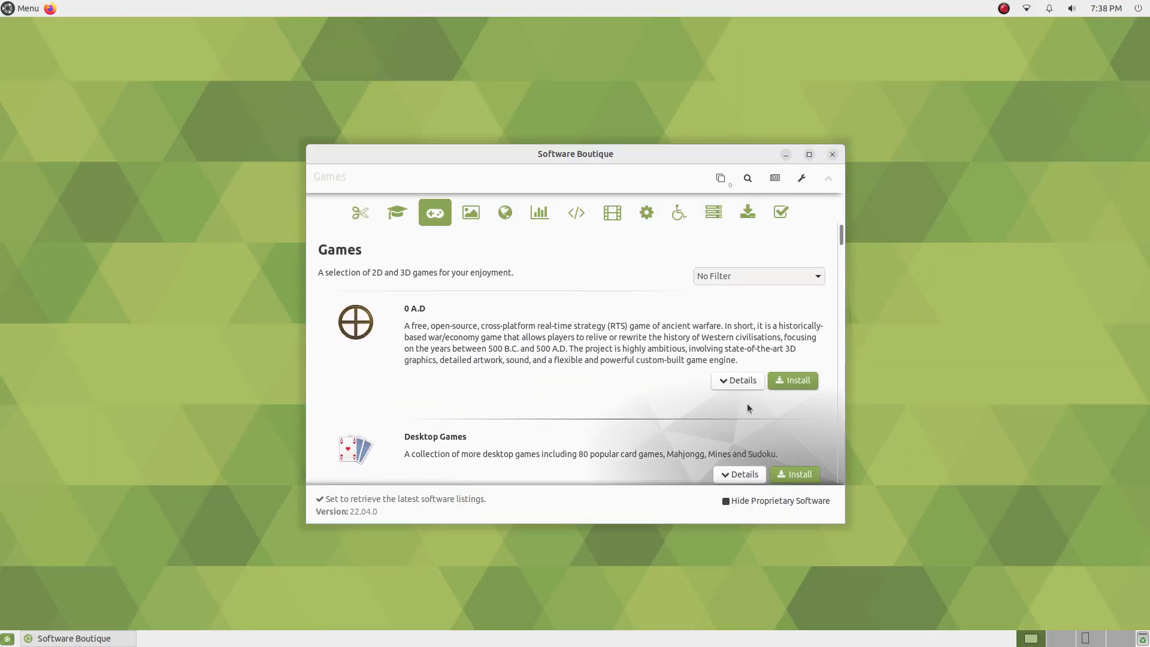
# - Expand 0 A.D details, then look through Accessories, More Software and the Fixes section
pyautogui.click(737, 380)
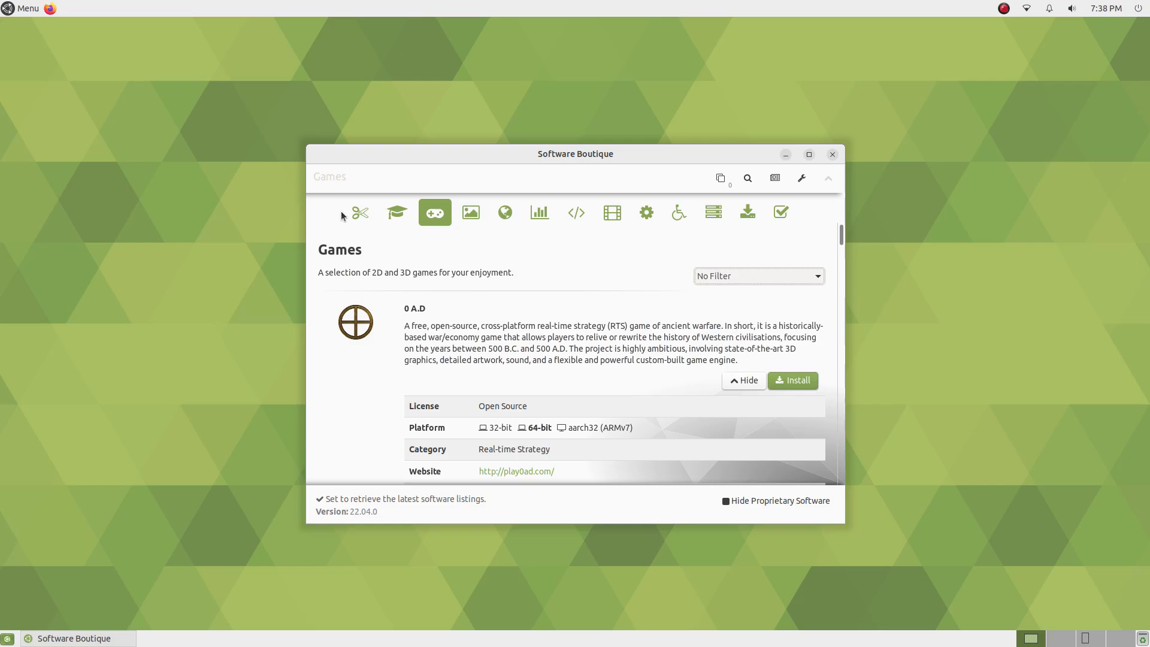
pyautogui.click(360, 212)
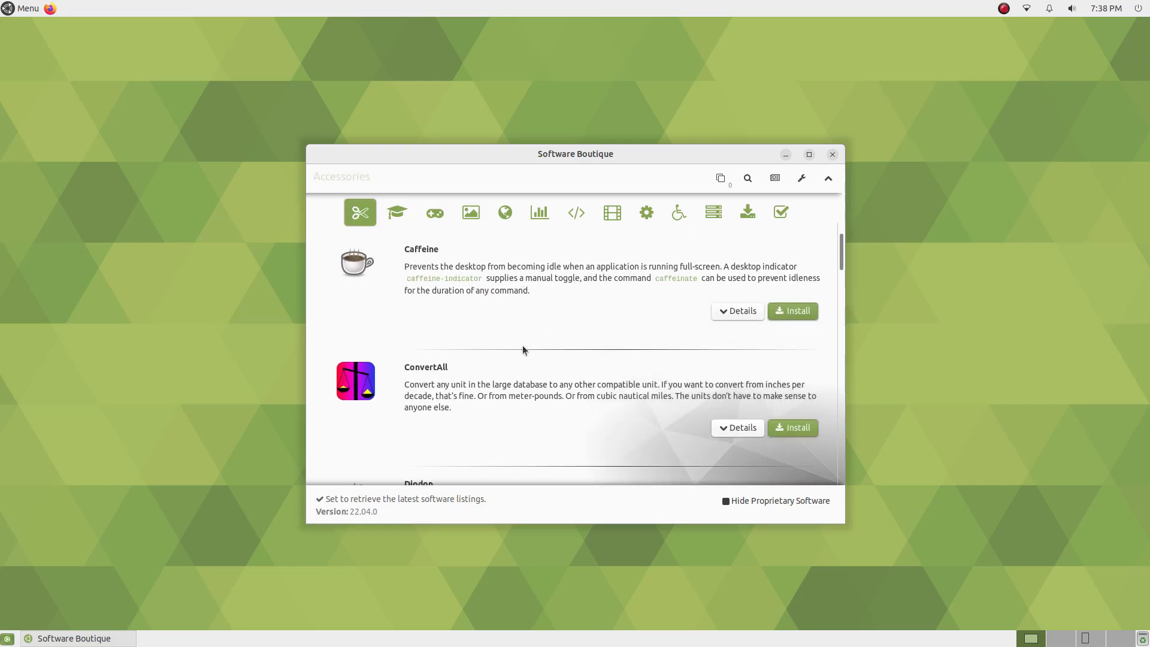
pyautogui.click(748, 214)
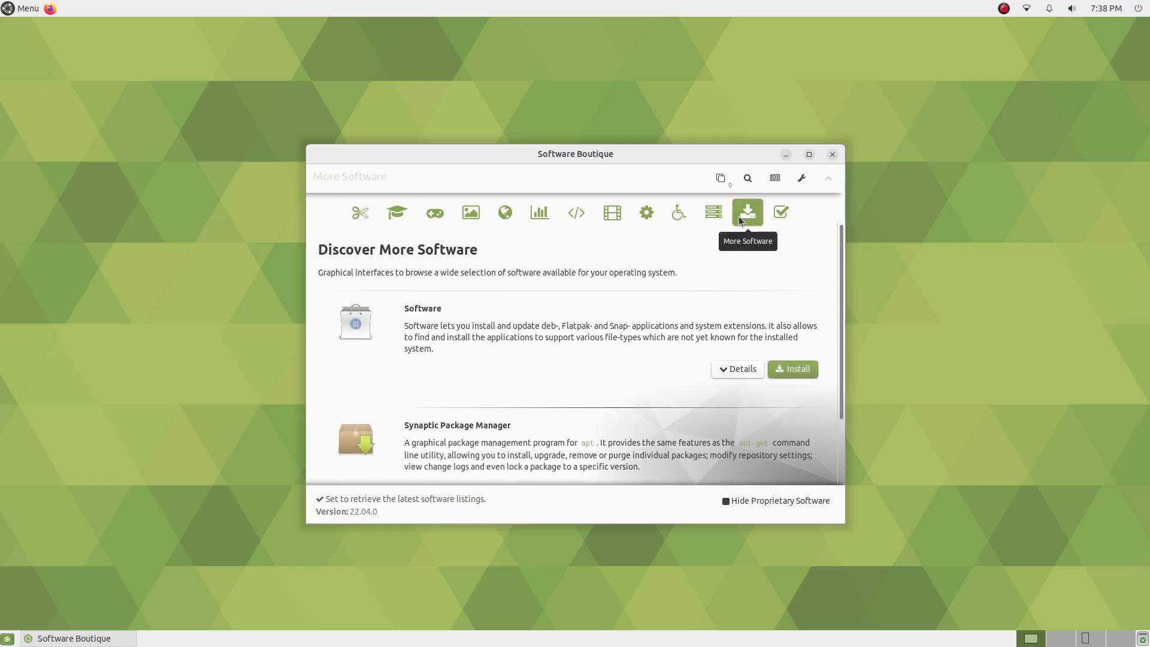
pyautogui.scroll(-3)
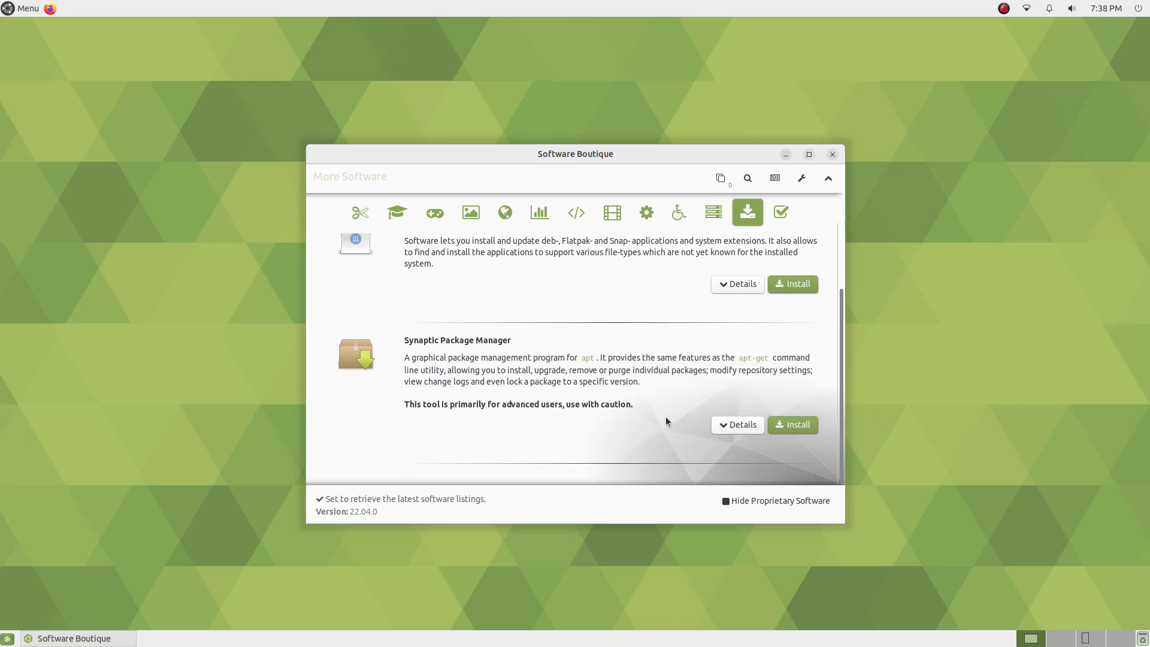
pyautogui.click(780, 213)
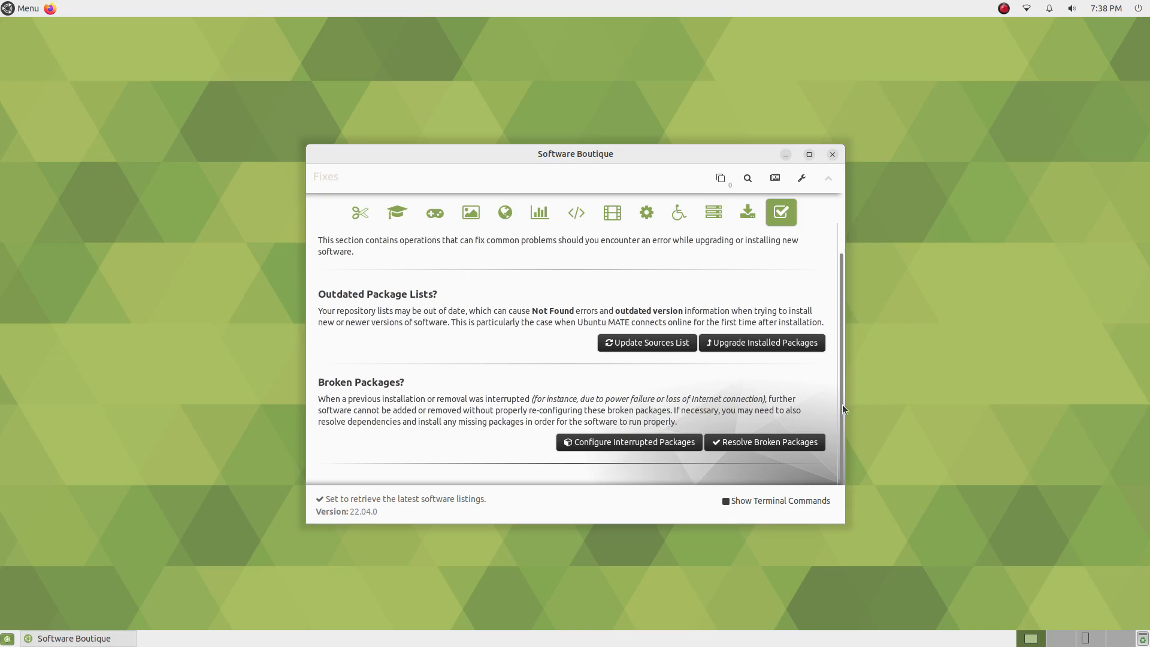
# - In Software Boutique Preferences, uncheck 'Hide proprietary applications'
pyautogui.click(802, 178)
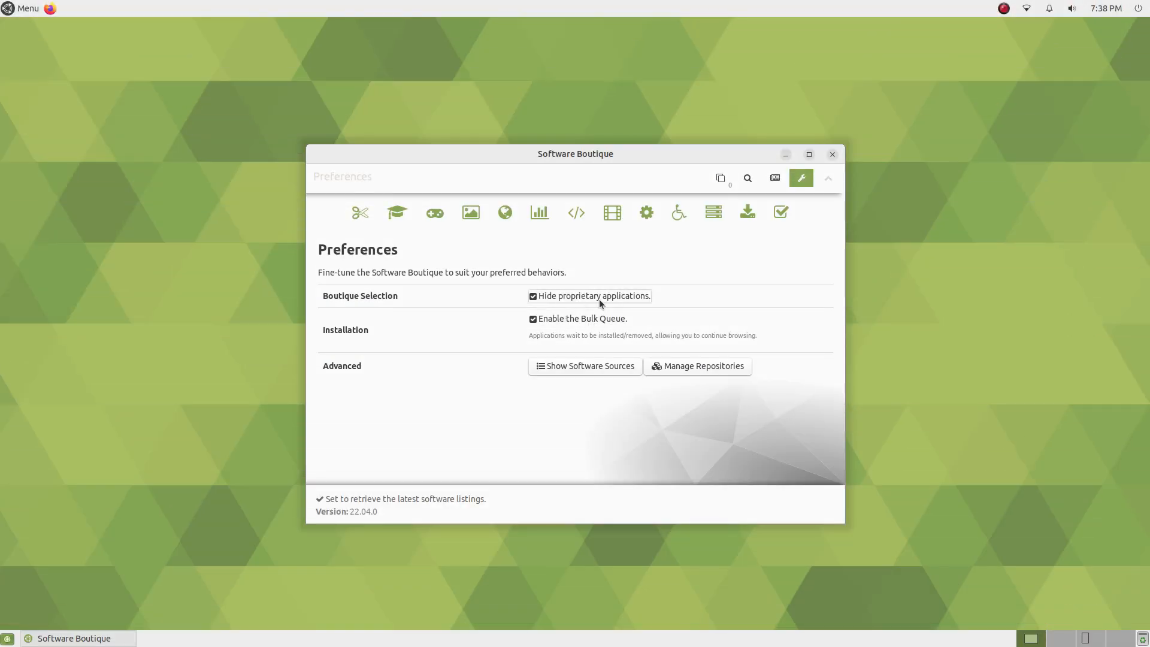
pyautogui.click(533, 296)
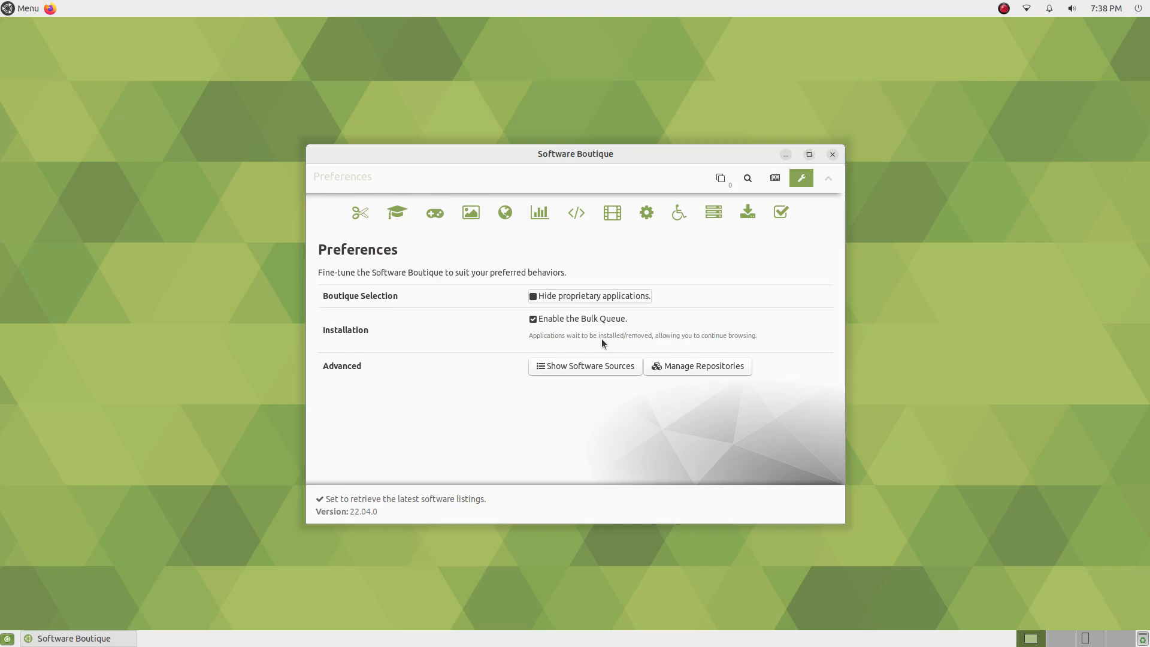
pyautogui.moveTo(640, 376)
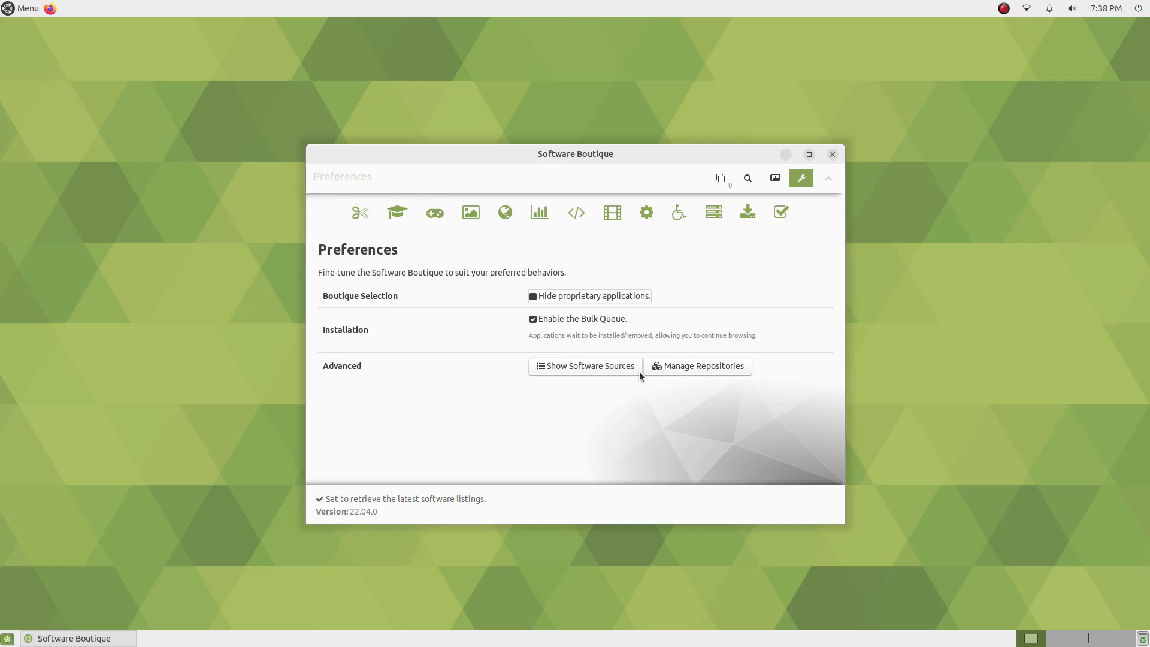
# - Browse Accessories, Games, Graphics, Internet, Office, Programming and Sound & Video categories
pyautogui.click(360, 212)
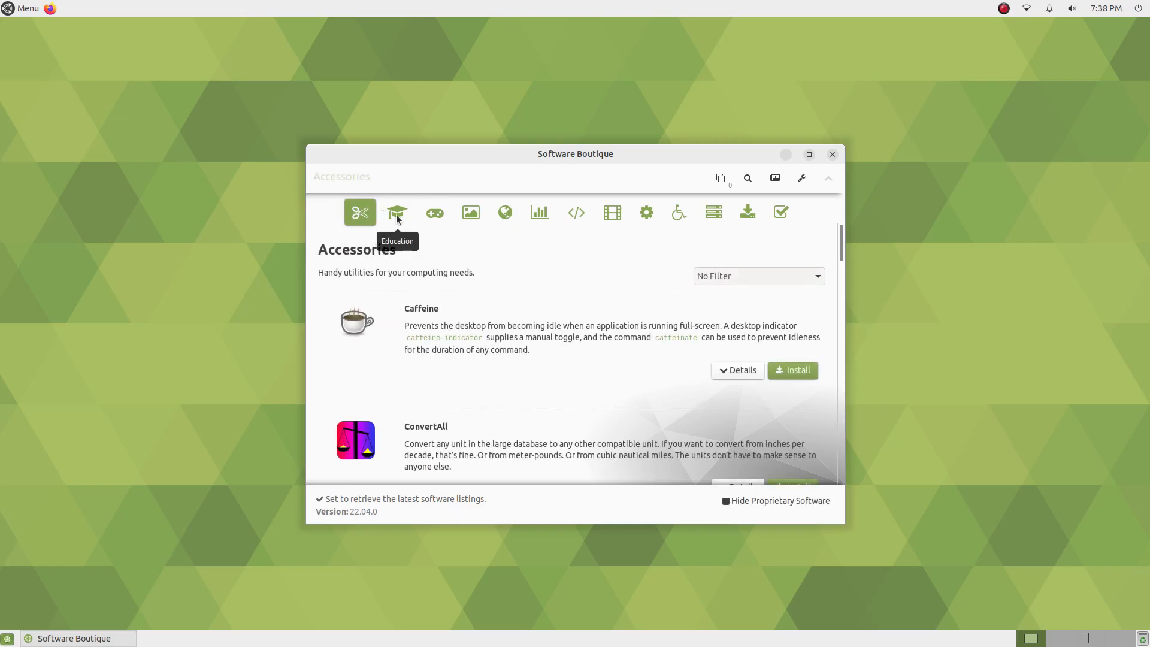
pyautogui.click(433, 212)
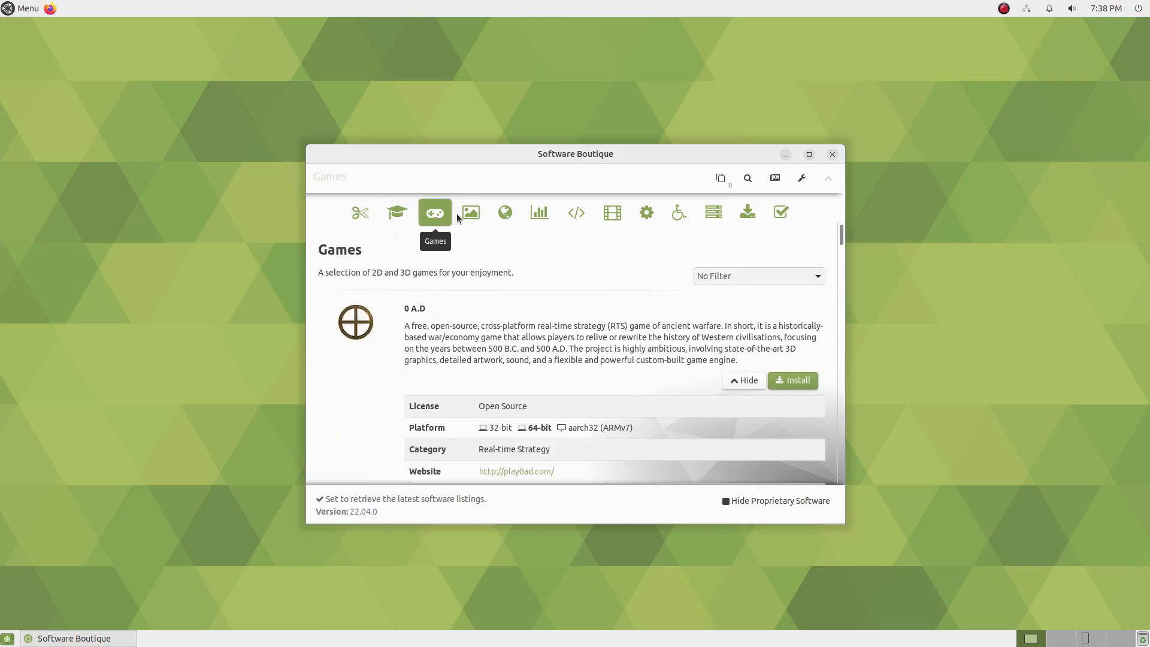
pyautogui.click(470, 213)
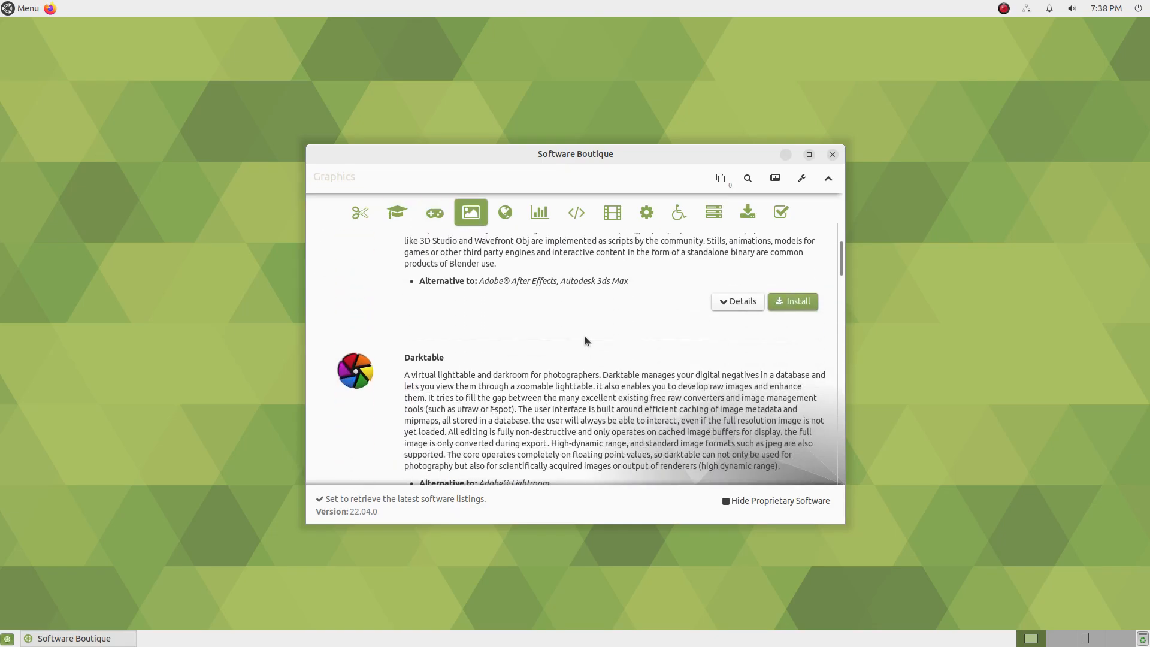
pyautogui.click(504, 213)
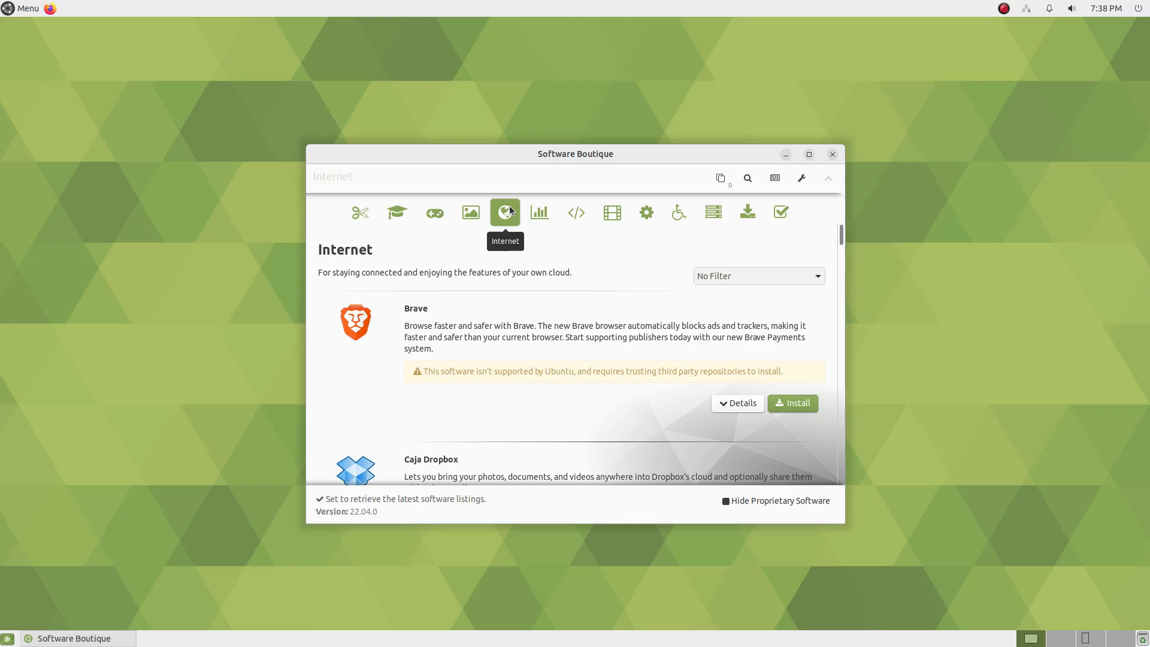
pyautogui.moveTo(541, 213)
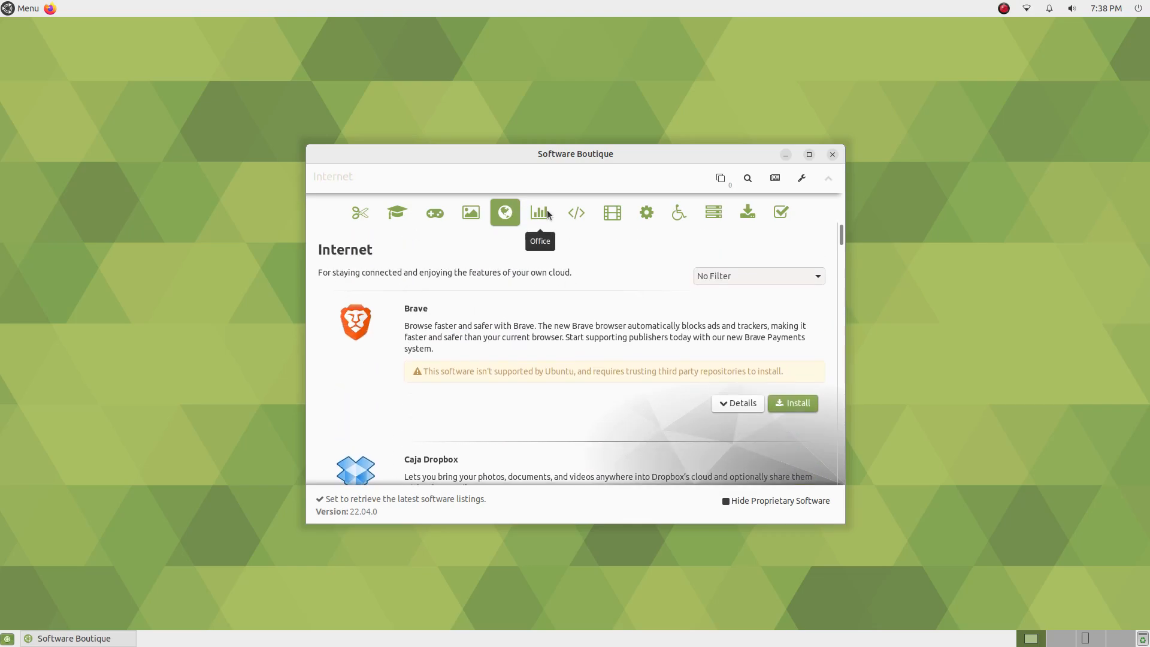
pyautogui.click(539, 213)
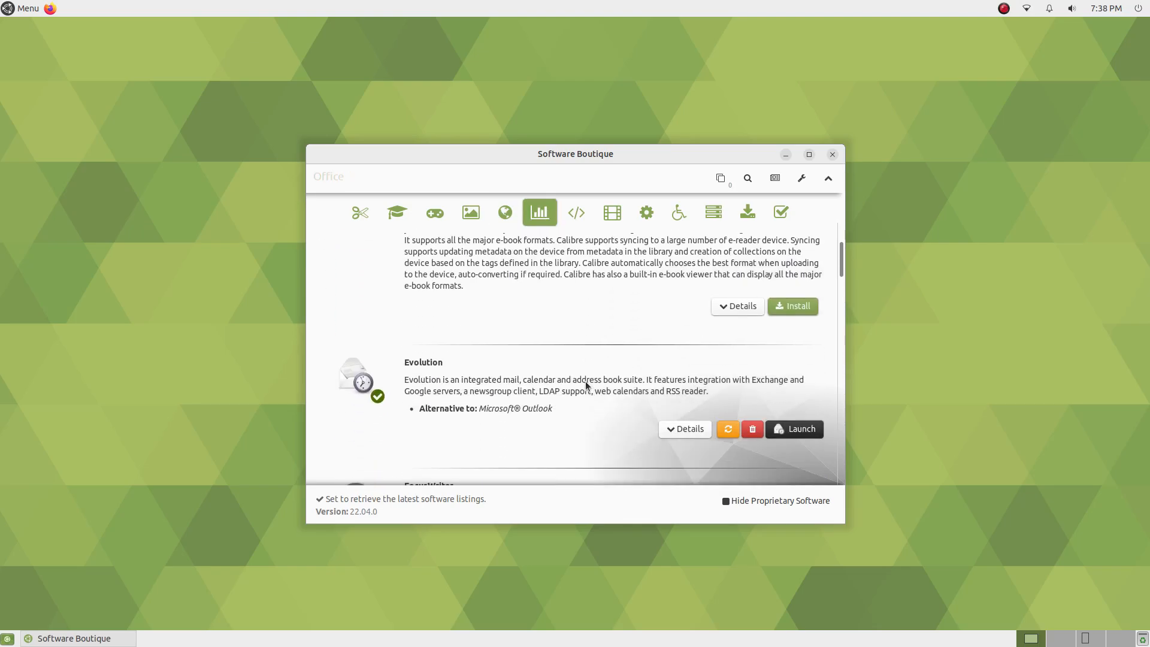
pyautogui.click(577, 214)
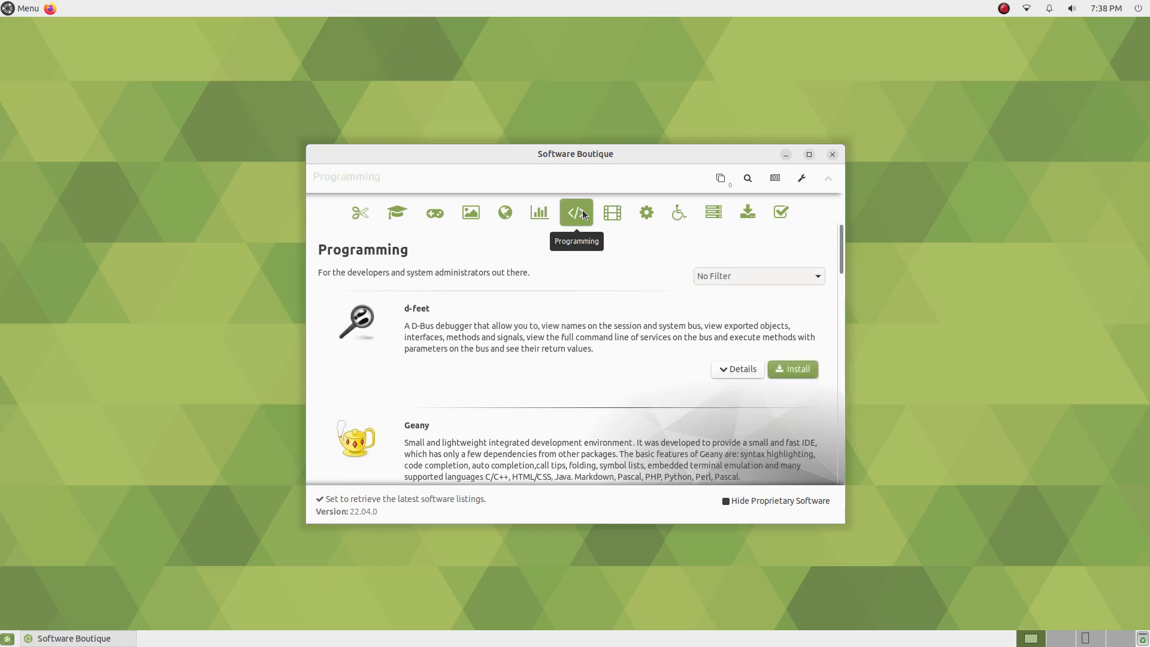
pyautogui.click(612, 213)
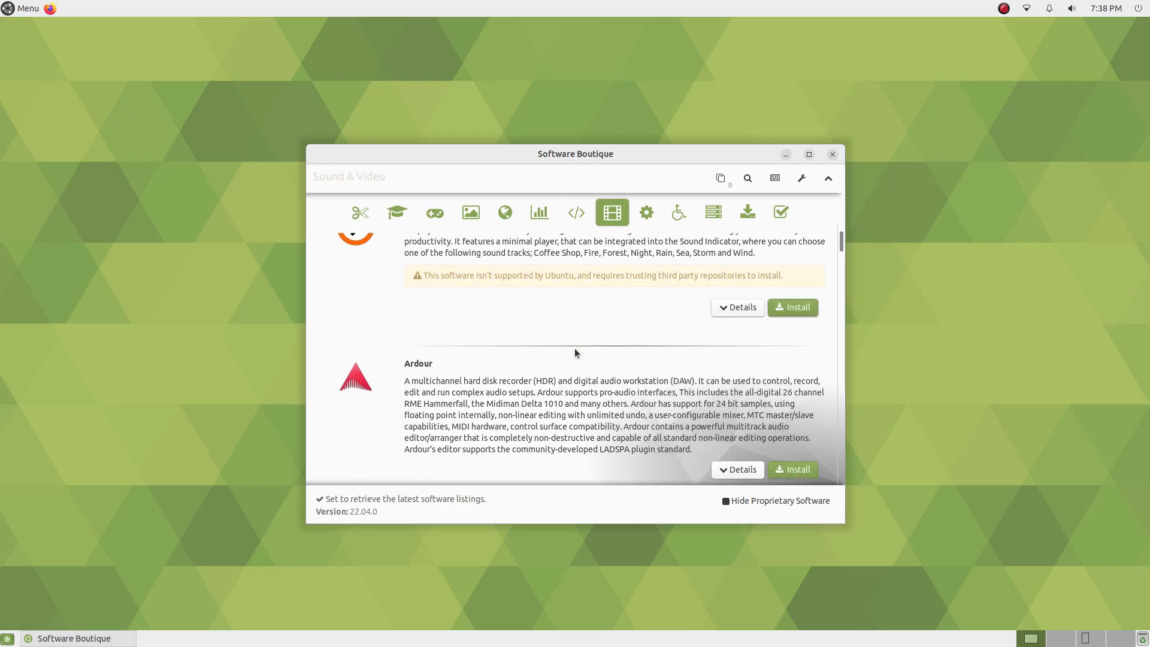
# - Browse System Tools, Universal Access, Servers, More Software and Fixes, then close the store
pyautogui.click(646, 212)
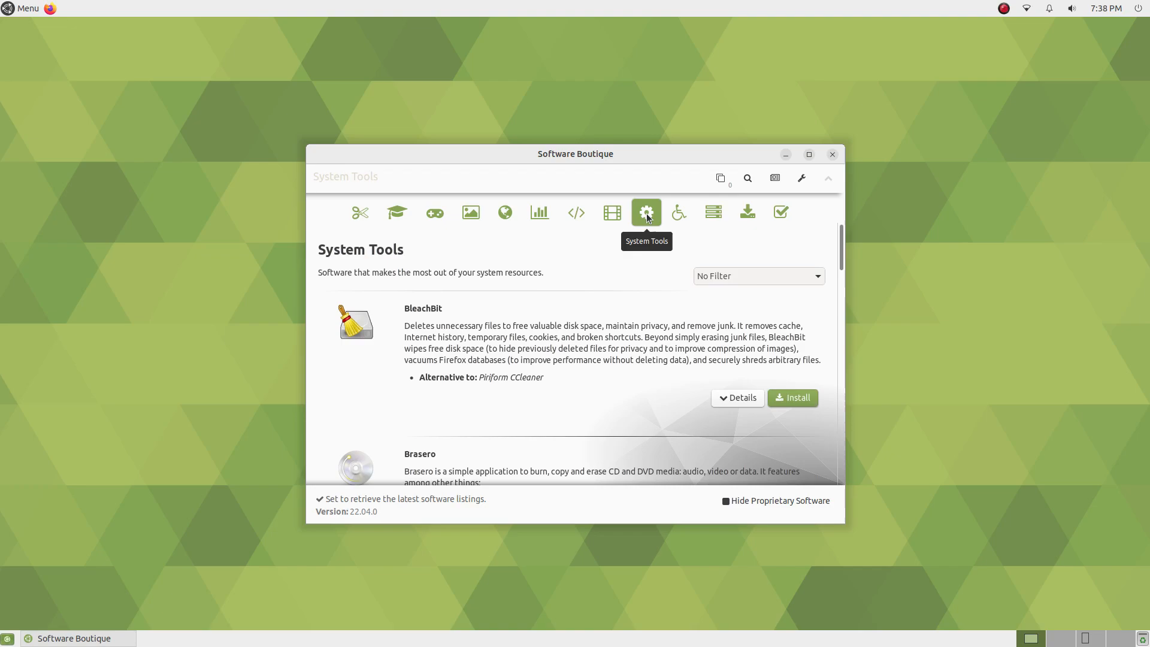
pyautogui.scroll(-3)
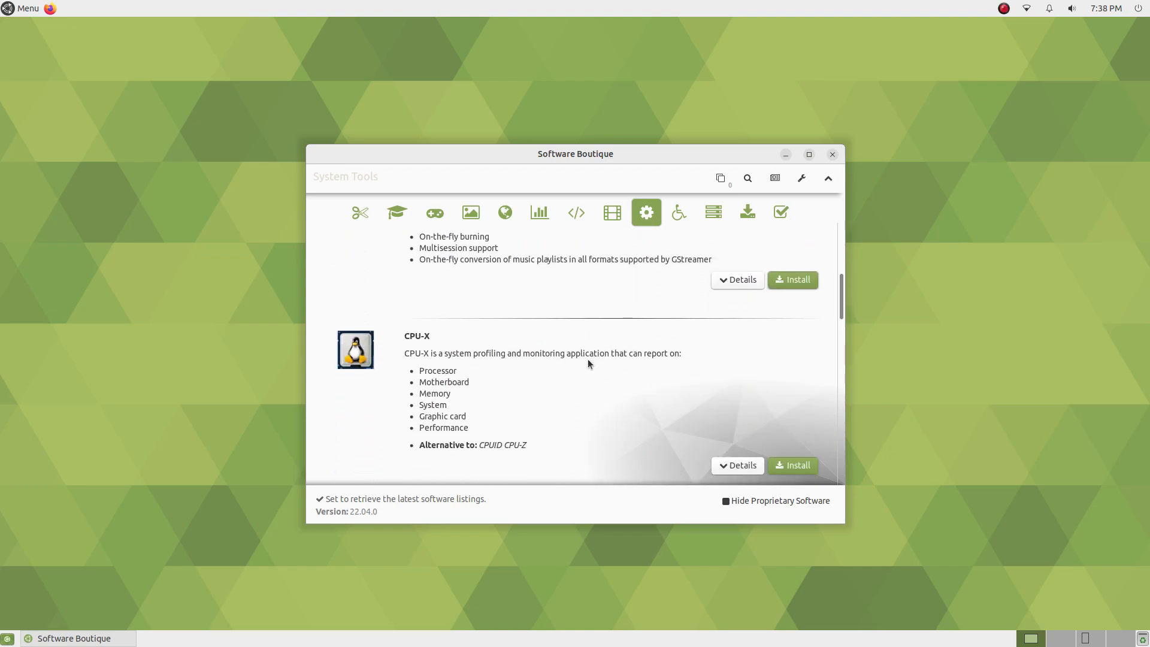
pyautogui.click(678, 212)
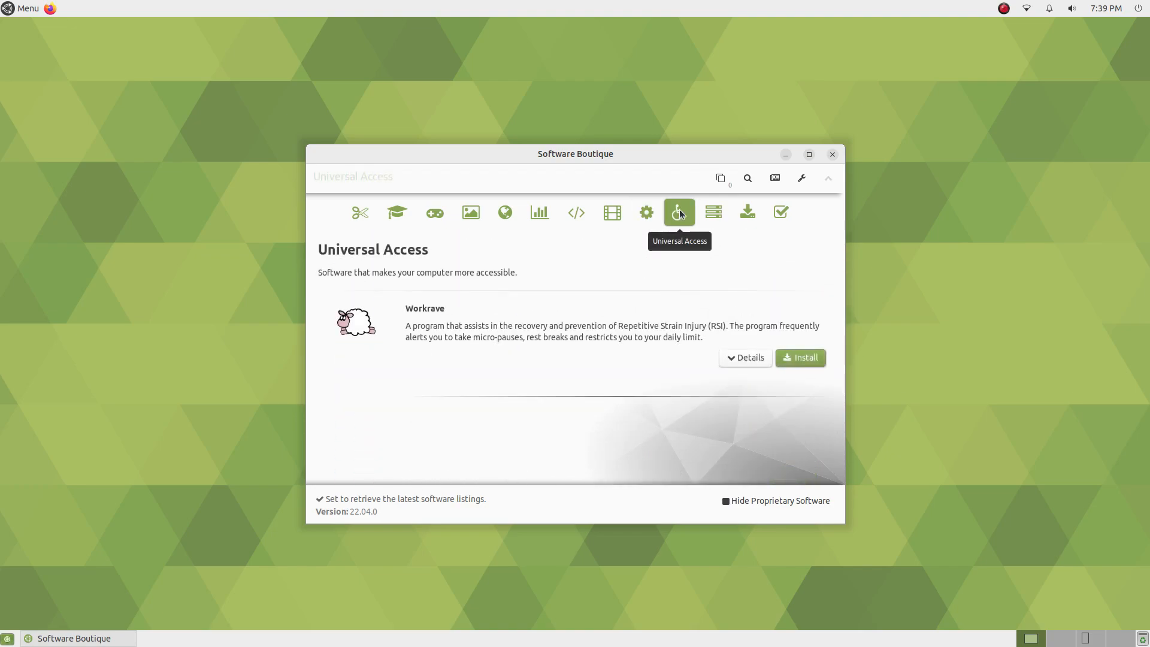
pyautogui.moveTo(712, 212)
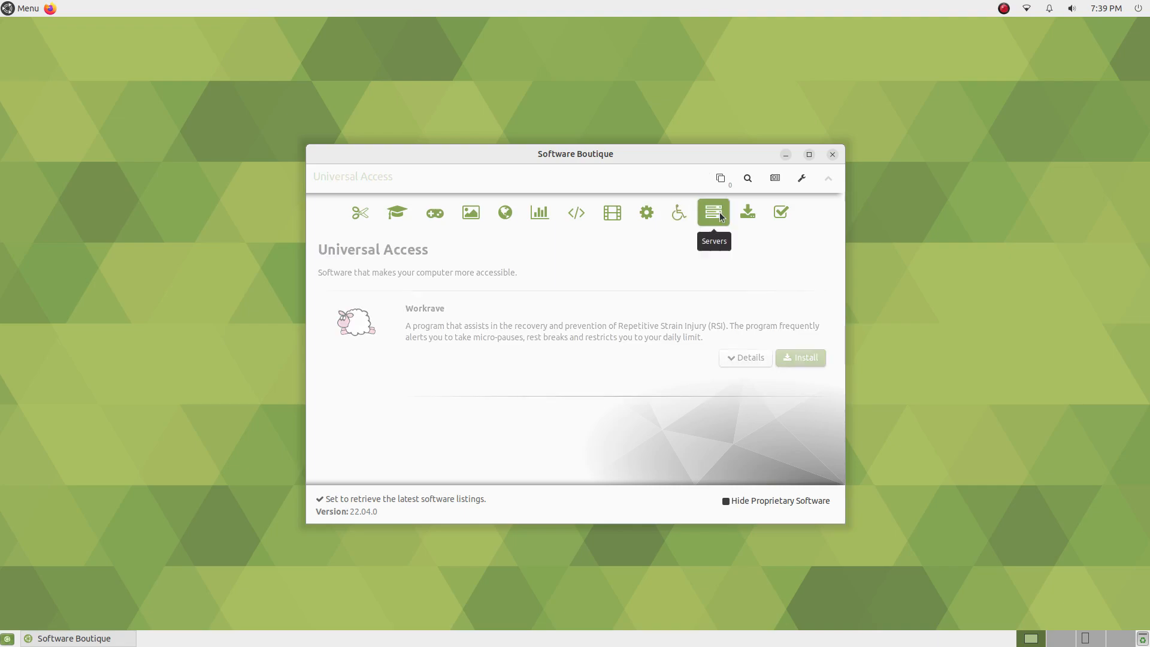
pyautogui.click(712, 212)
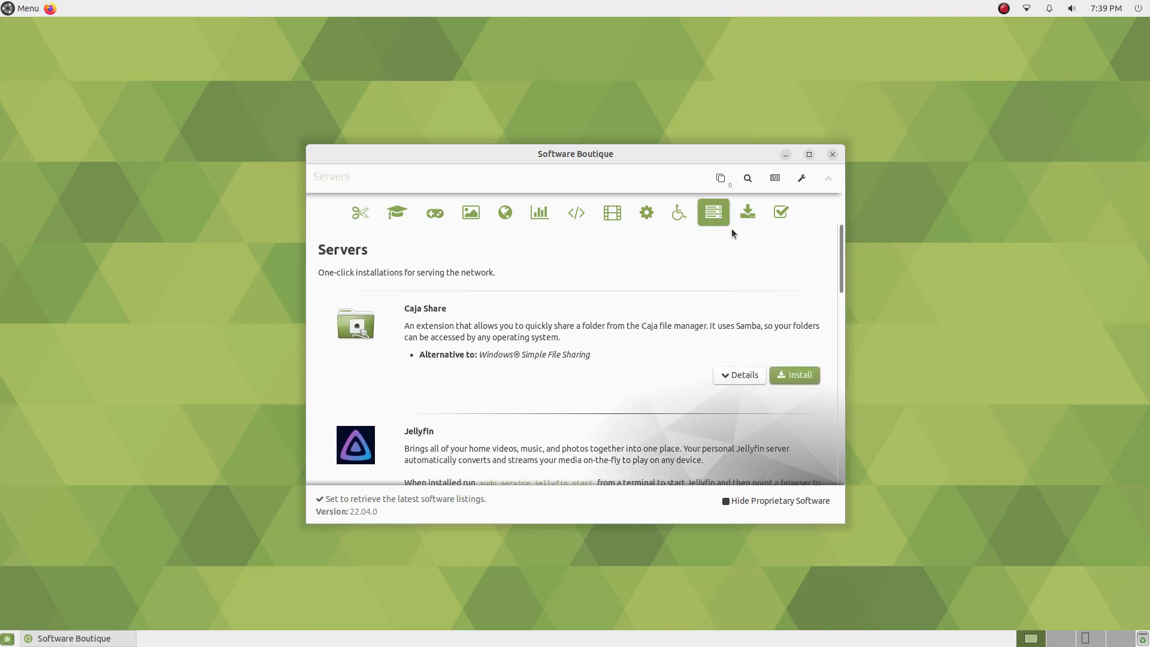
pyautogui.click(748, 212)
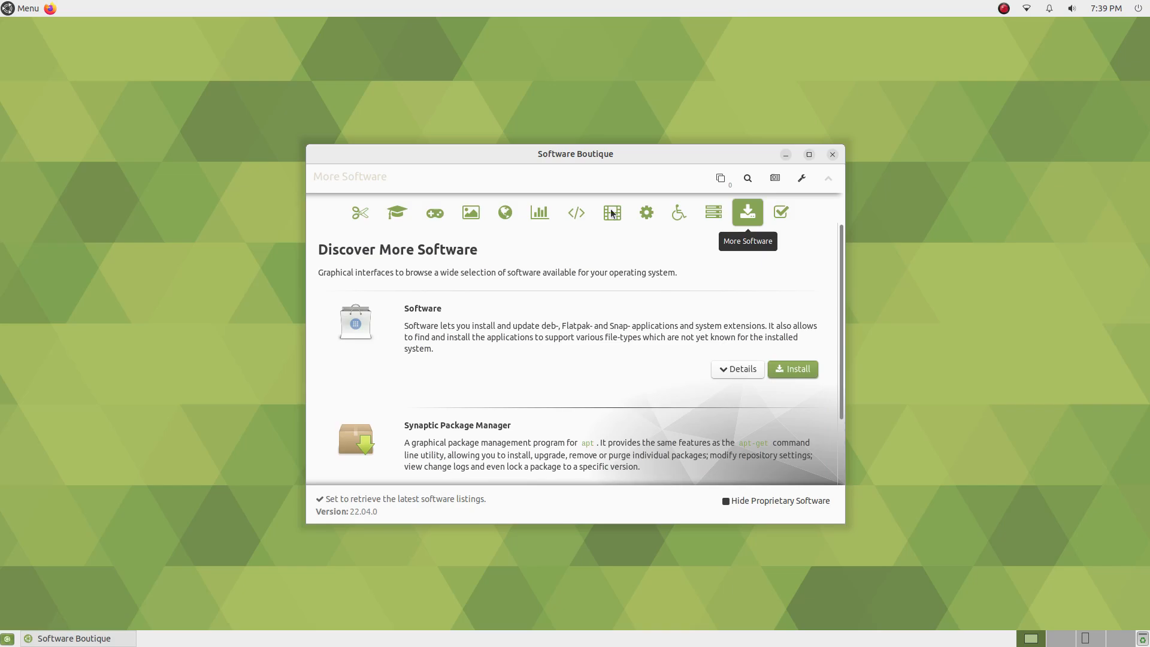
pyautogui.click(780, 213)
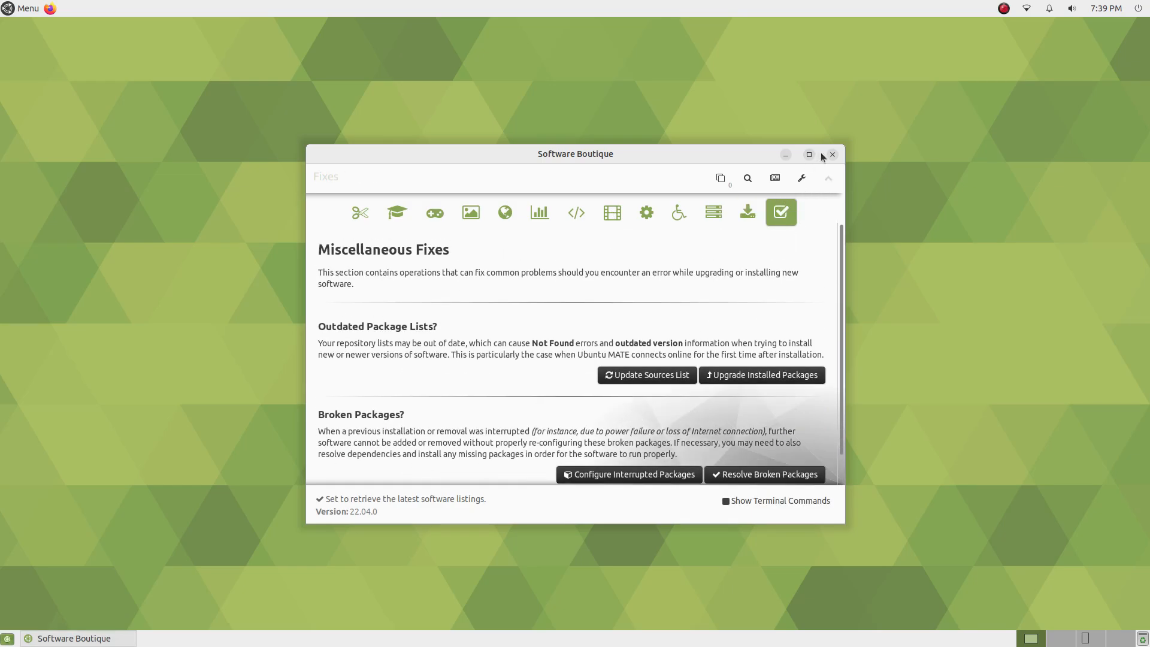
pyautogui.click(832, 155)
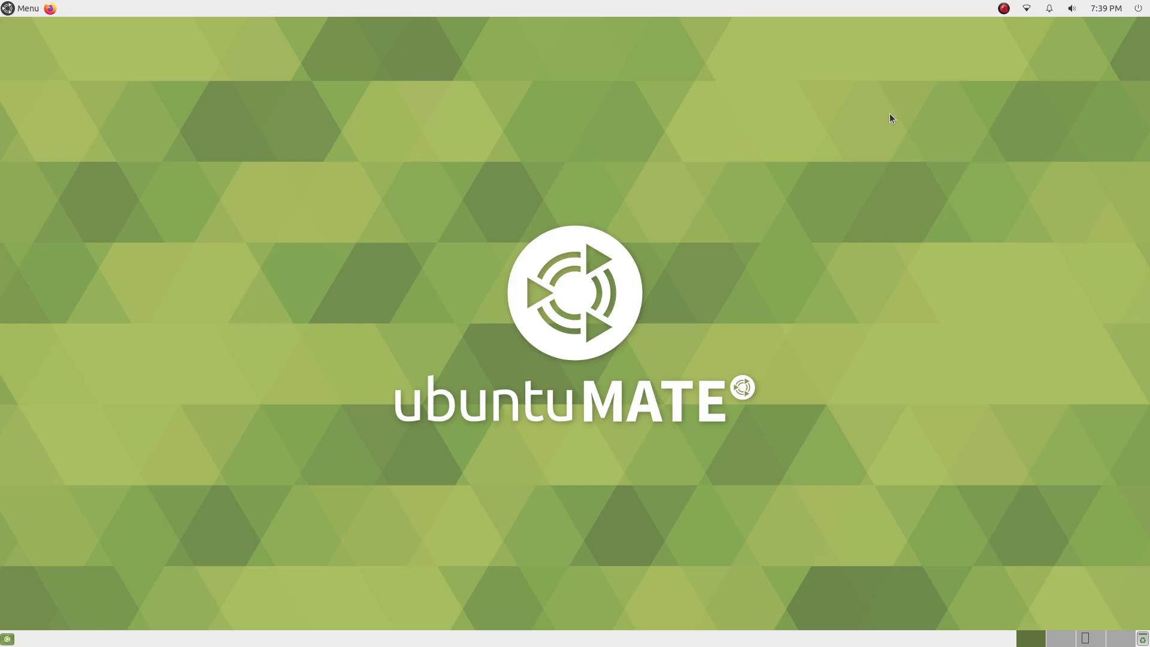
# - Open Welcome's Desktop Layout page and apply the Cupertino layout
pyautogui.click(24, 8)
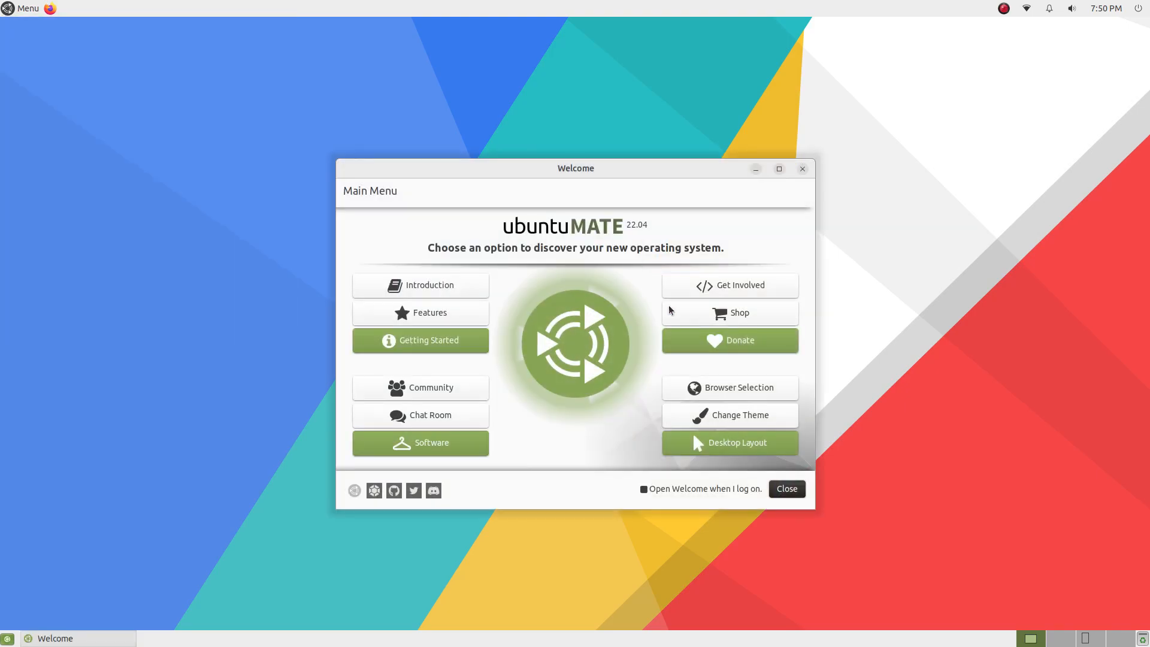
pyautogui.click(730, 442)
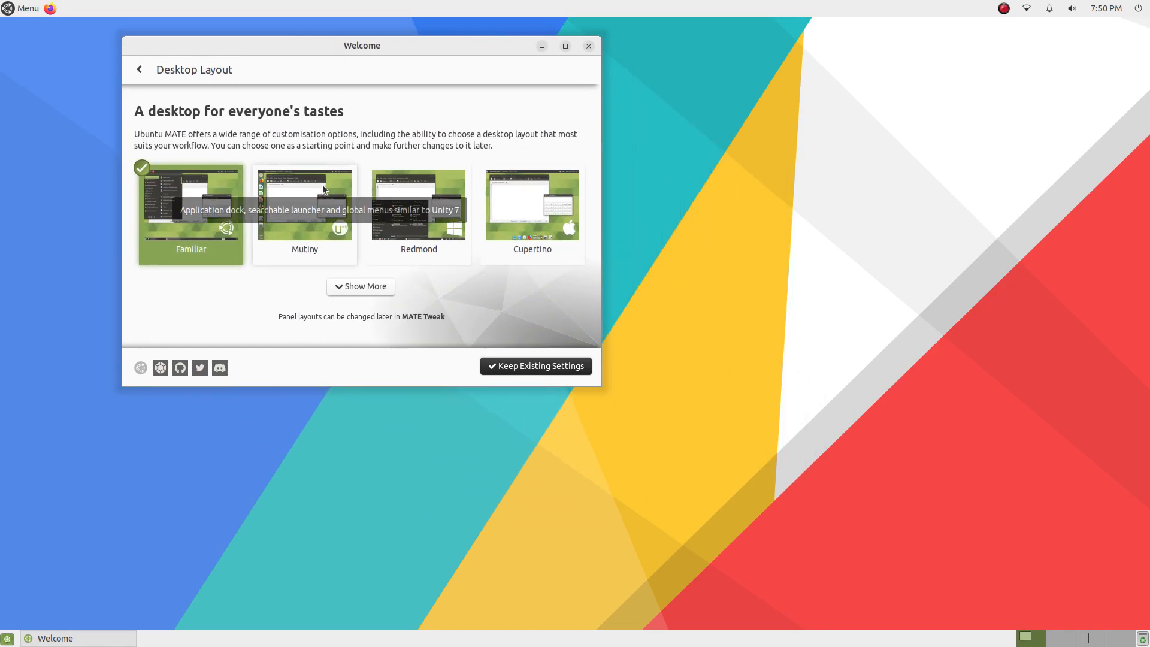
pyautogui.click(531, 203)
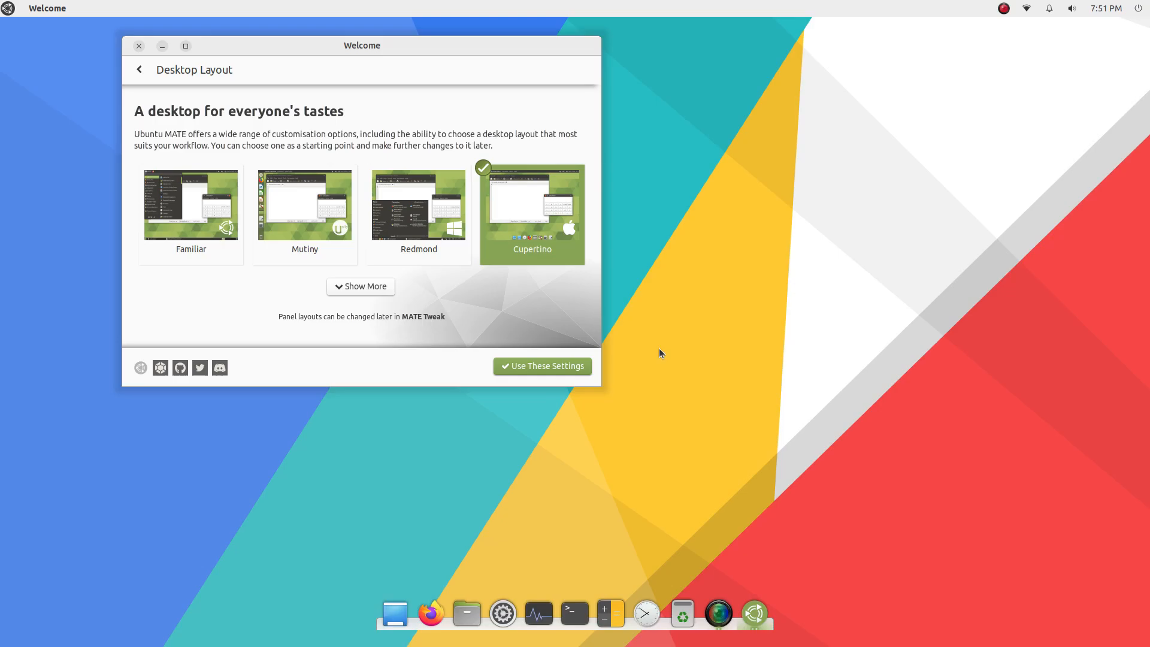
pyautogui.click(542, 367)
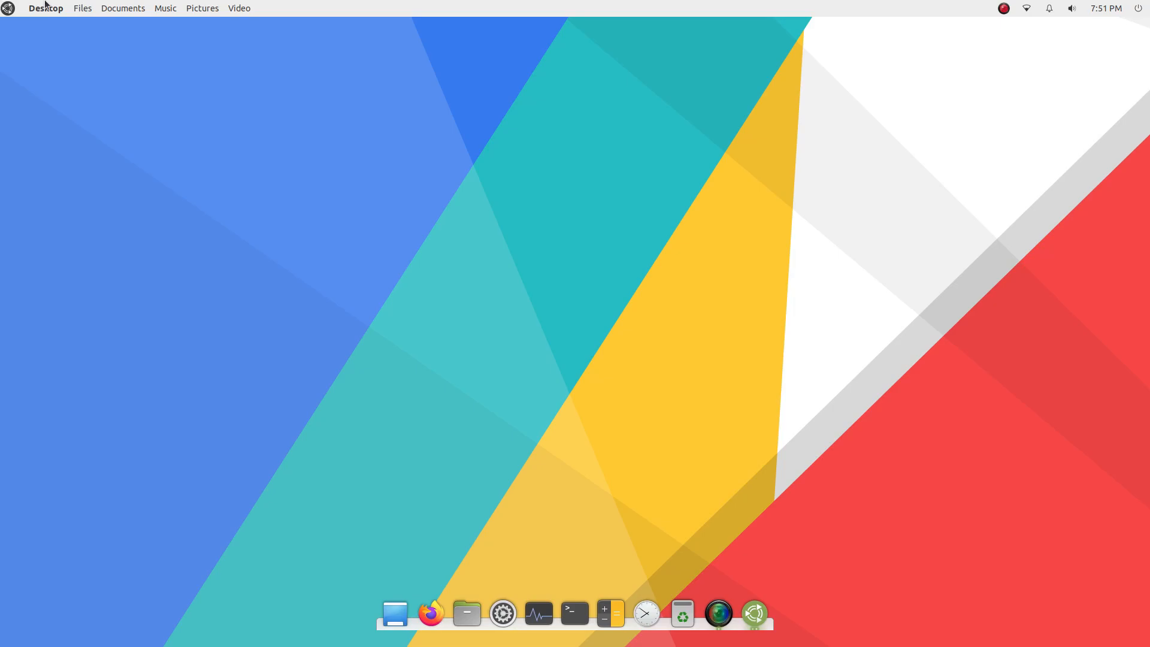
pyautogui.moveTo(483, 249)
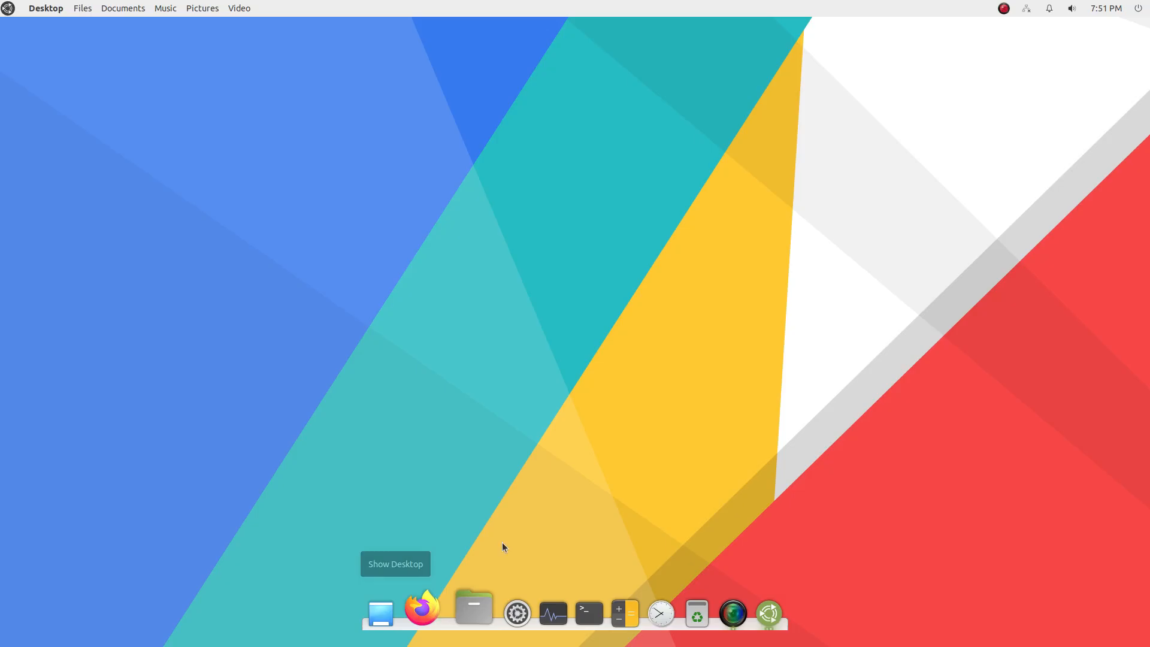
pyautogui.moveTo(586, 402)
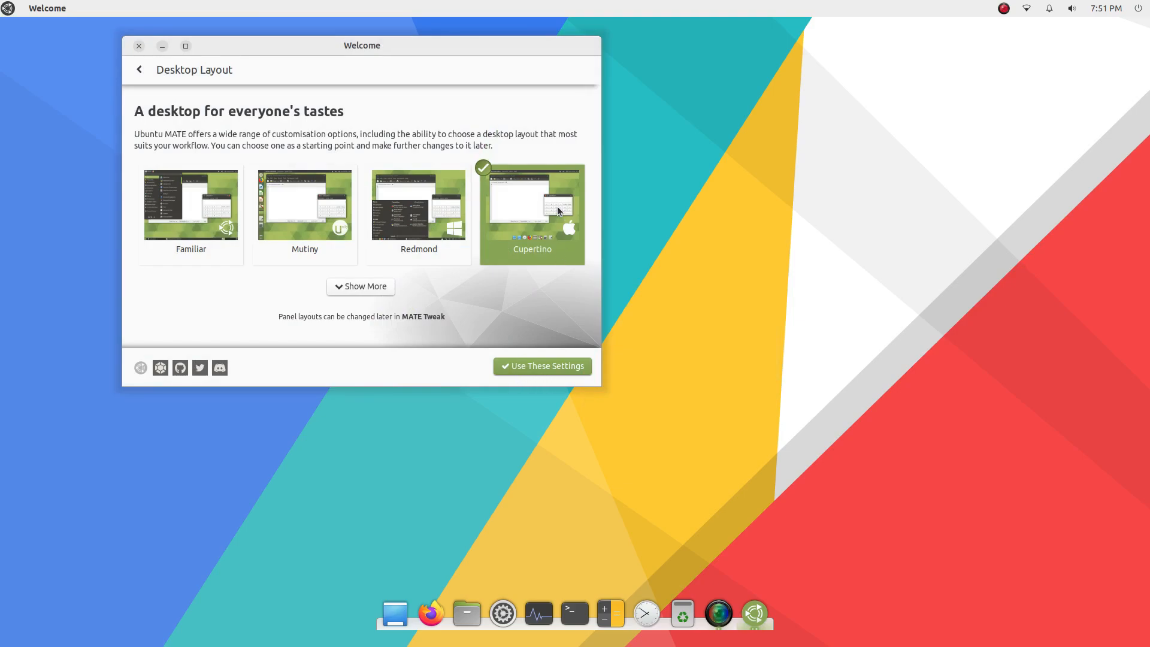
# - Switch to the Redmond layout and dismiss the panel applet loading error
pyautogui.click(542, 365)
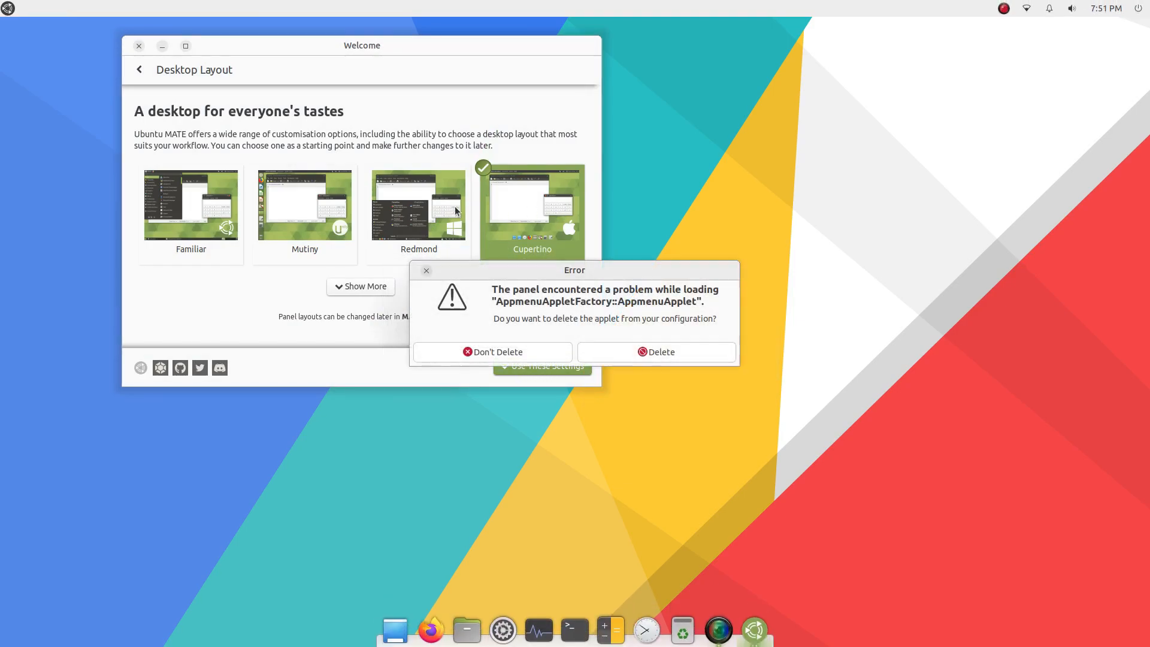
pyautogui.click(491, 351)
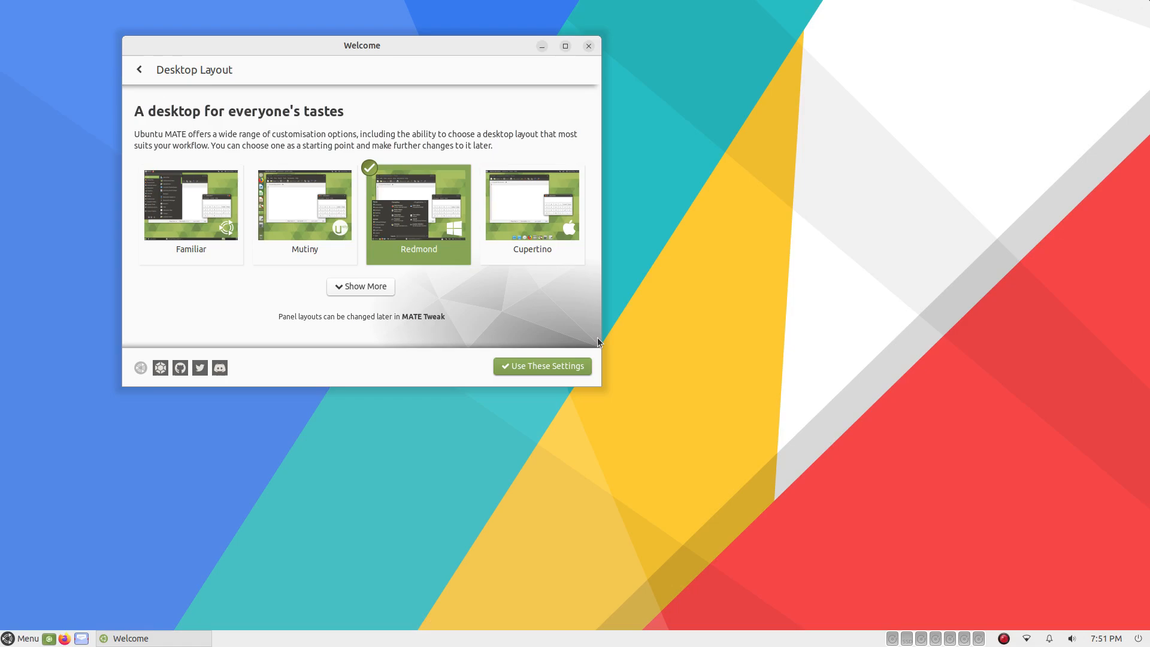
pyautogui.click(542, 366)
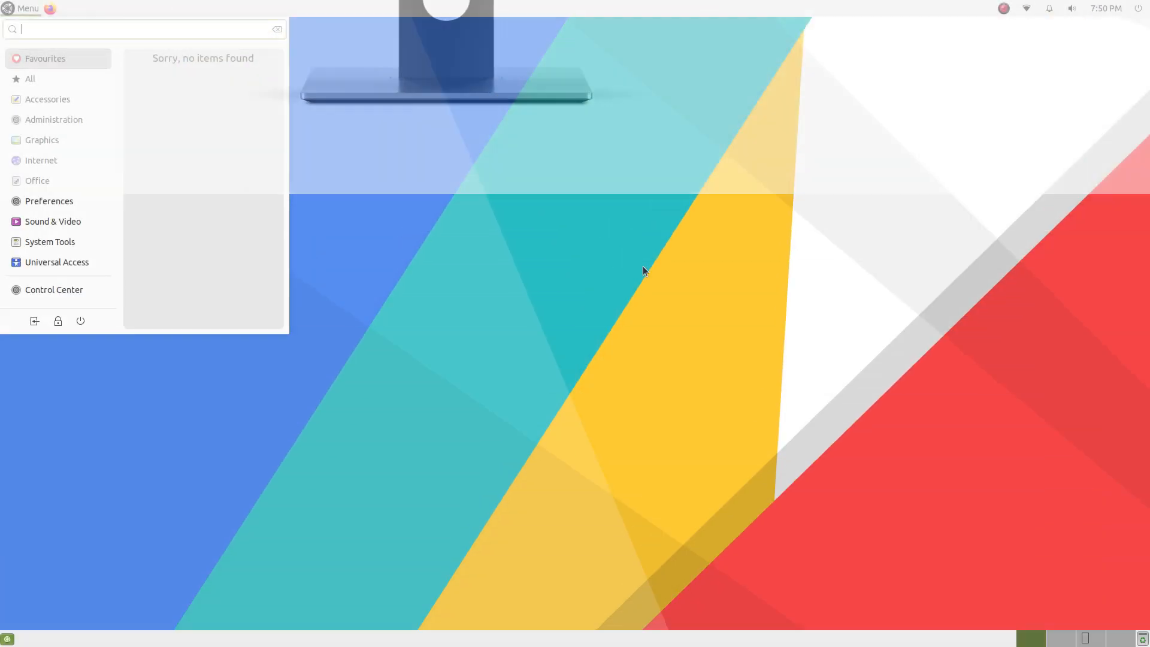
# - Return to Welcome's Desktop Layout page and apply the Redmond layout again
pyautogui.click(645, 272)
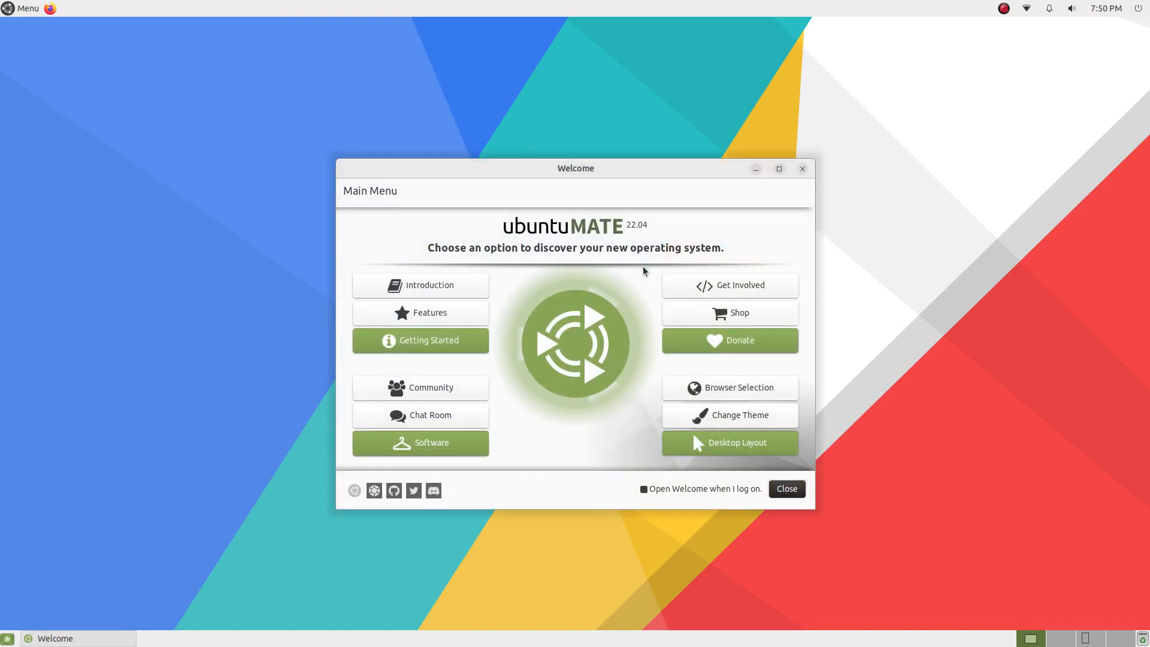
pyautogui.click(730, 442)
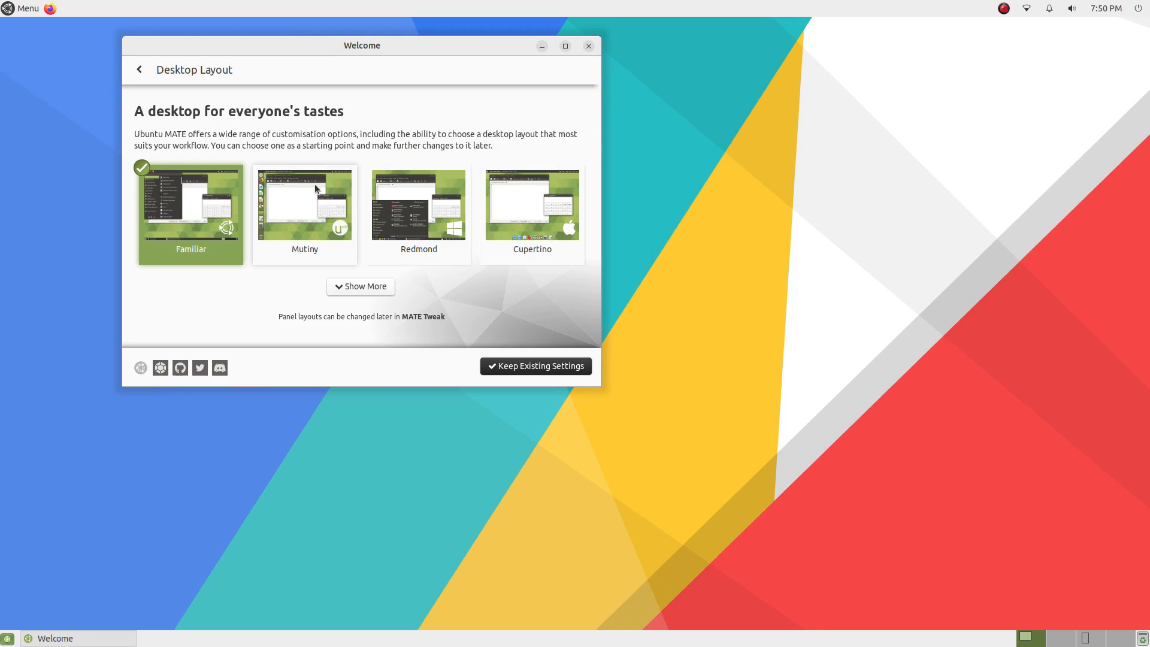
pyautogui.click(418, 205)
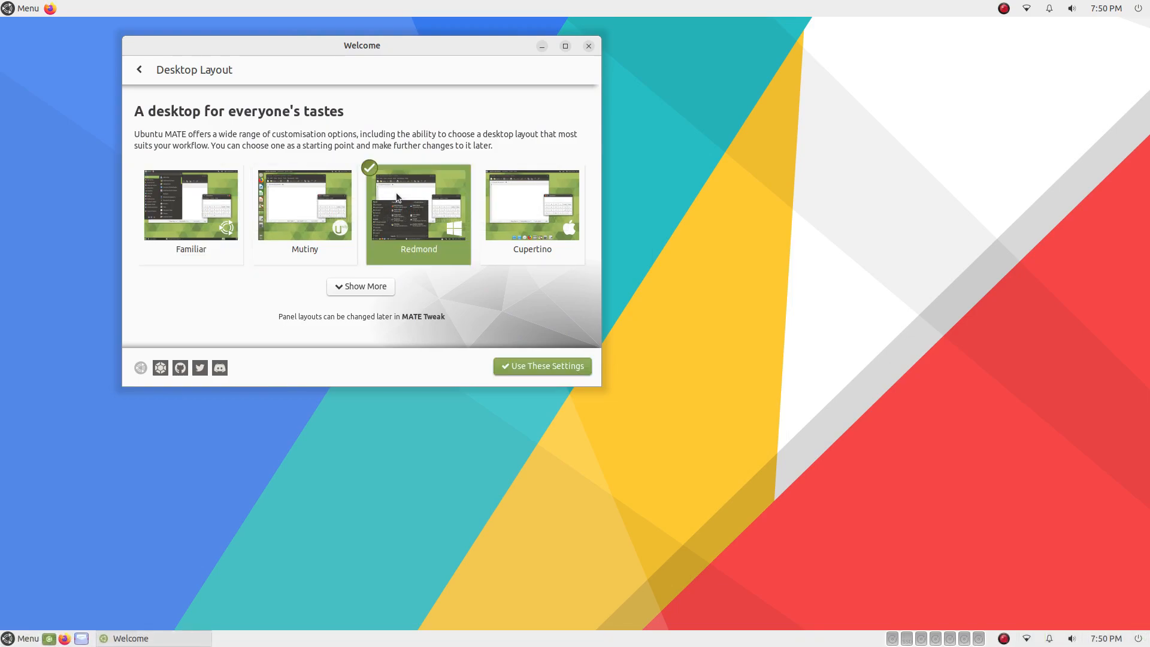
pyautogui.moveTo(4, 616)
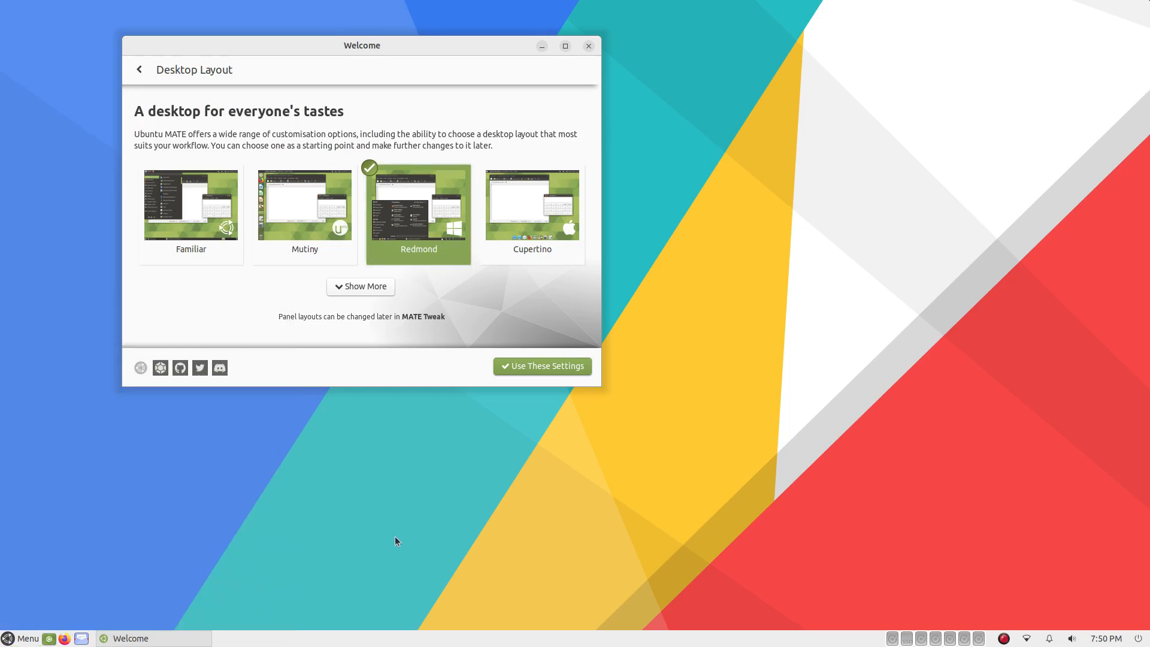
# - Minimize Welcome to view the desktop, peek at the session menu, then restore Welcome
pyautogui.click(21, 637)
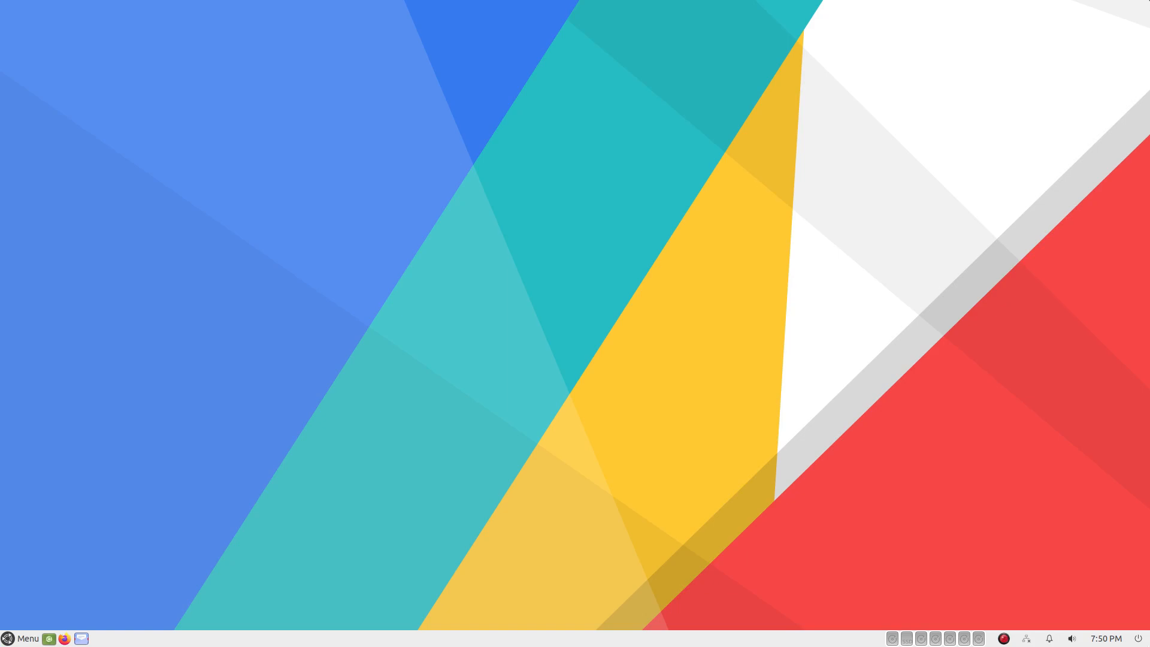
pyautogui.click(1142, 639)
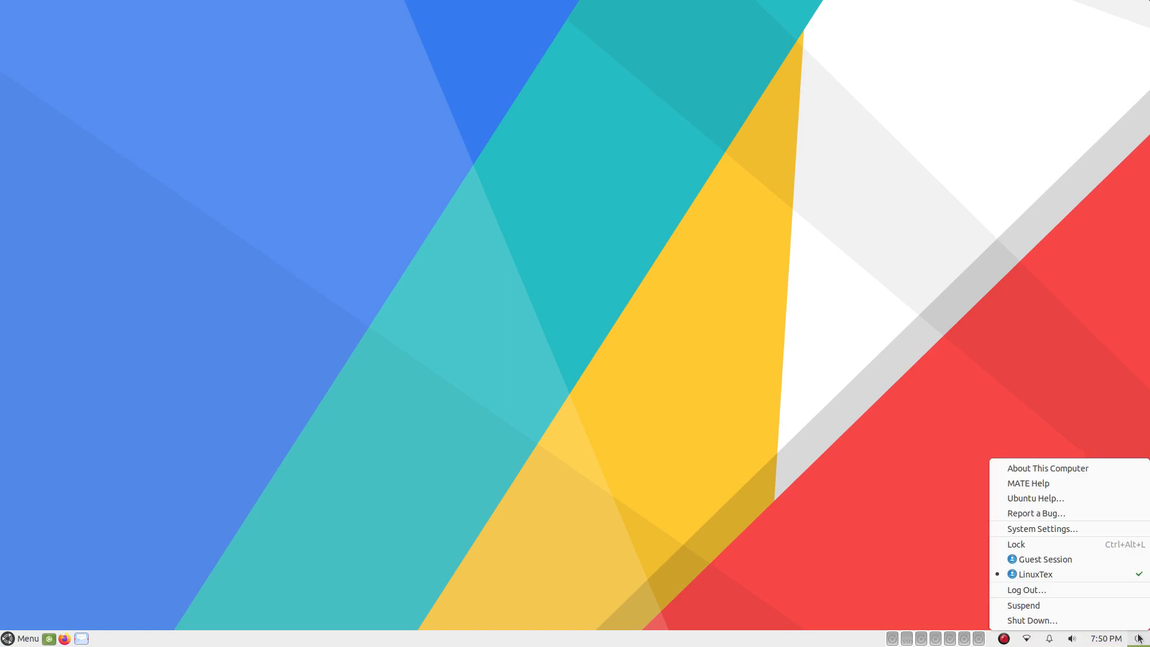
pyautogui.click(24, 639)
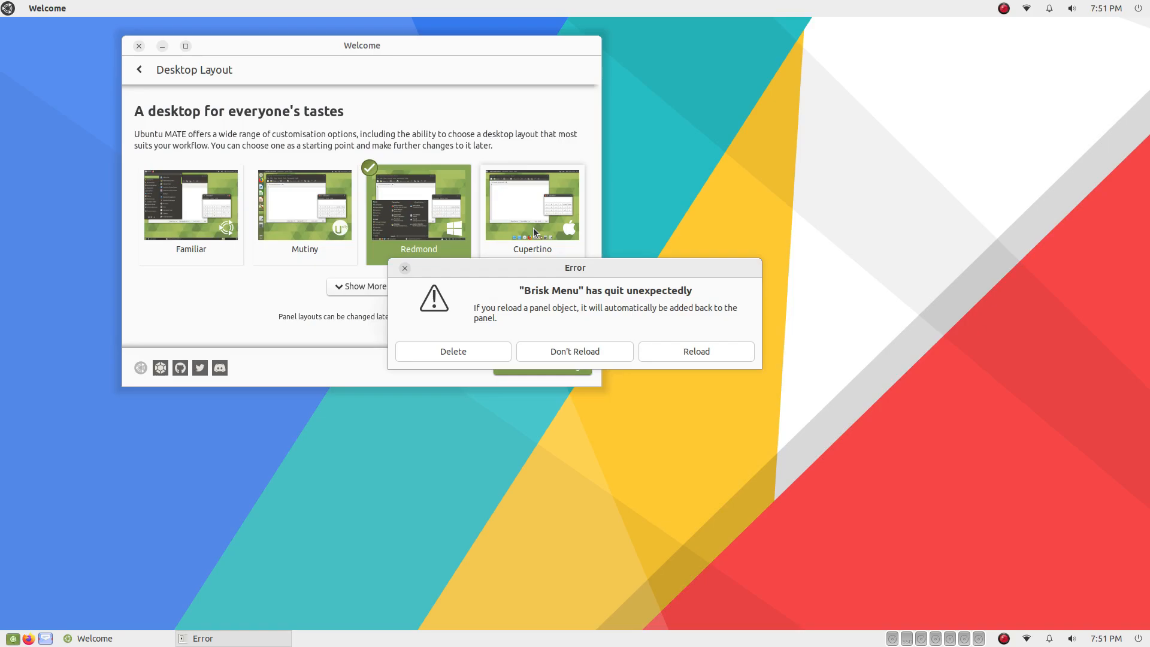
# - Apply the Cupertino layout and reveal the extra Traditional, Contemporary and Pantheon layouts
pyautogui.click(574, 351)
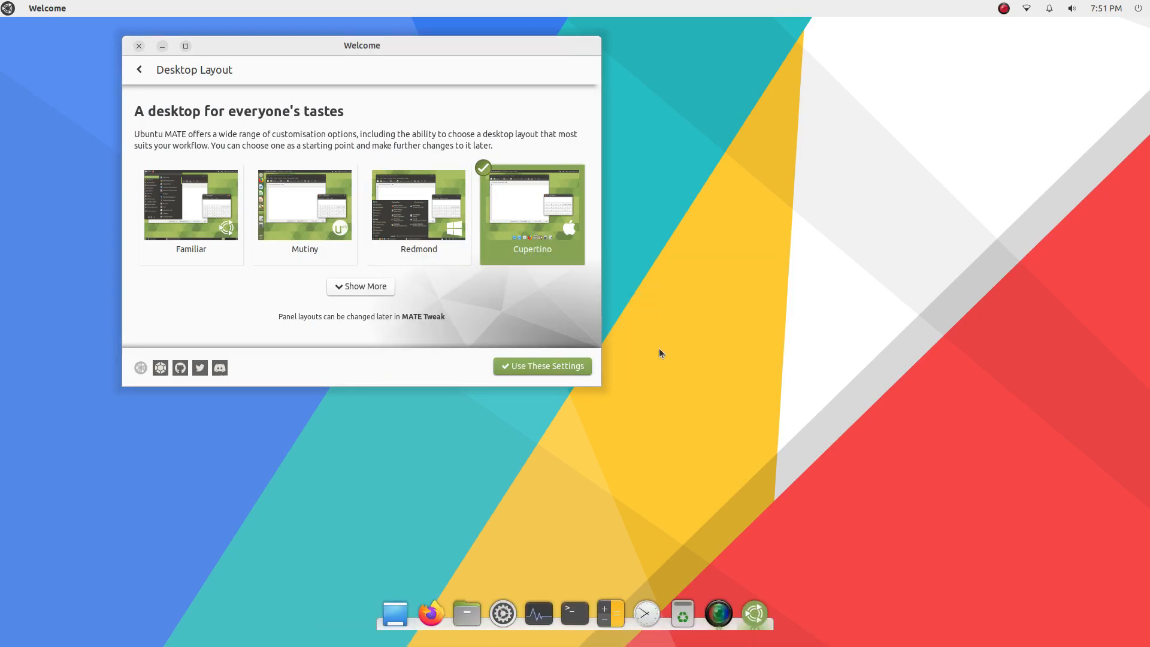
pyautogui.click(542, 366)
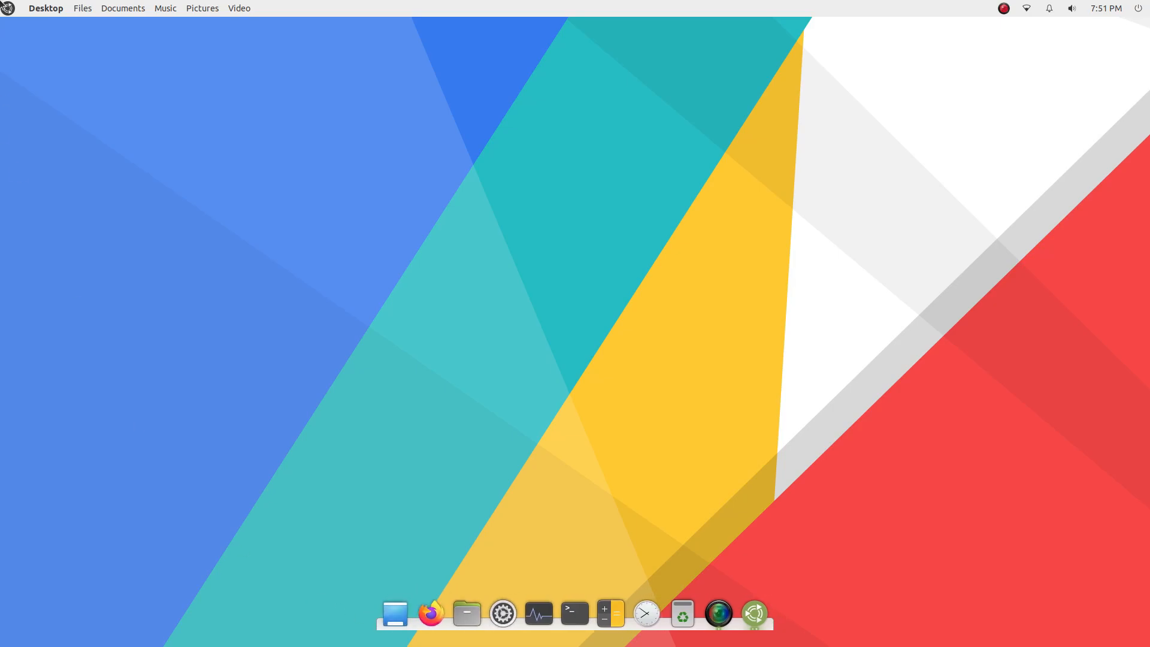
pyautogui.click(82, 8)
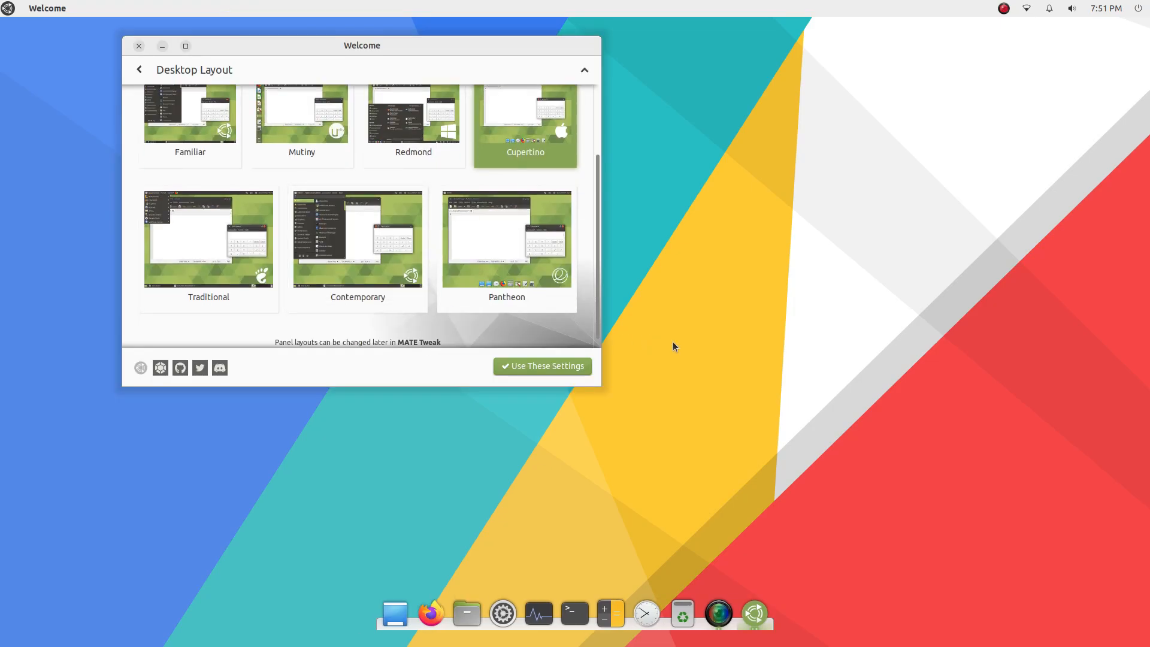
pyautogui.click(542, 367)
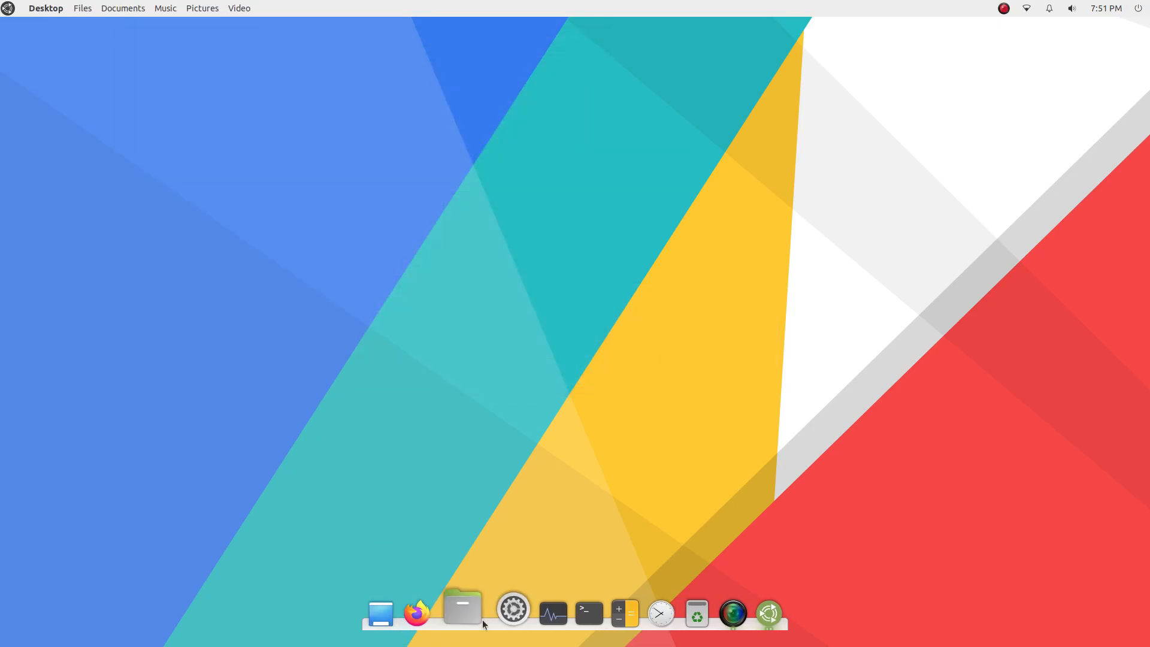
# - Open the home folder in Caja from the dock, close it, then choose the Pantheon layout
pyautogui.click(461, 612)
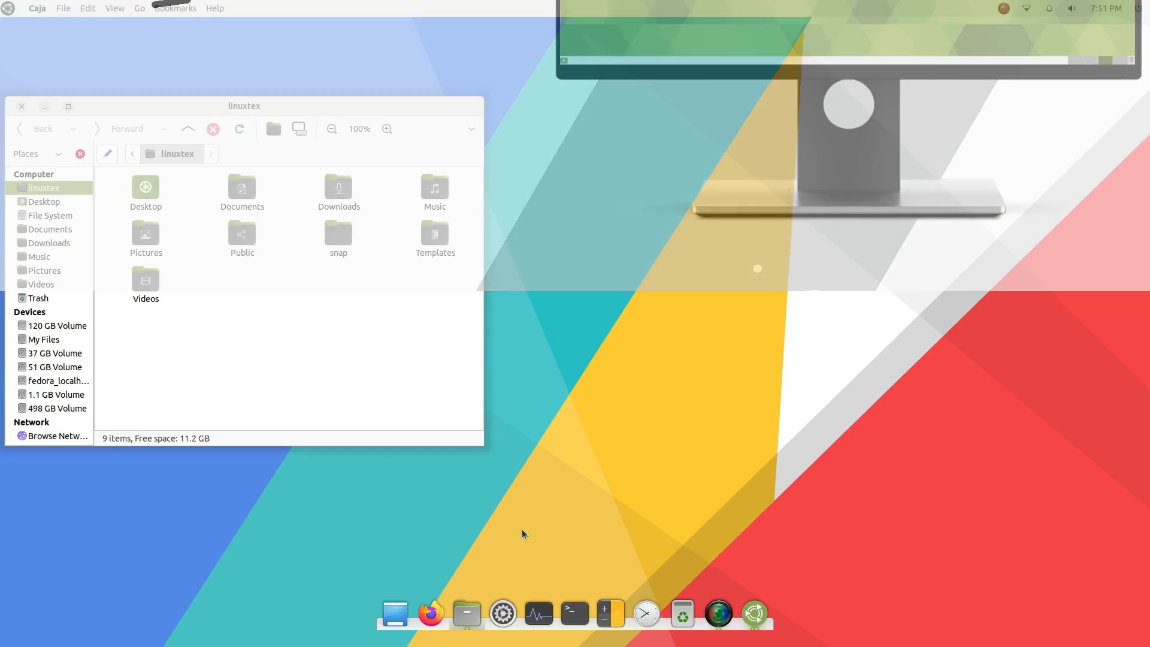
pyautogui.click(538, 614)
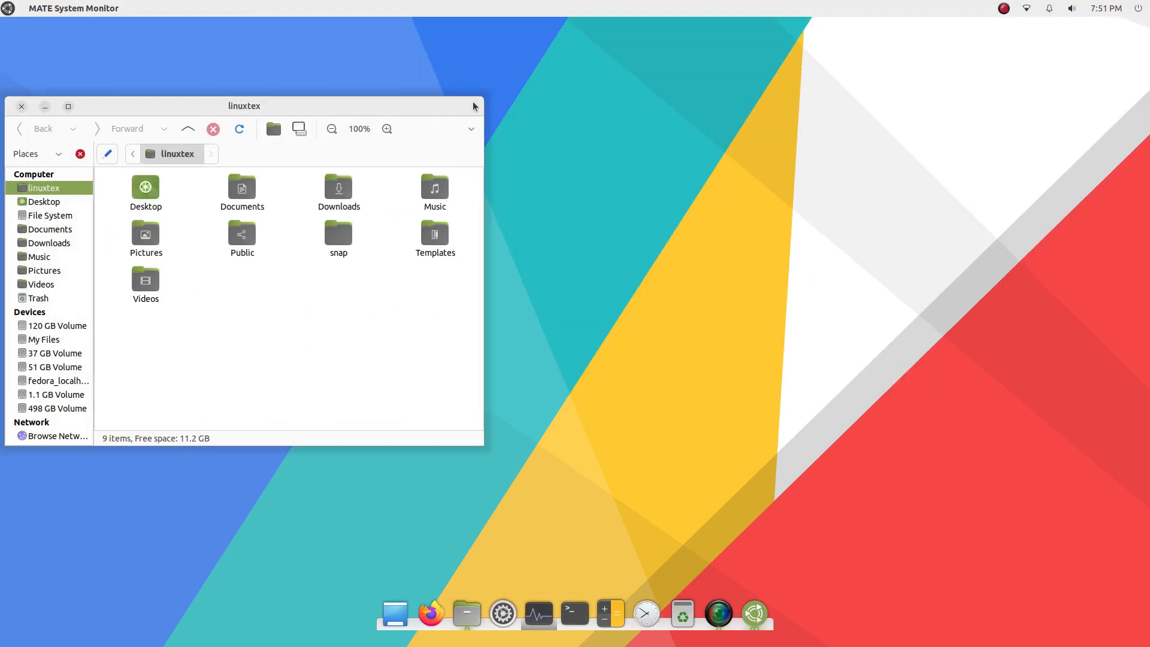
pyautogui.click(20, 107)
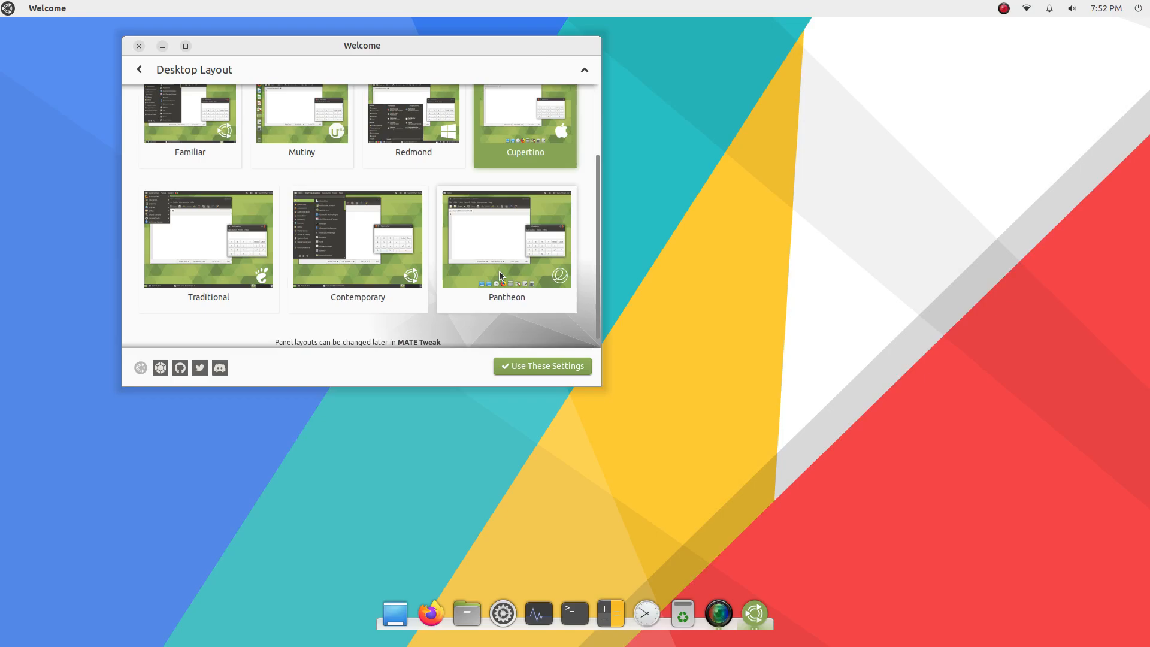
pyautogui.click(506, 239)
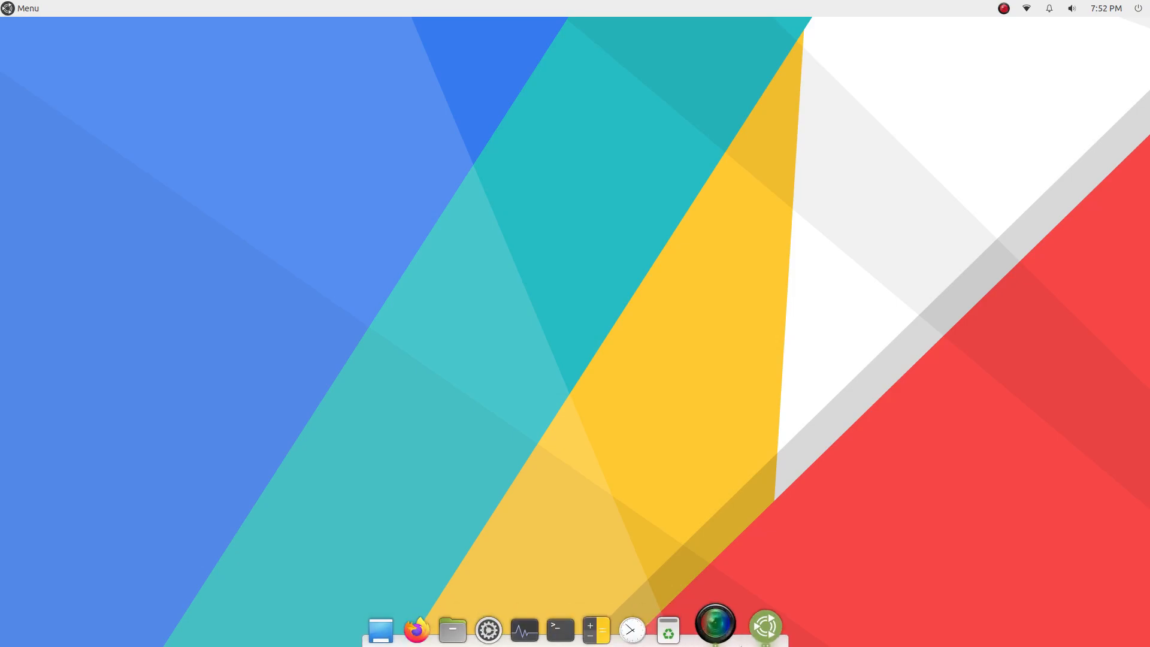
pyautogui.moveTo(256, 288)
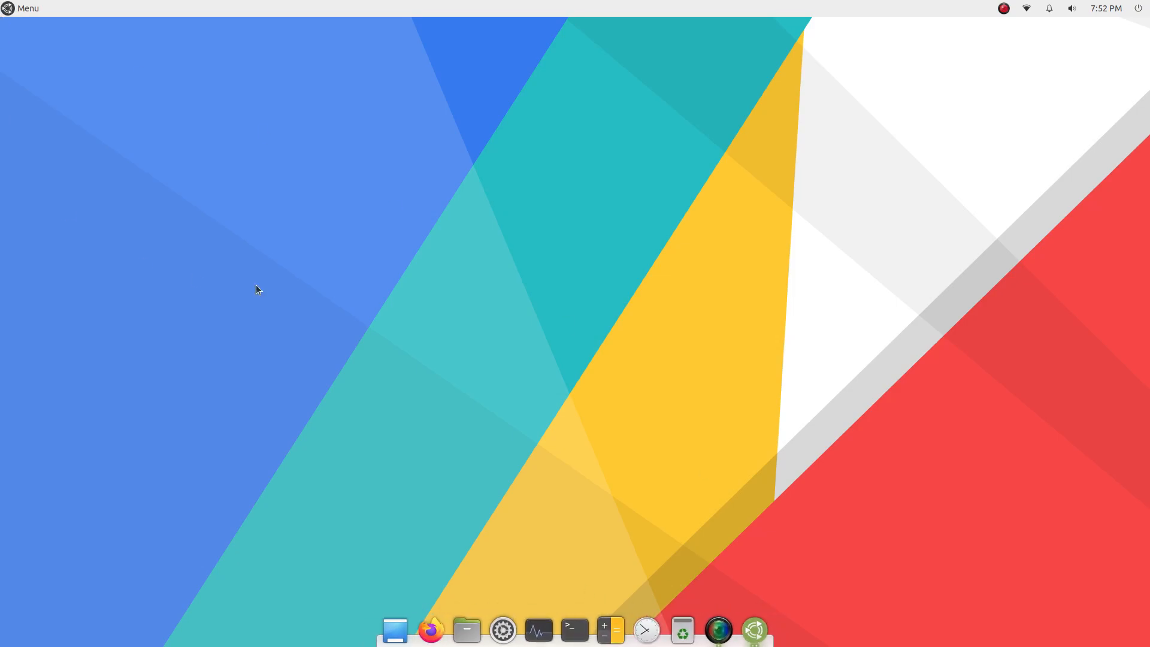
pyautogui.moveTo(529, 244)
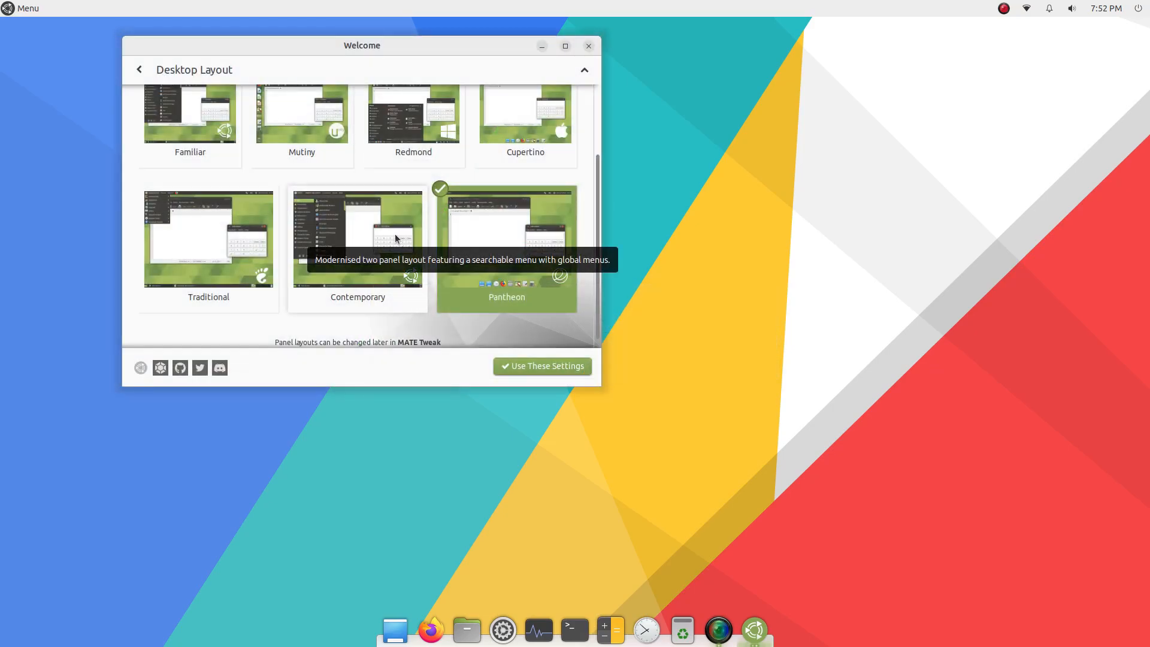
# - Apply the Contemporary desktop layout, then the Traditional layout from Welcome's Desktop Layout page
pyautogui.click(357, 237)
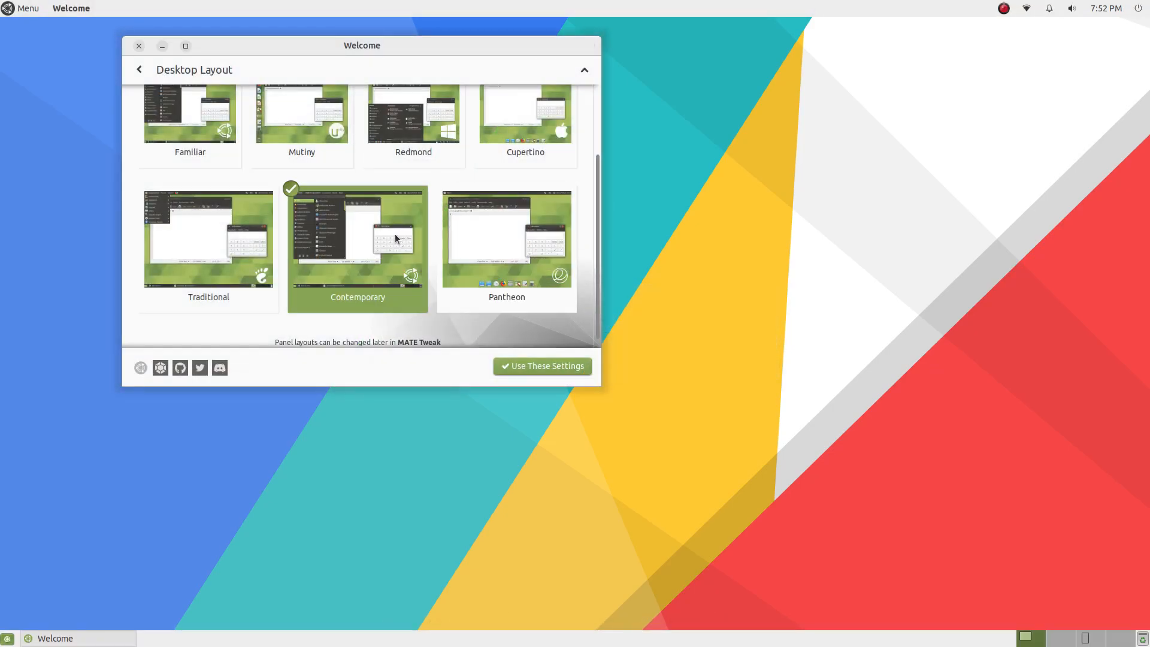
pyautogui.click(542, 367)
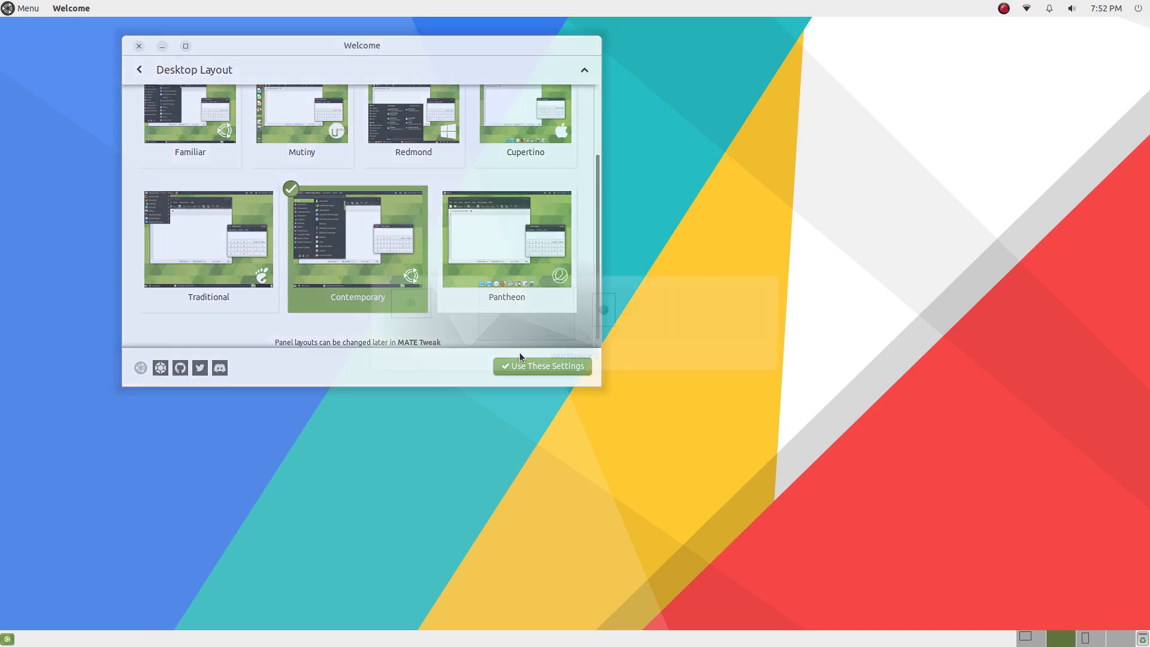
pyautogui.click(542, 367)
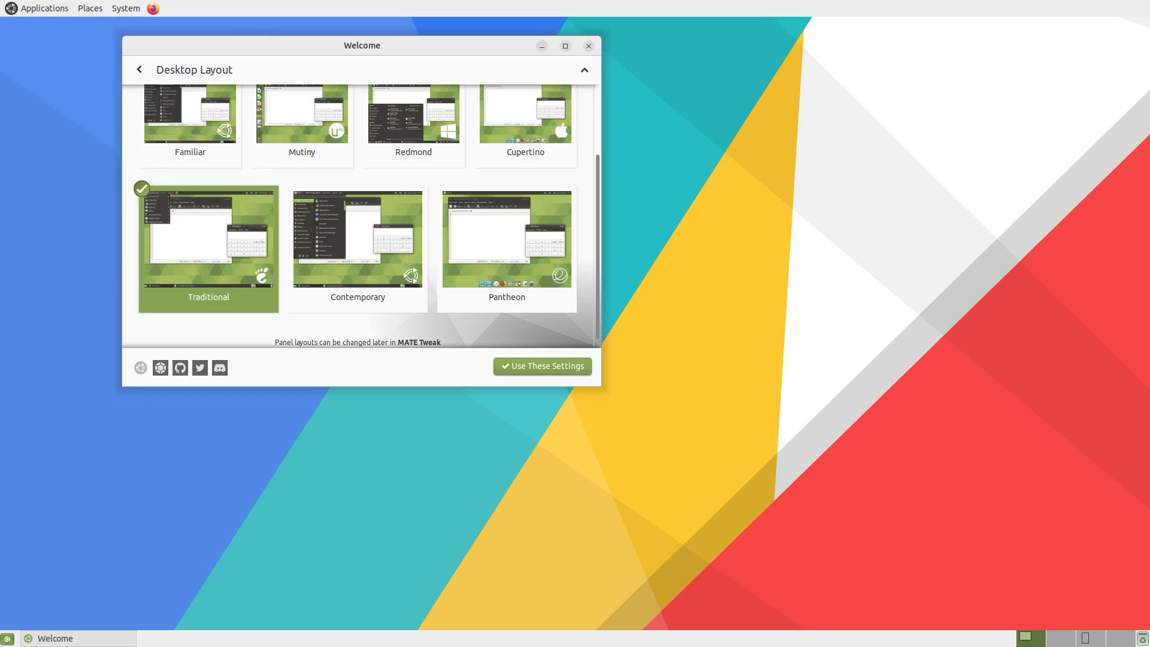
pyautogui.scroll(3)
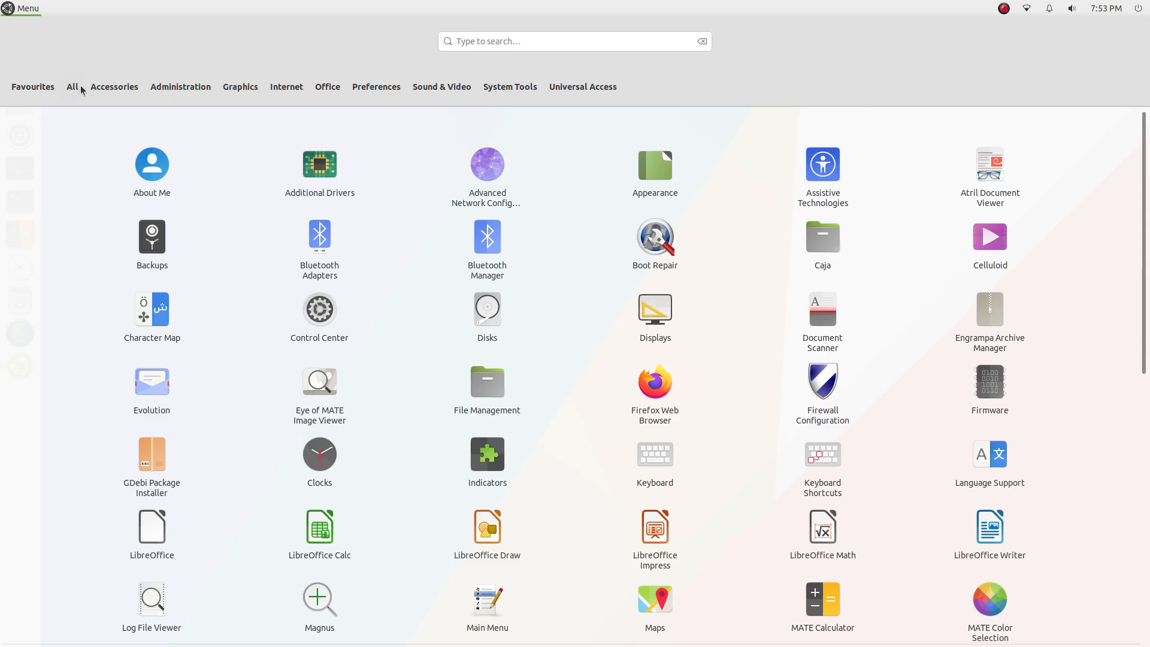
# - Dismiss the full-screen app list, briefly open Control Center and Calculator from the dock
pyautogui.click(266, 333)
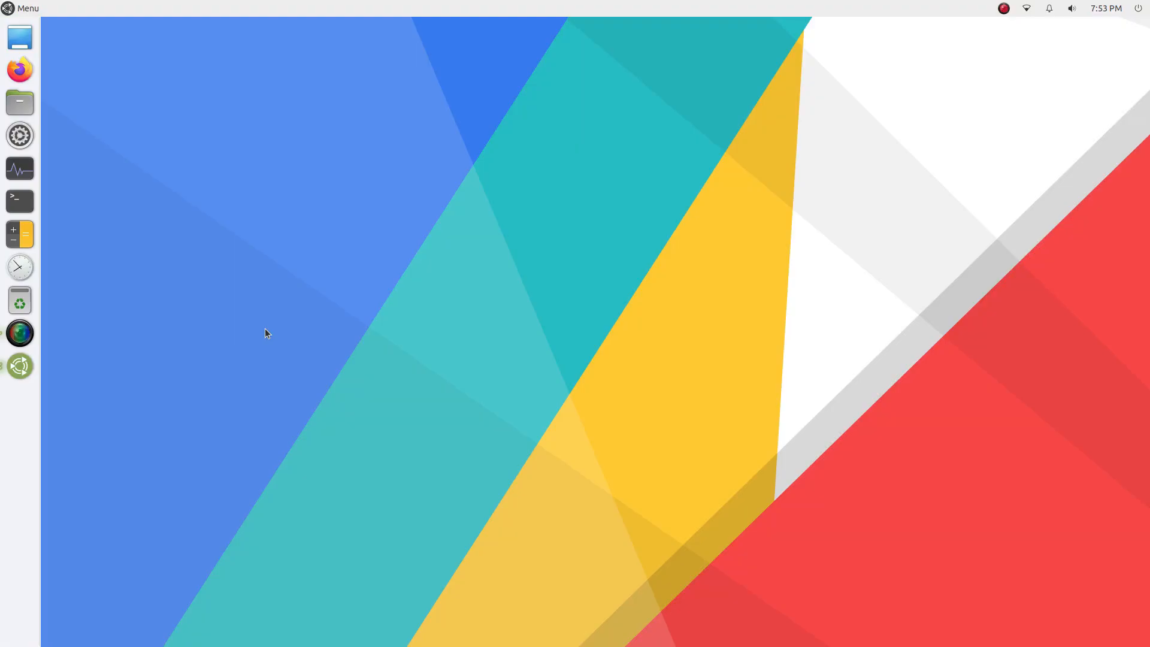
pyautogui.click(21, 9)
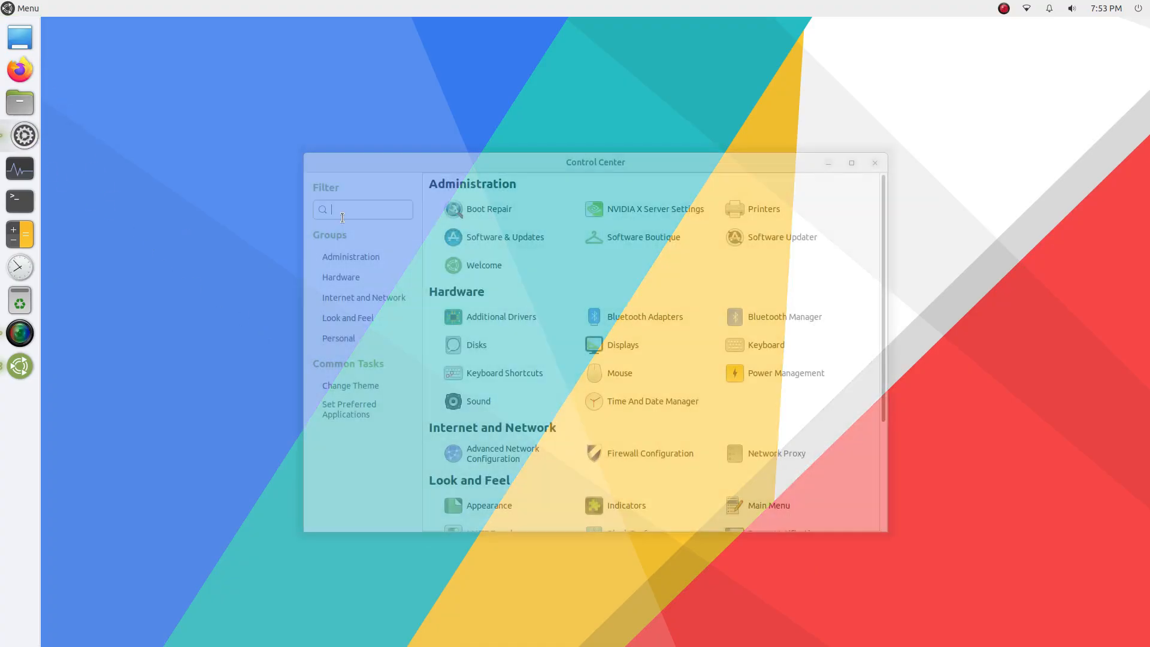
pyautogui.click(873, 161)
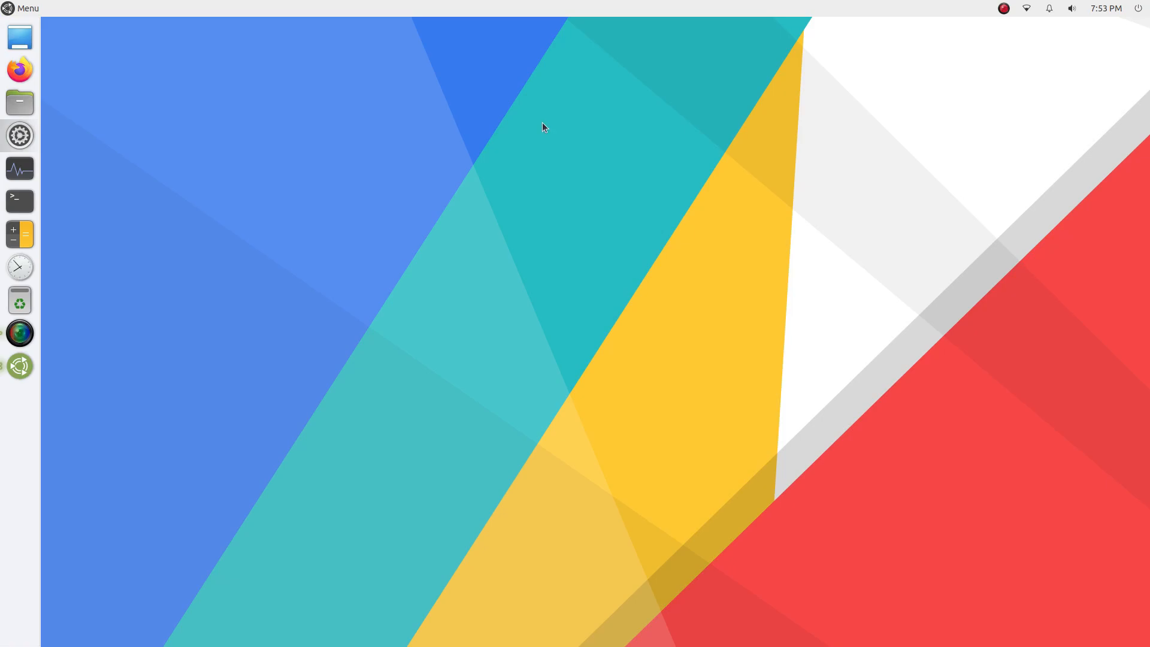
pyautogui.click(19, 234)
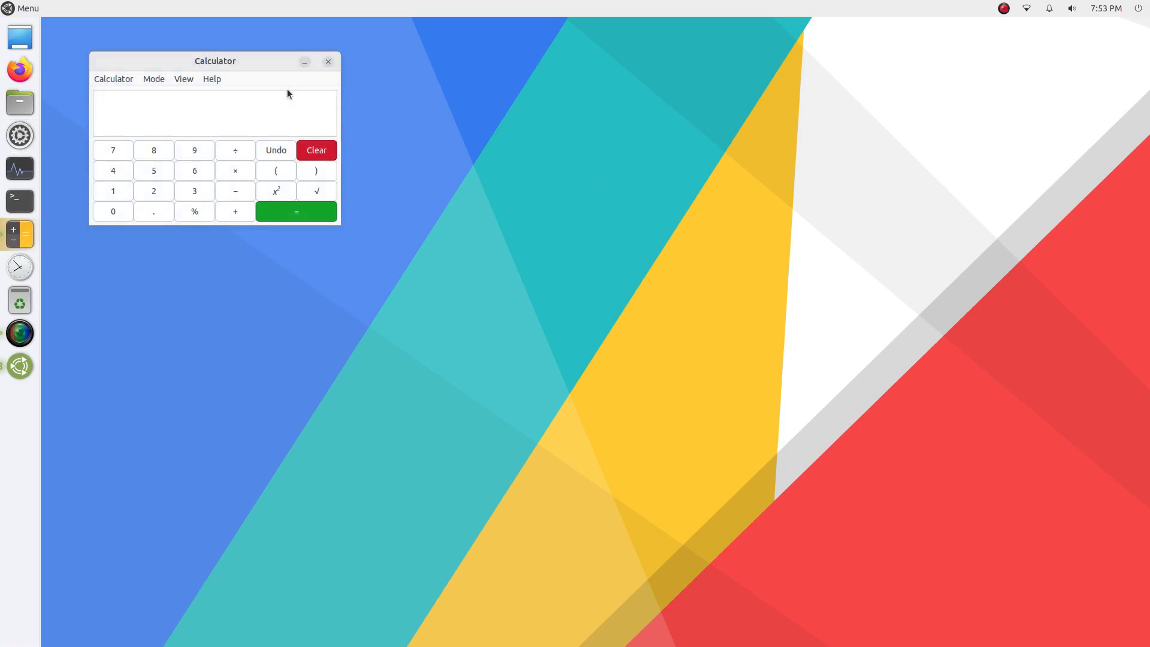
pyautogui.click(327, 61)
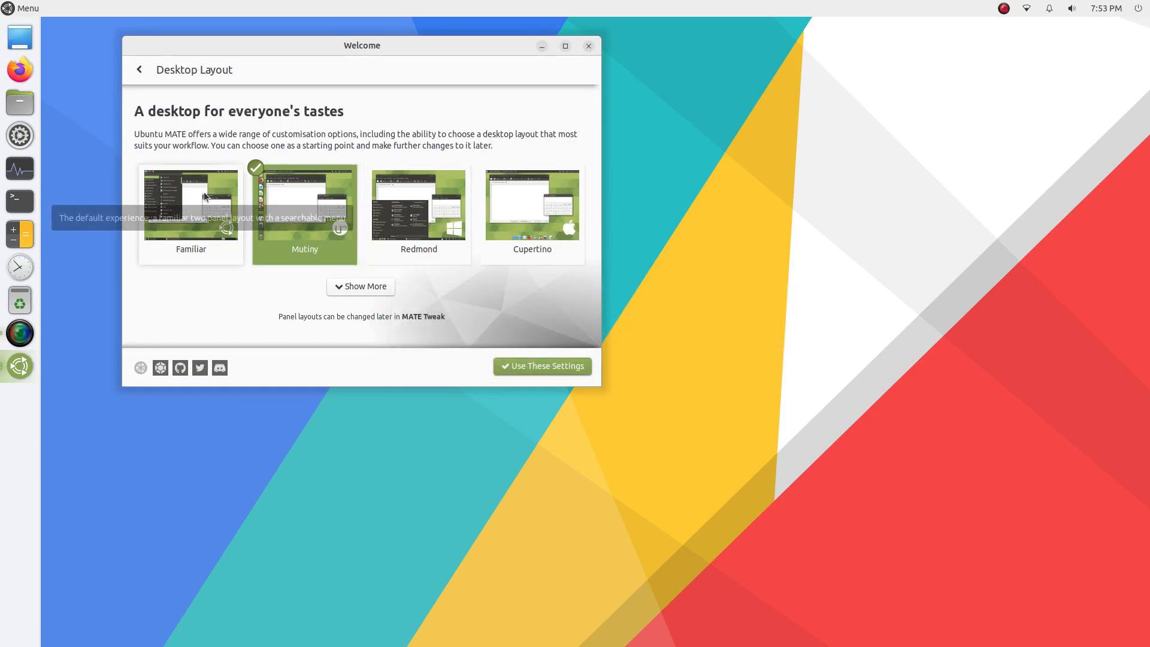
# - Apply the Familiar two-panel desktop layout in Welcome
pyautogui.click(190, 204)
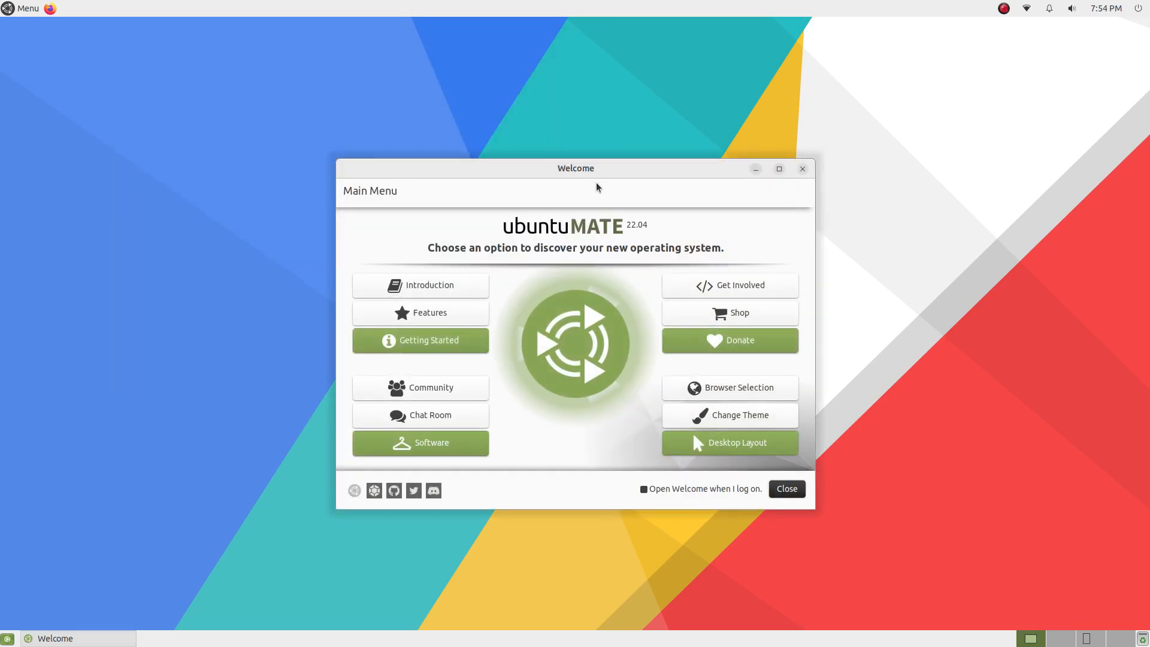
# - Open theme settings, launch Caja beside them and apply the Yaru theme
pyautogui.click(729, 415)
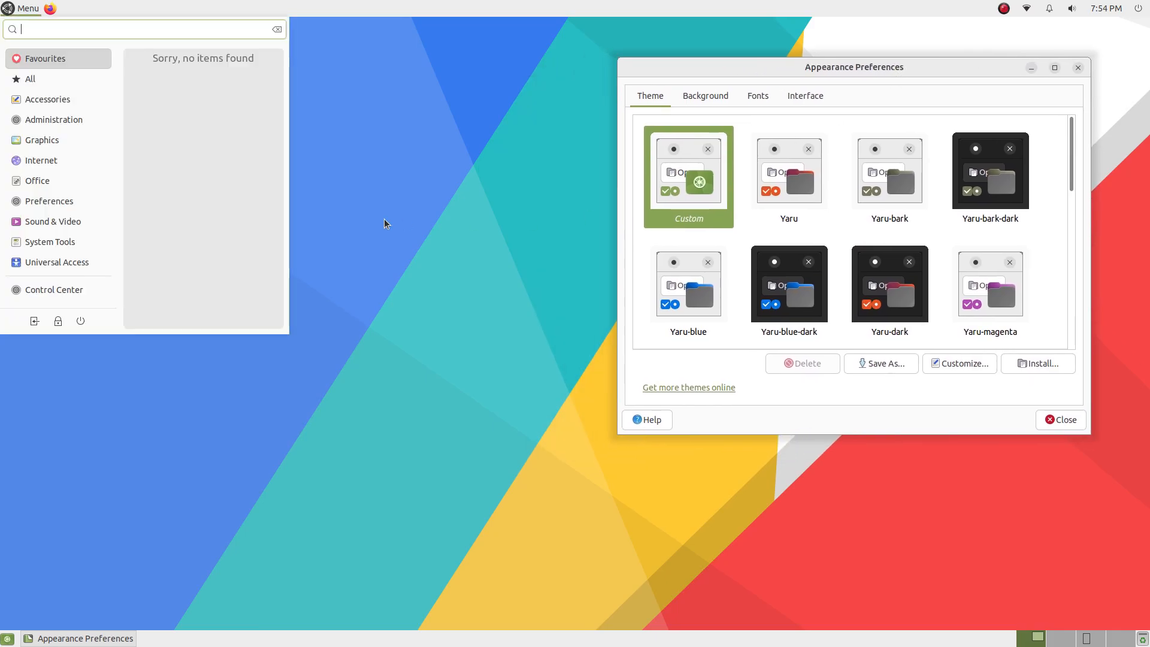
pyautogui.write('caja')
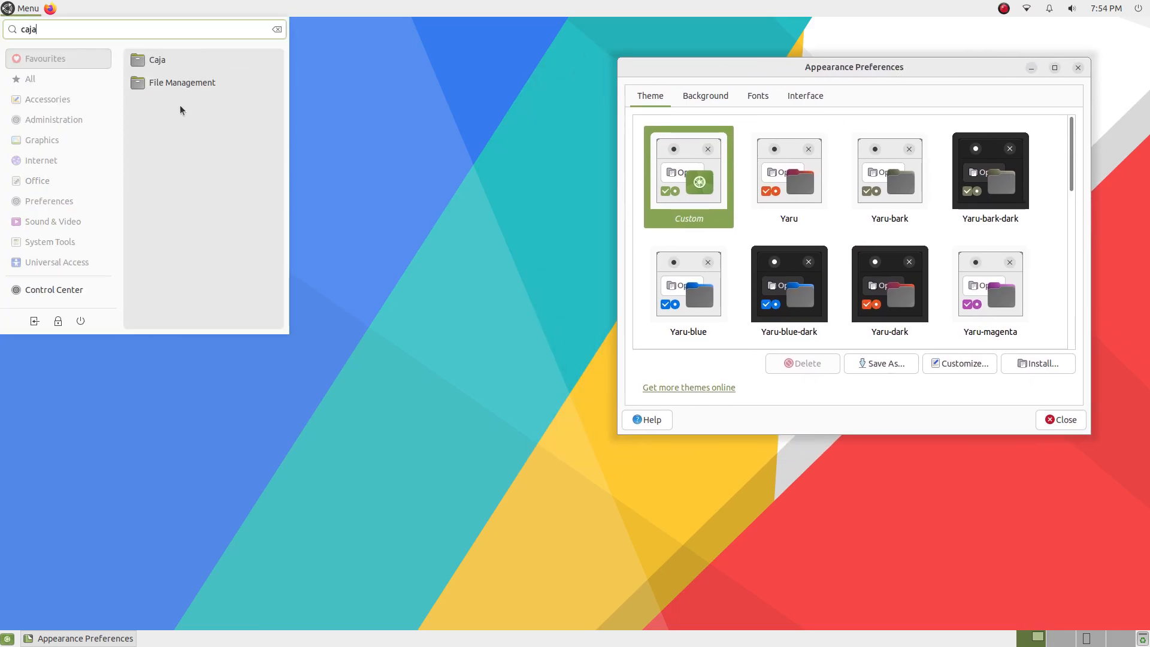
pyautogui.click(156, 60)
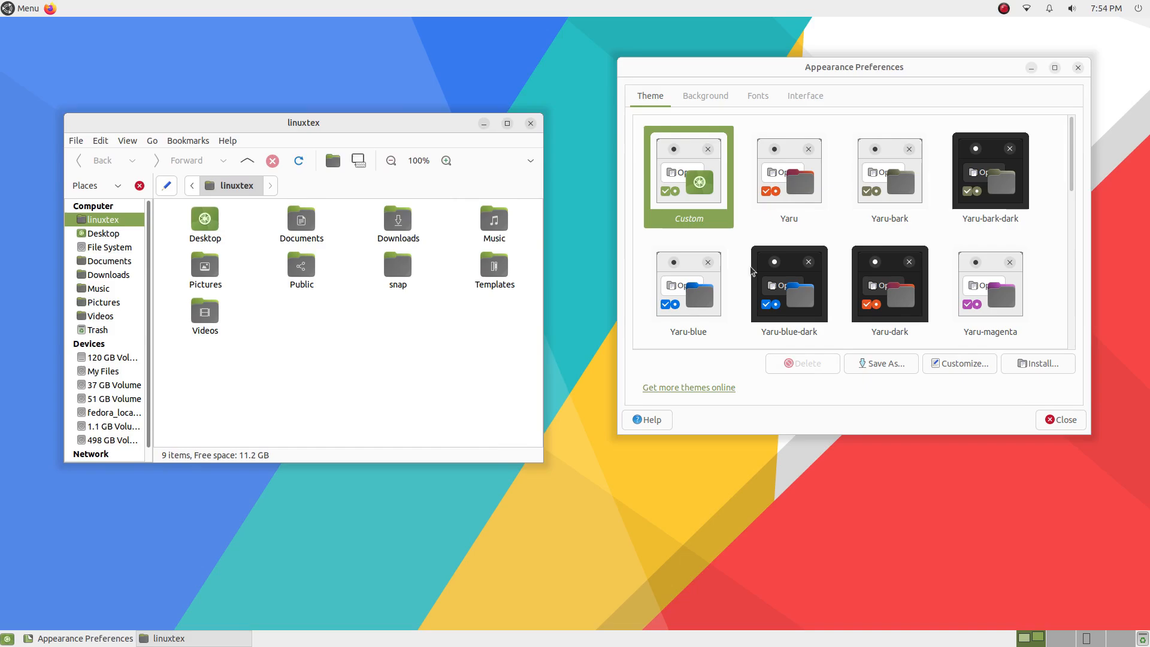
pyautogui.click(687, 177)
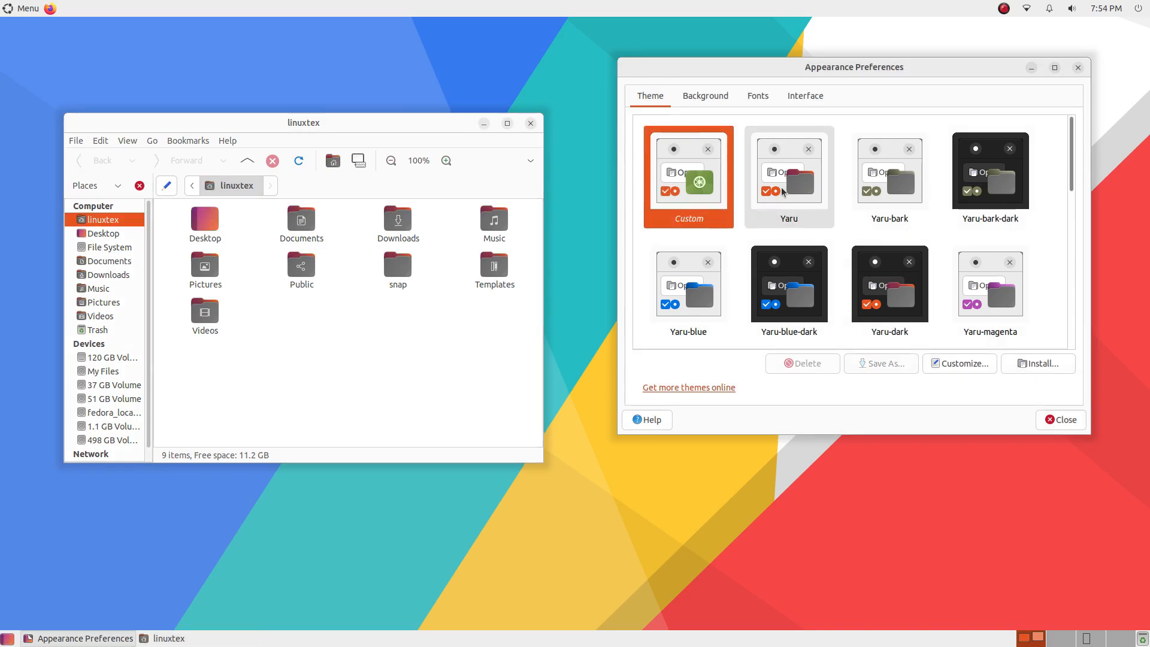
pyautogui.moveTo(303, 122); pyautogui.dragTo(266, 100)
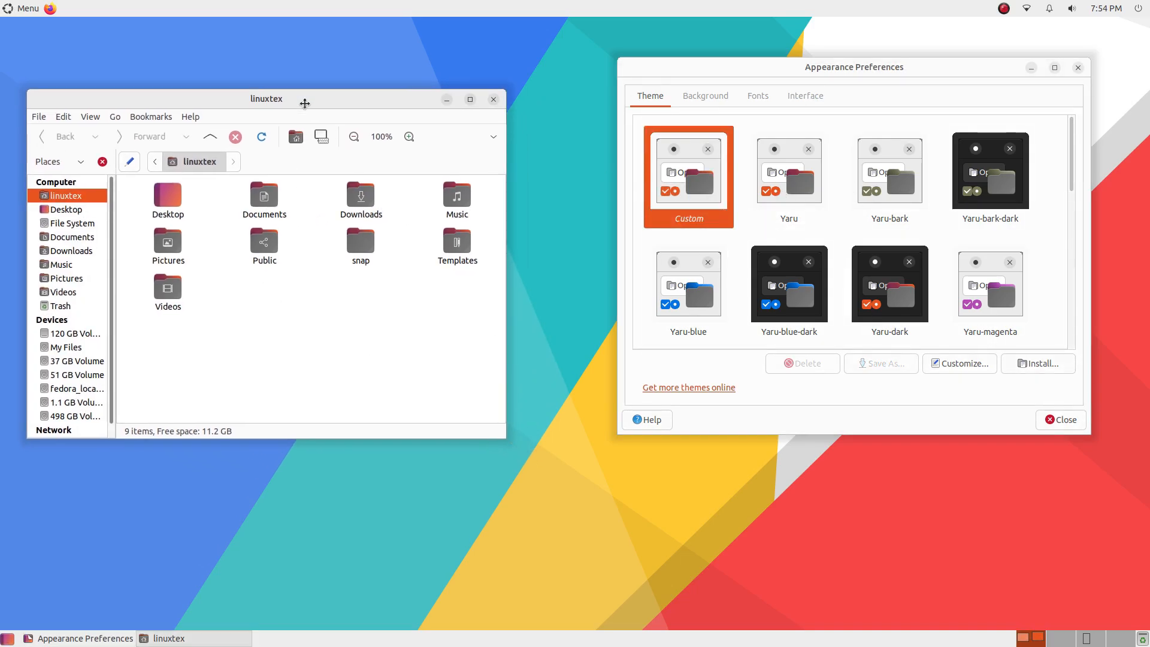
# - Try the Yaru-bark, Yaru-bark-dark, Yaru-blue and magenta theme variants in turn
pyautogui.click(21, 8)
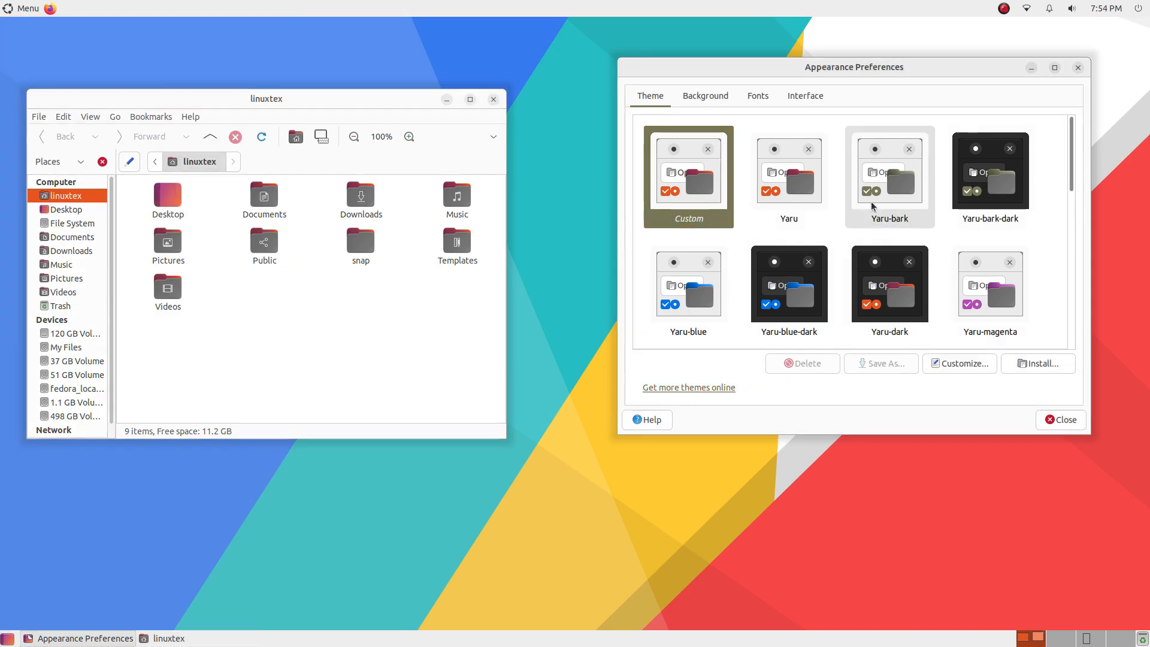
pyautogui.click(989, 176)
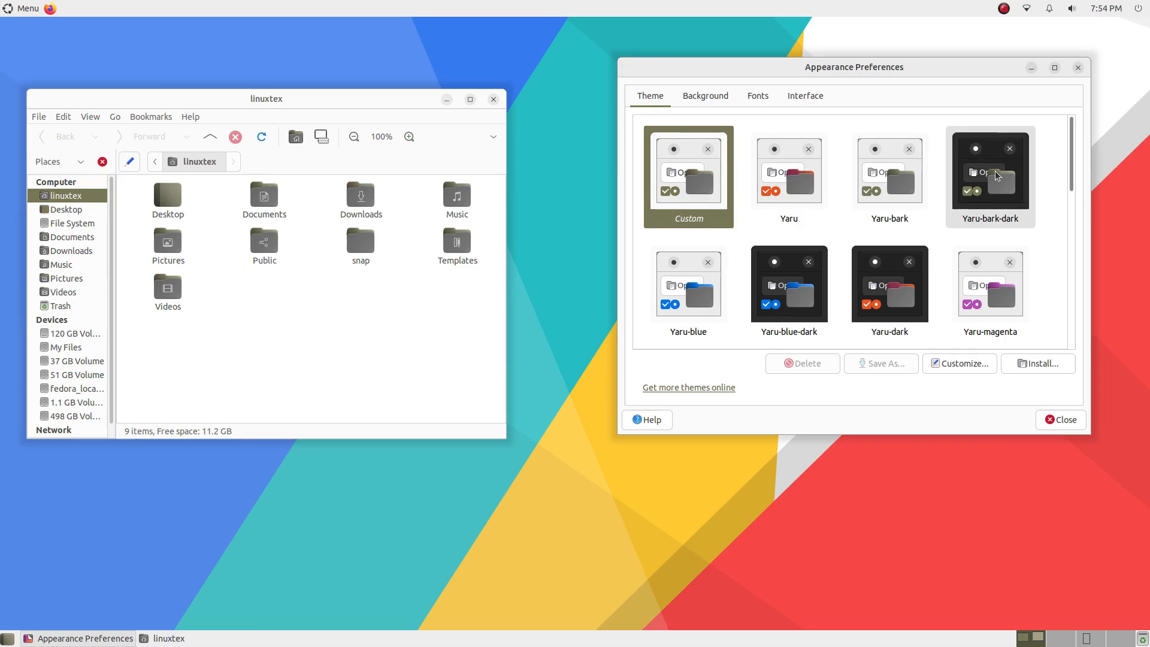
pyautogui.click(22, 8)
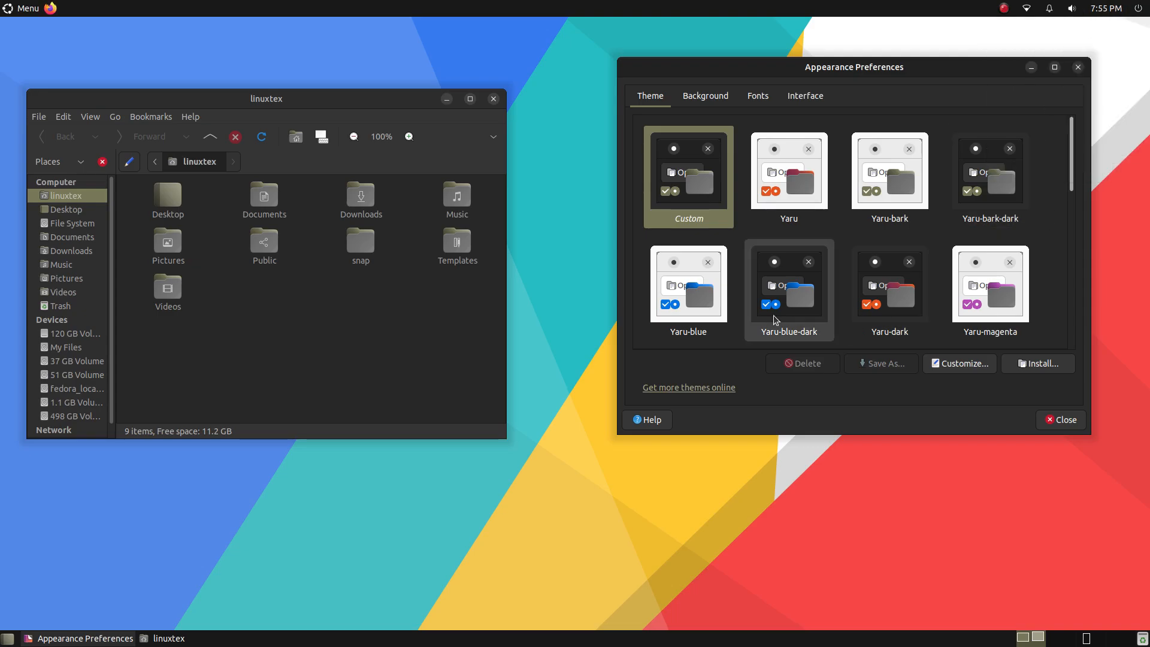
pyautogui.click(688, 179)
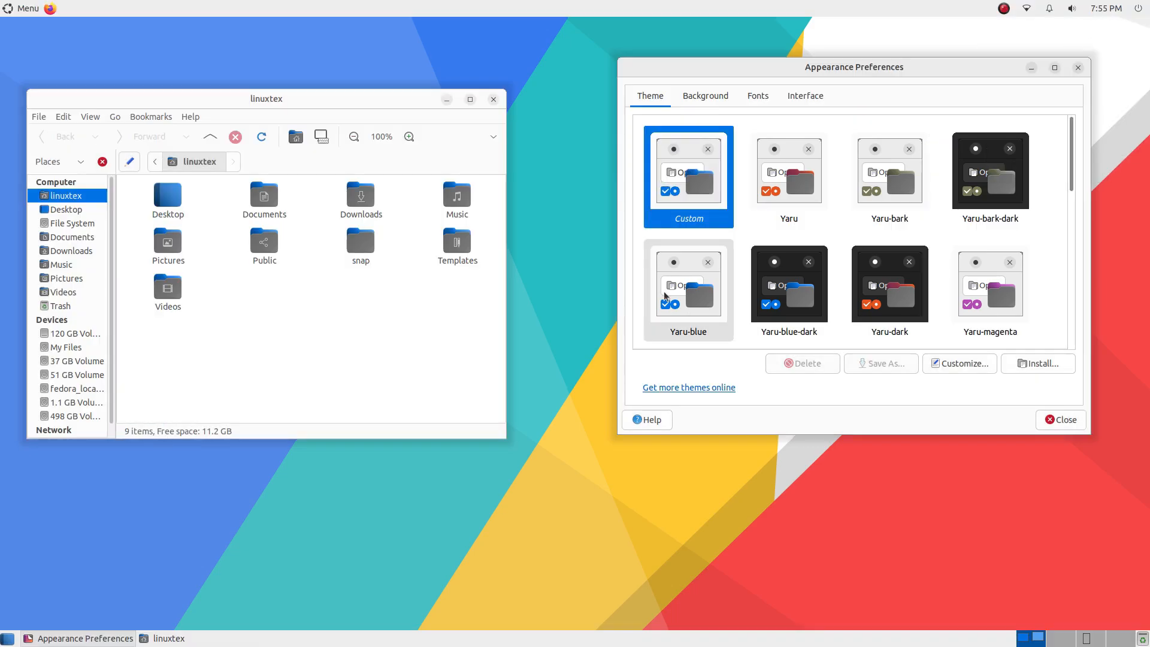
pyautogui.click(789, 286)
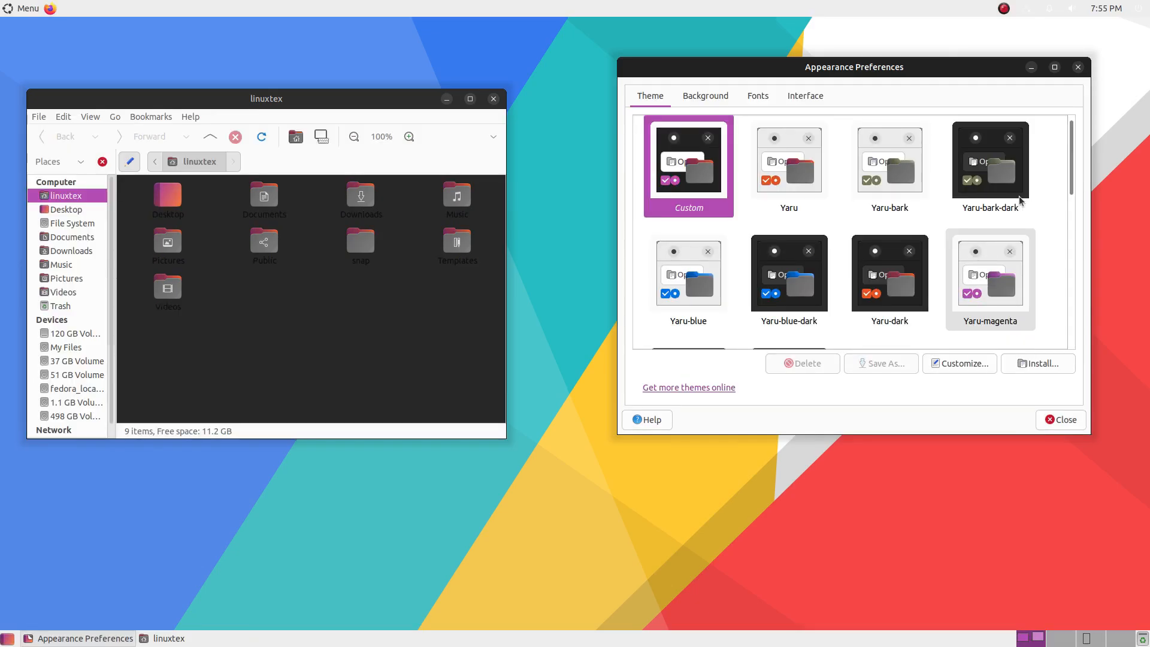
pyautogui.click(688, 280)
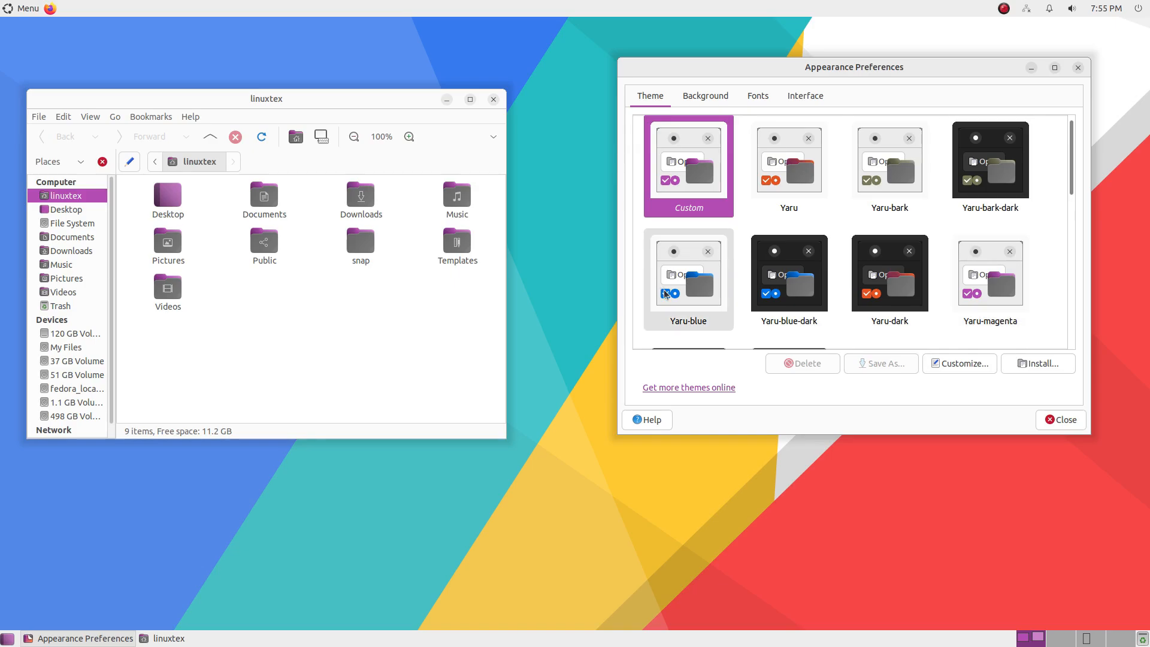
# - Apply Yaru-MATE-dark, check the calendar, settle on Yaru-MATE-light and close Appearance Preferences
pyautogui.scroll(-3)
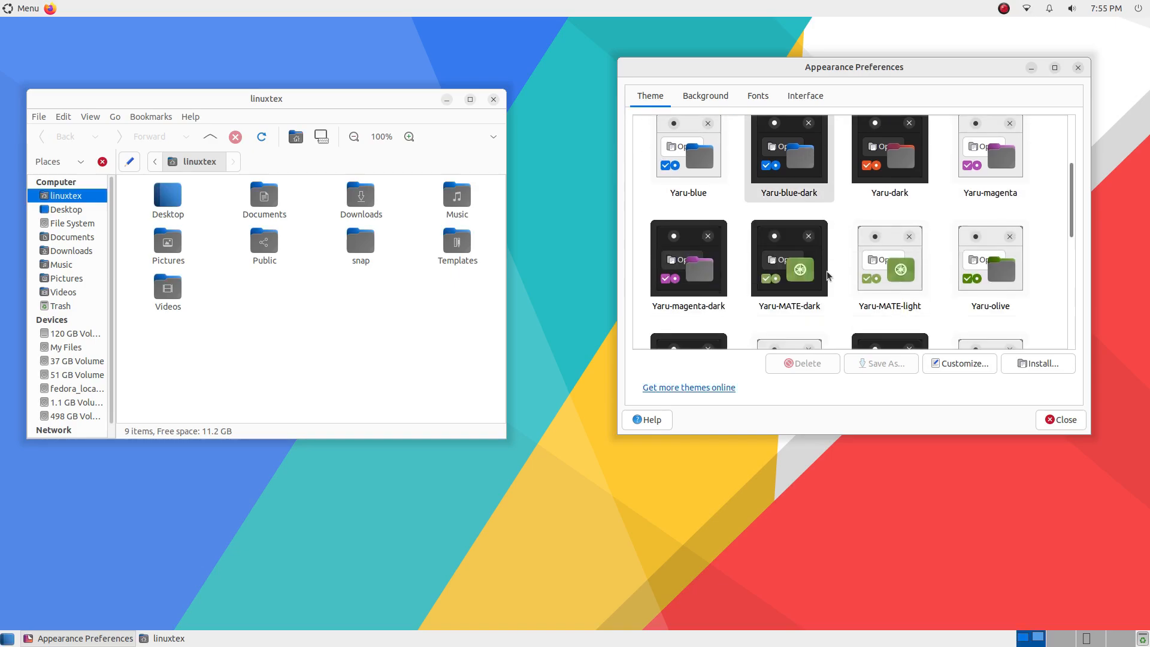
pyautogui.click(688, 258)
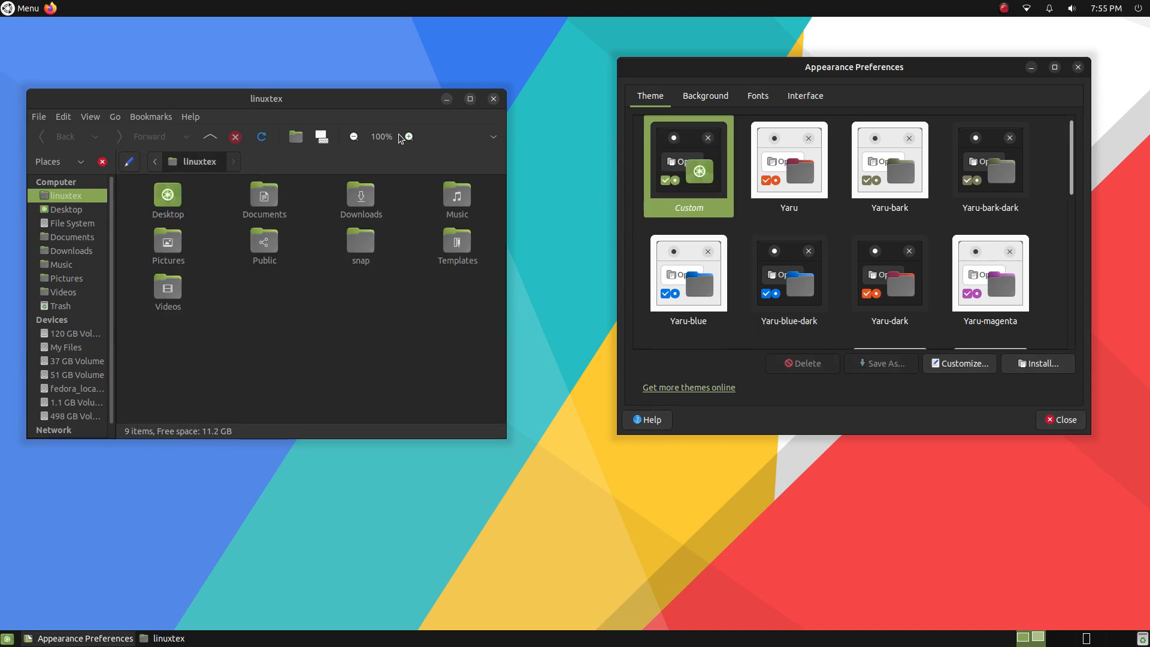
pyautogui.click(1106, 8)
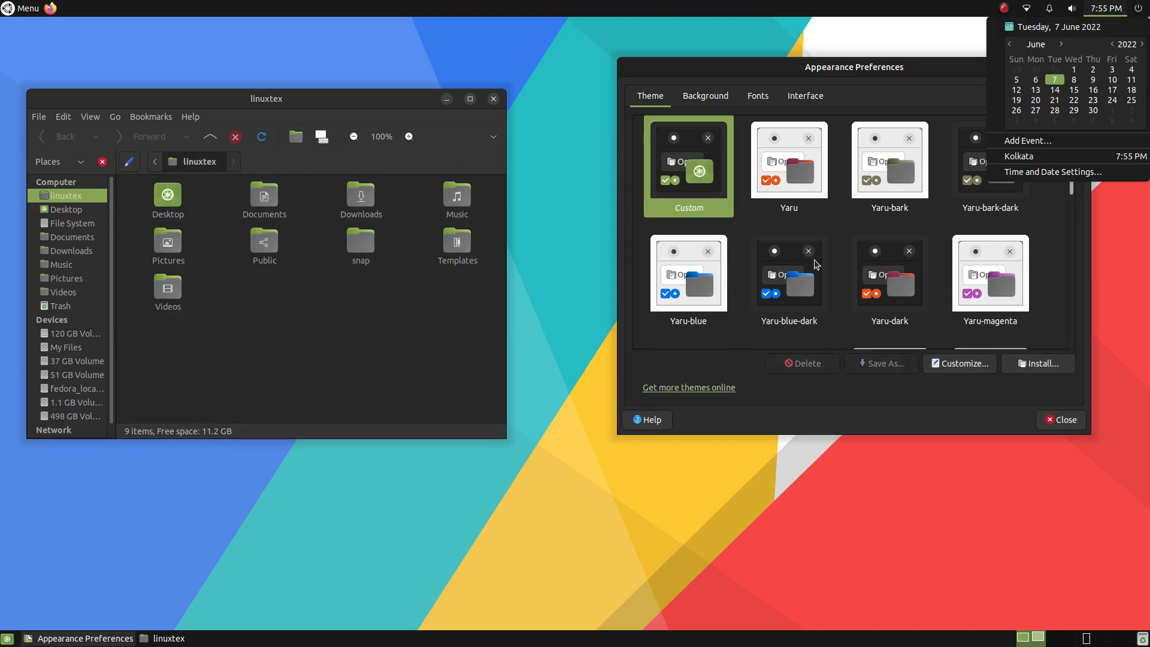
pyautogui.scroll(-3)
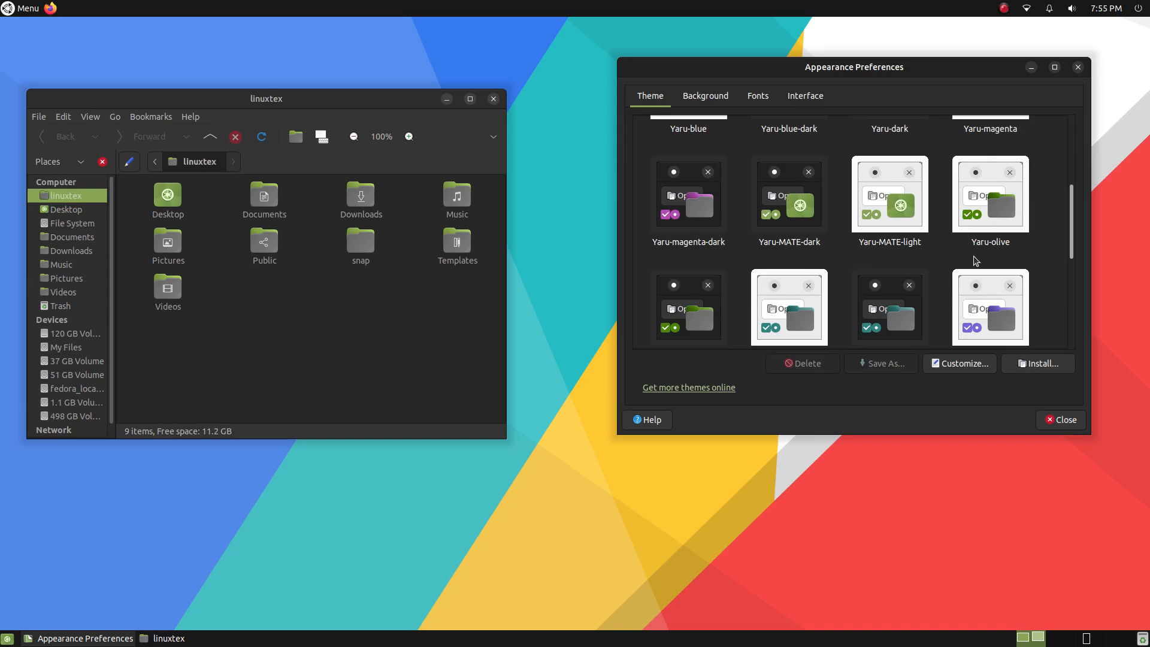
pyautogui.click(22, 9)
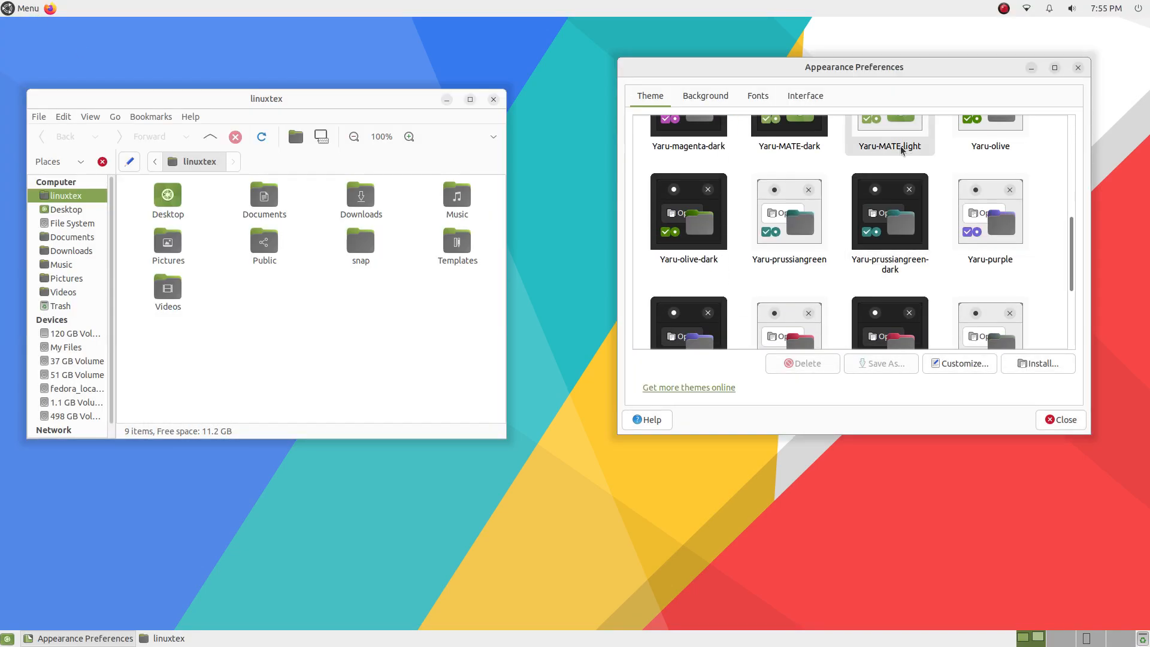
pyautogui.scroll(-3)
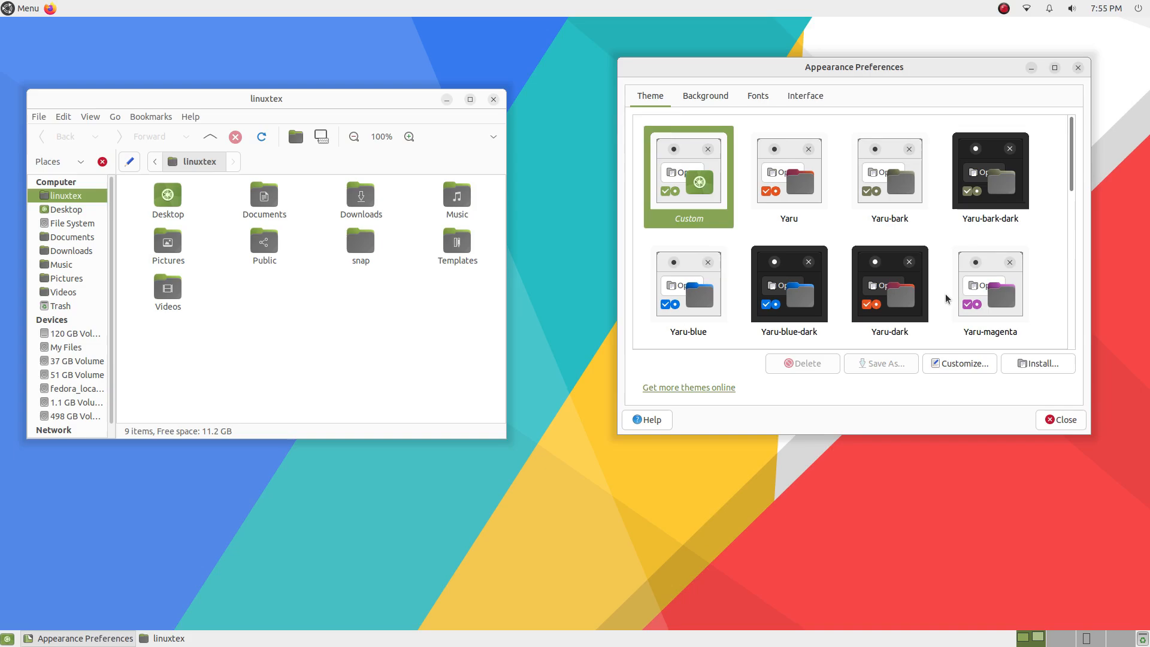
pyautogui.moveTo(1064, 420)
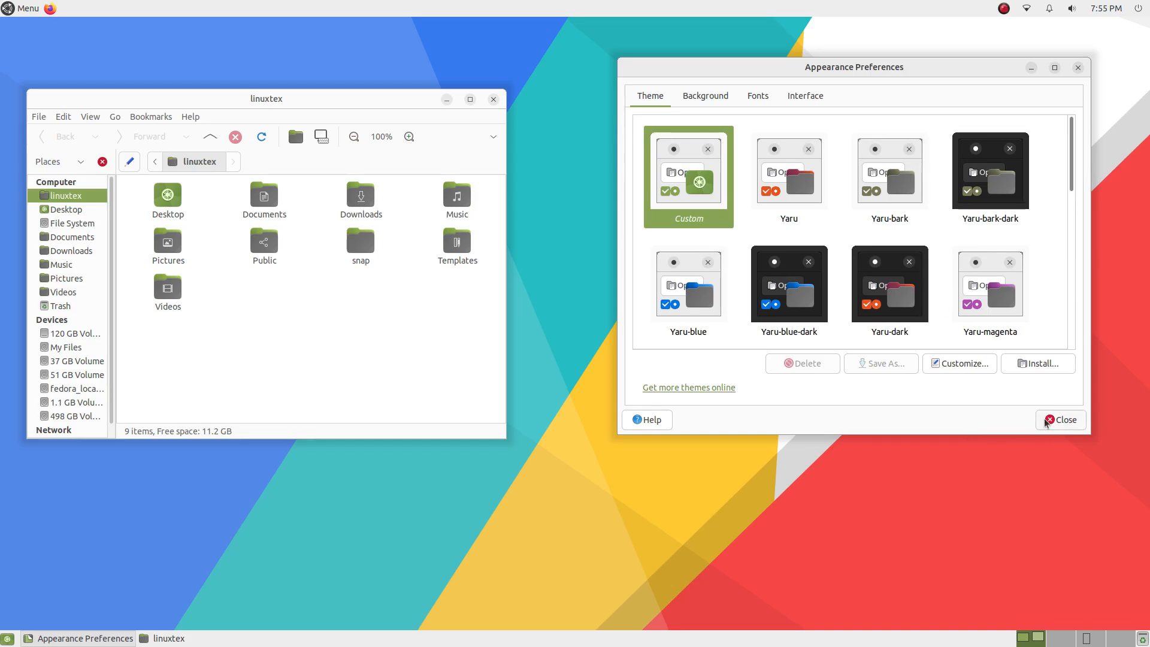
pyautogui.click(1059, 419)
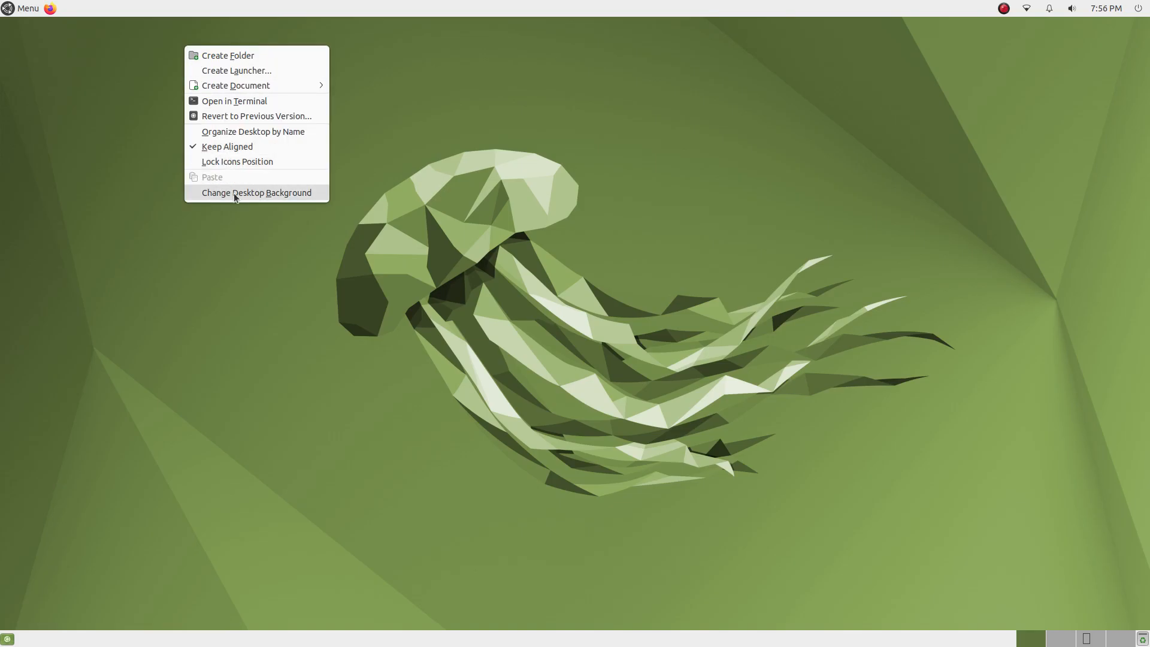
# - Reopen the desktop background settings and glance at the panel calendar
pyautogui.click(256, 192)
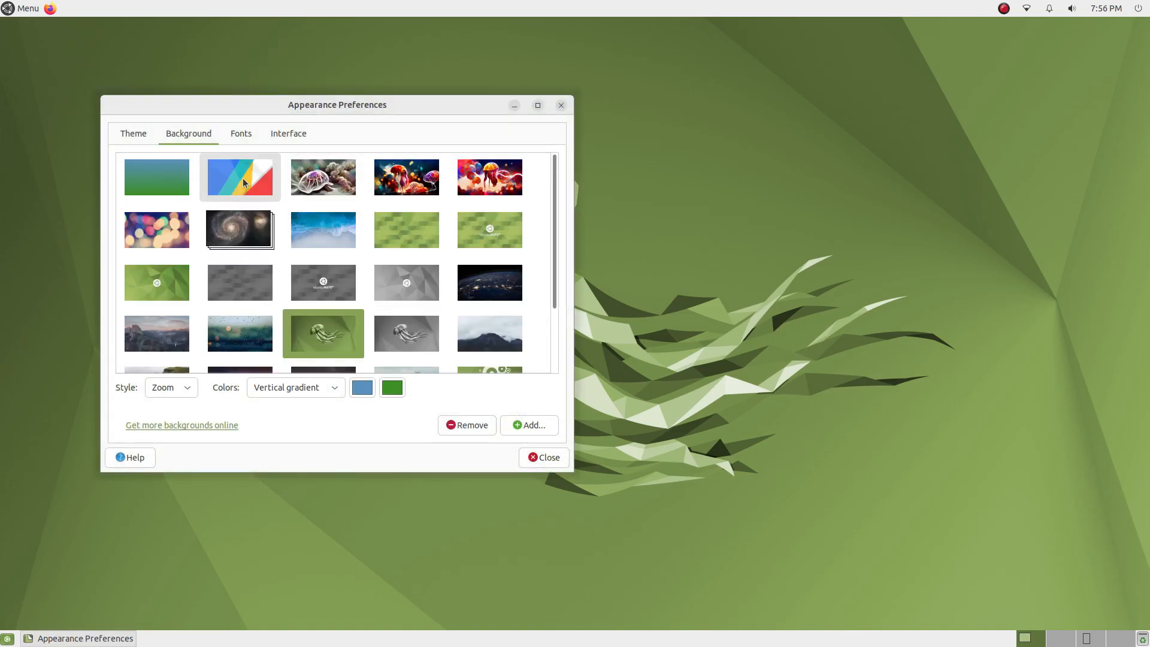
pyautogui.click(322, 176)
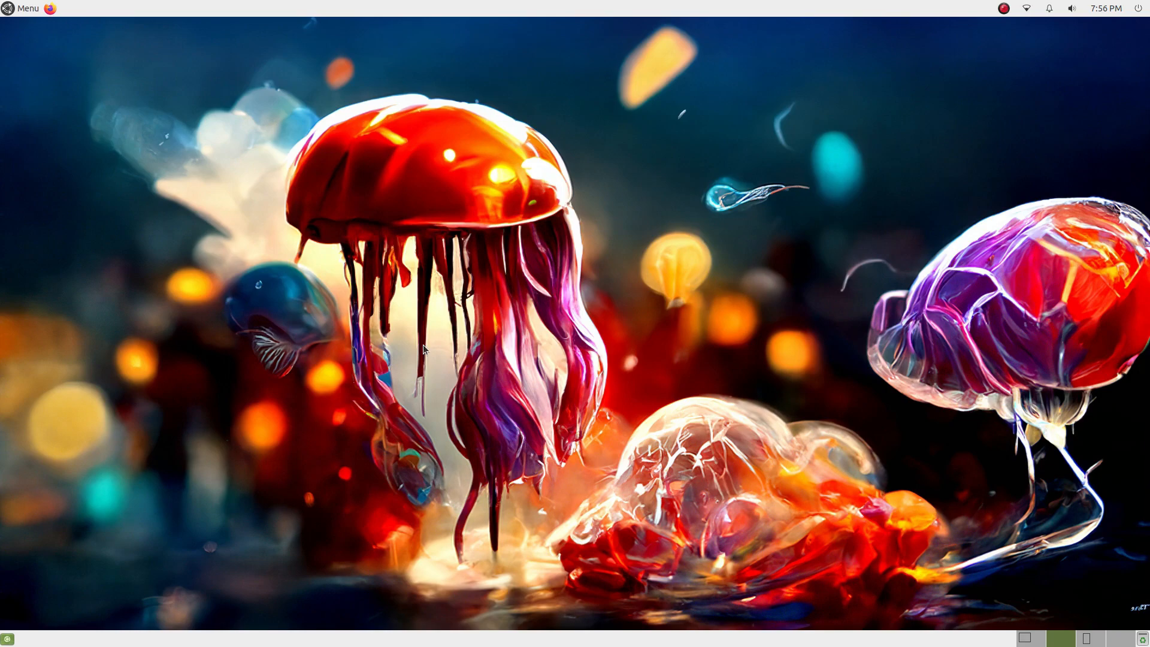
pyautogui.click(1106, 8)
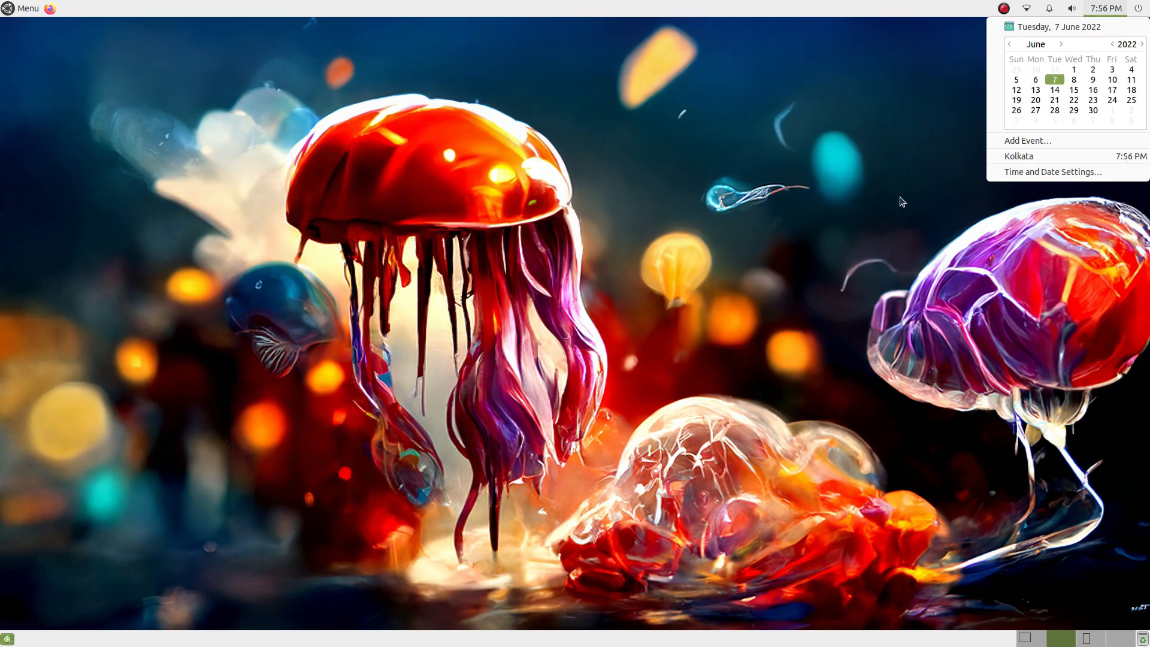
pyautogui.click(1009, 44)
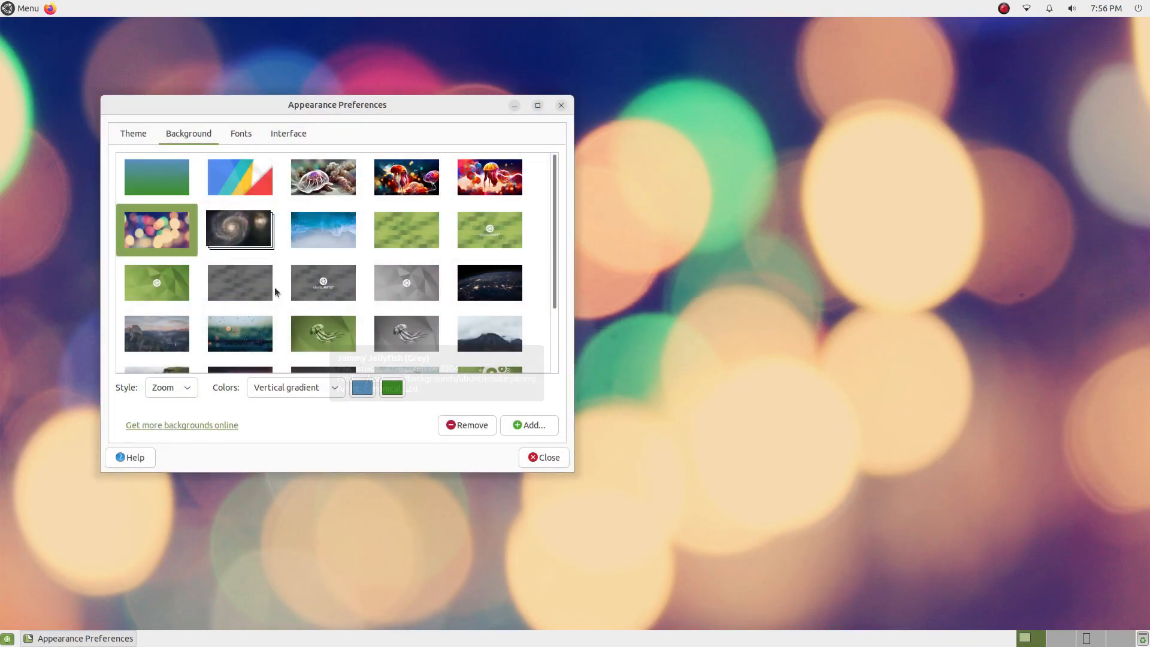
# - Apply the spiral galaxy, ocean shoreline and plain green triangle wallpapers in turn
pyautogui.click(240, 230)
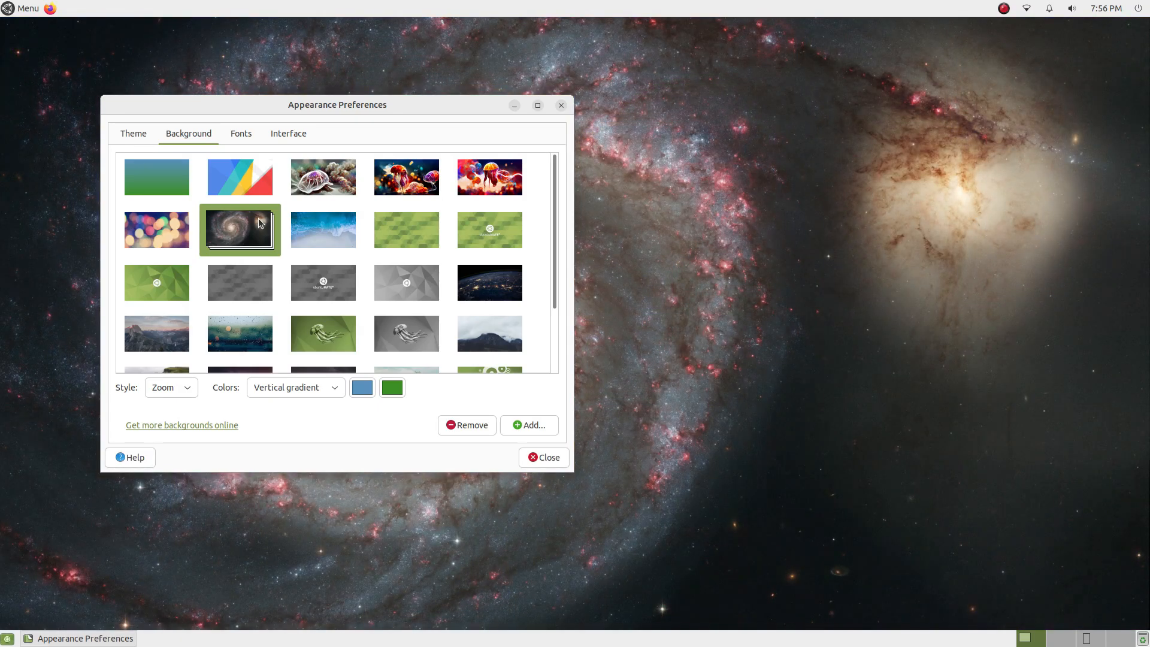
pyautogui.moveTo(321, 238)
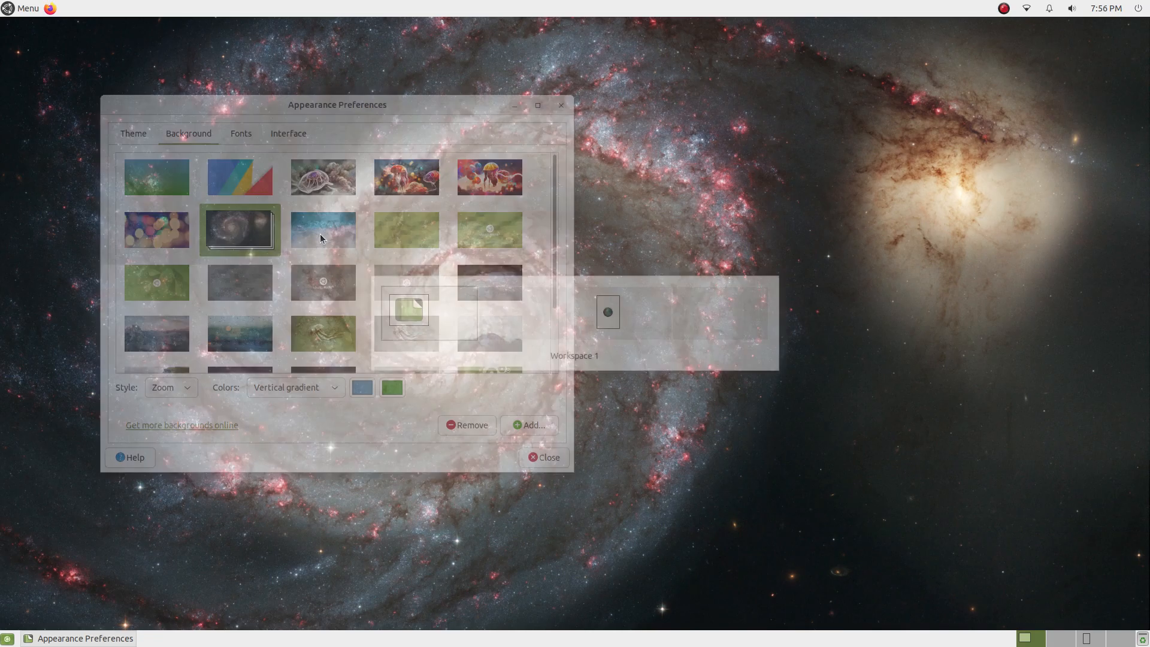
pyautogui.click(322, 230)
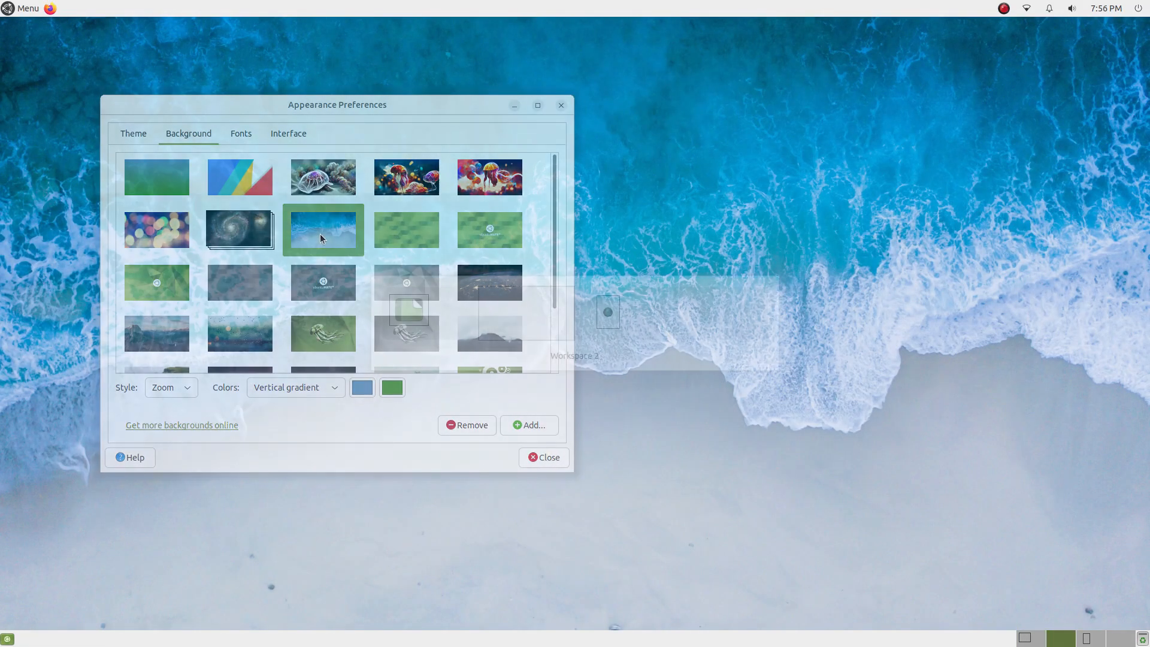
pyautogui.click(543, 456)
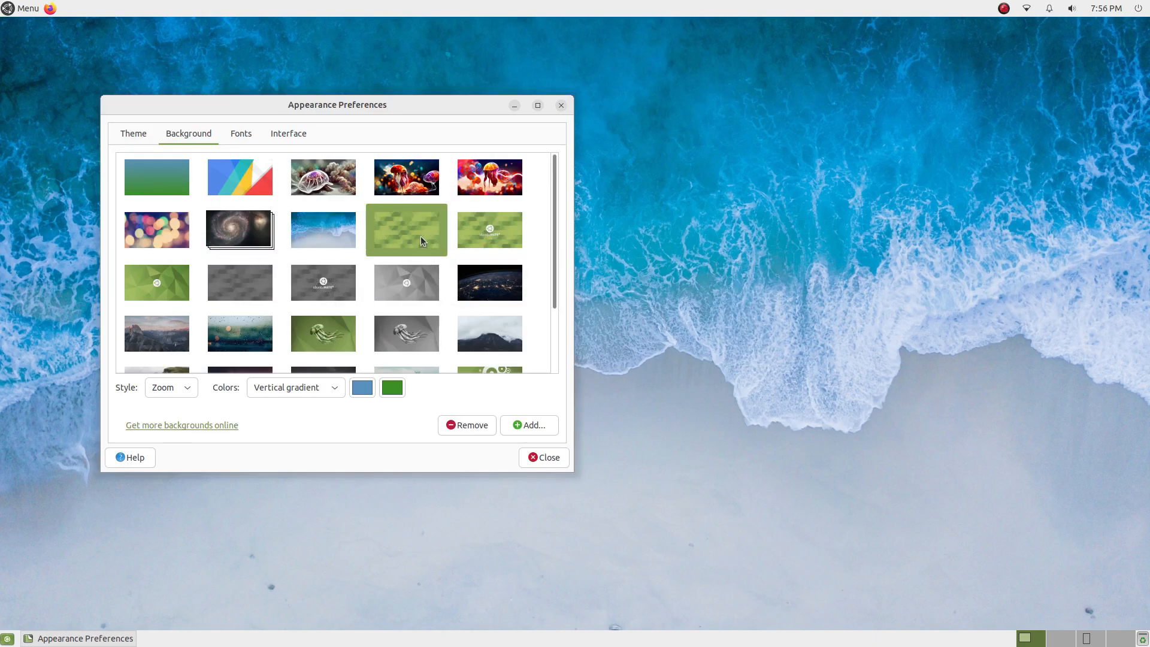
pyautogui.click(22, 8)
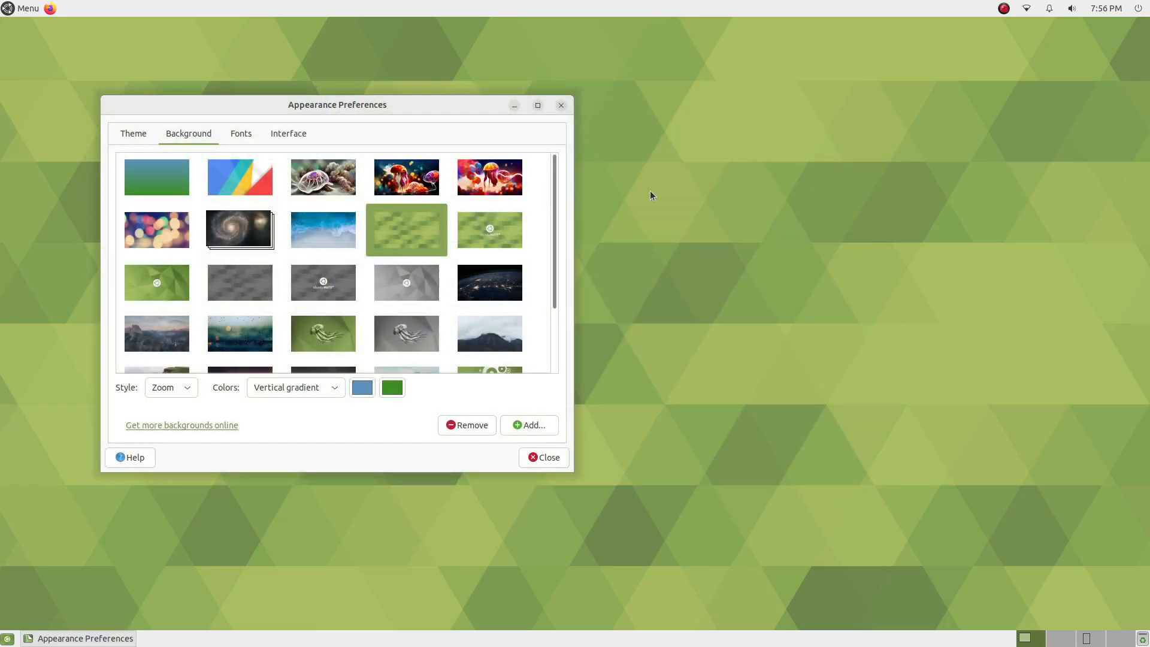
# - Try the Green Wall (Logo), plain grey triangle and grey MATE logo wallpapers
pyautogui.click(489, 230)
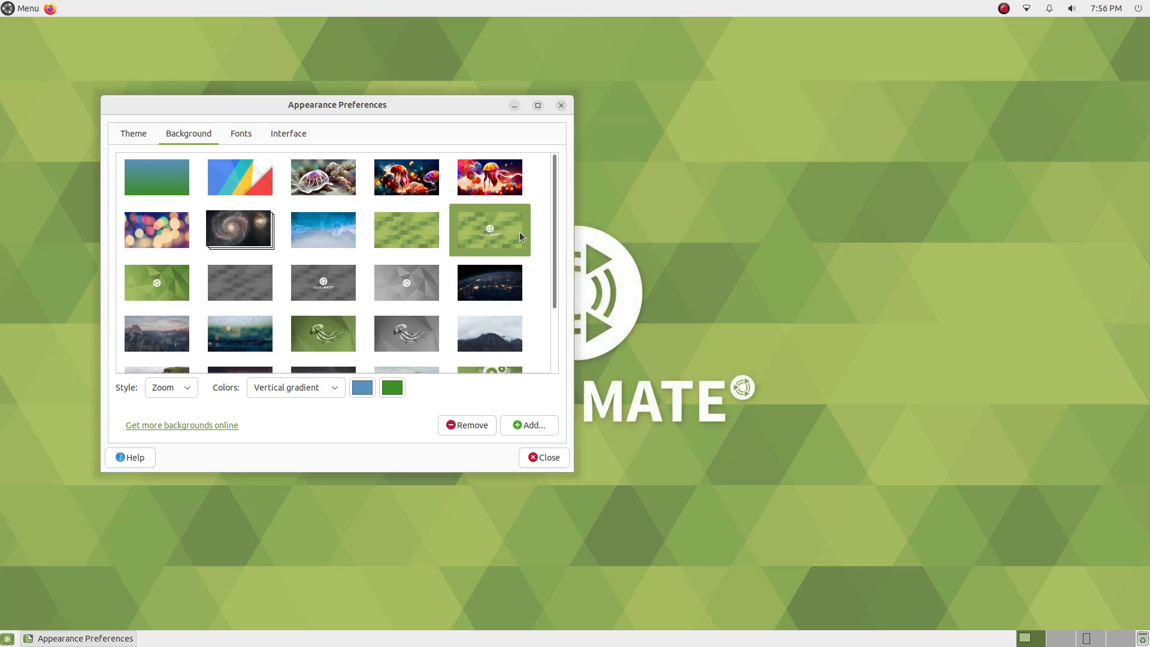
pyautogui.click(514, 106)
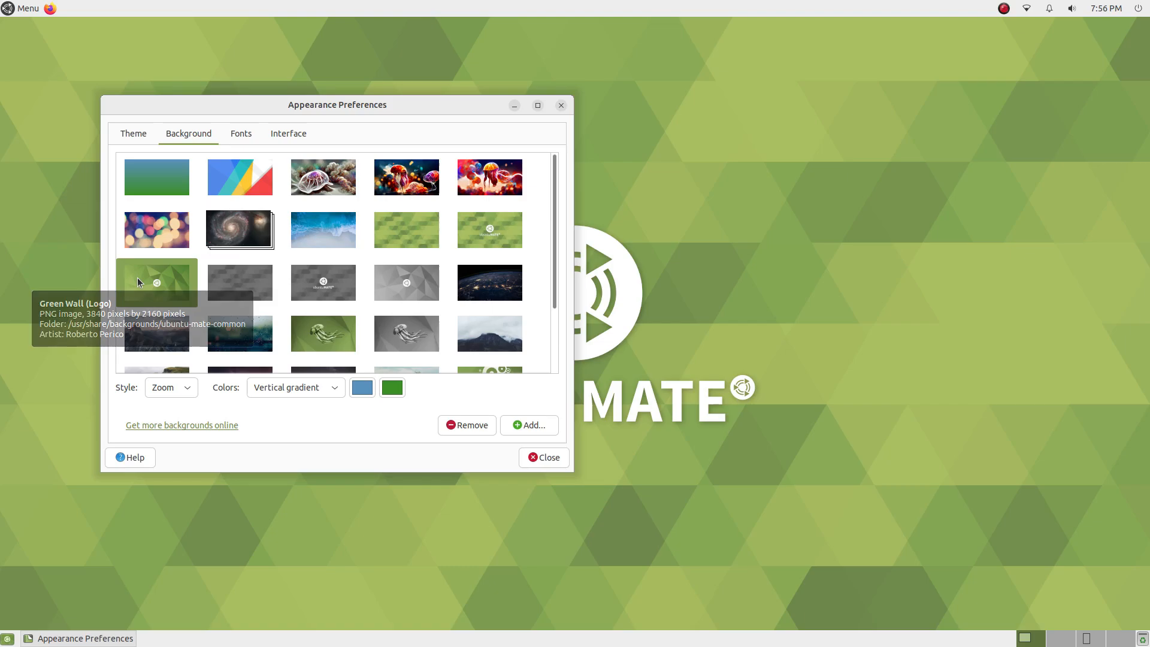
pyautogui.click(156, 283)
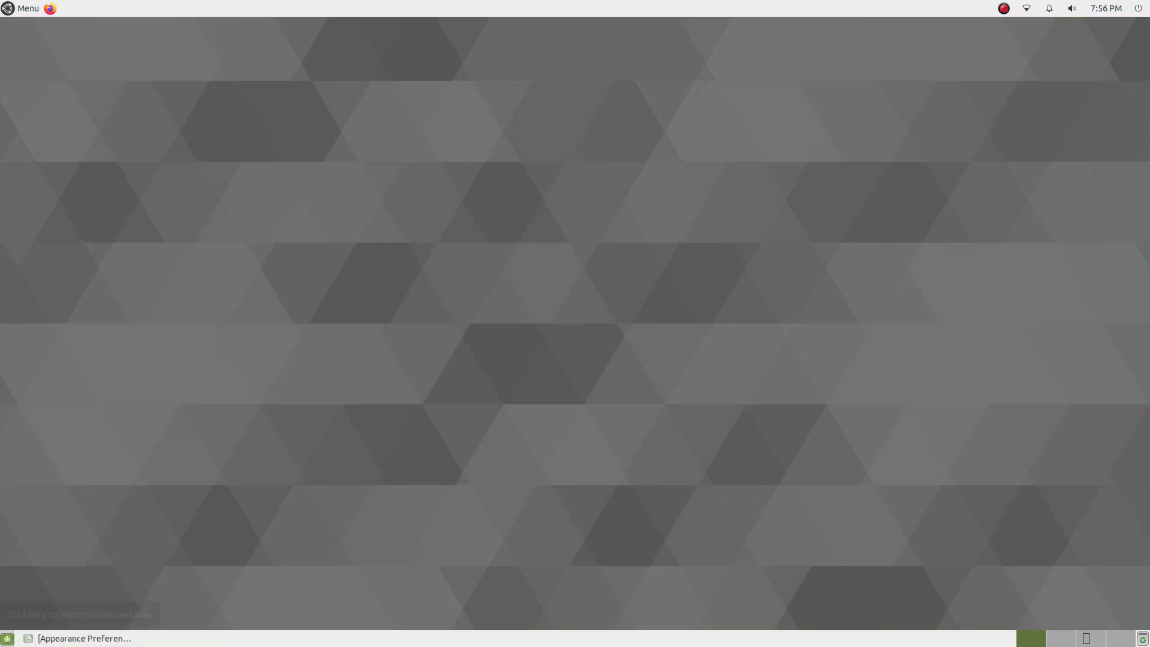
pyautogui.click(84, 639)
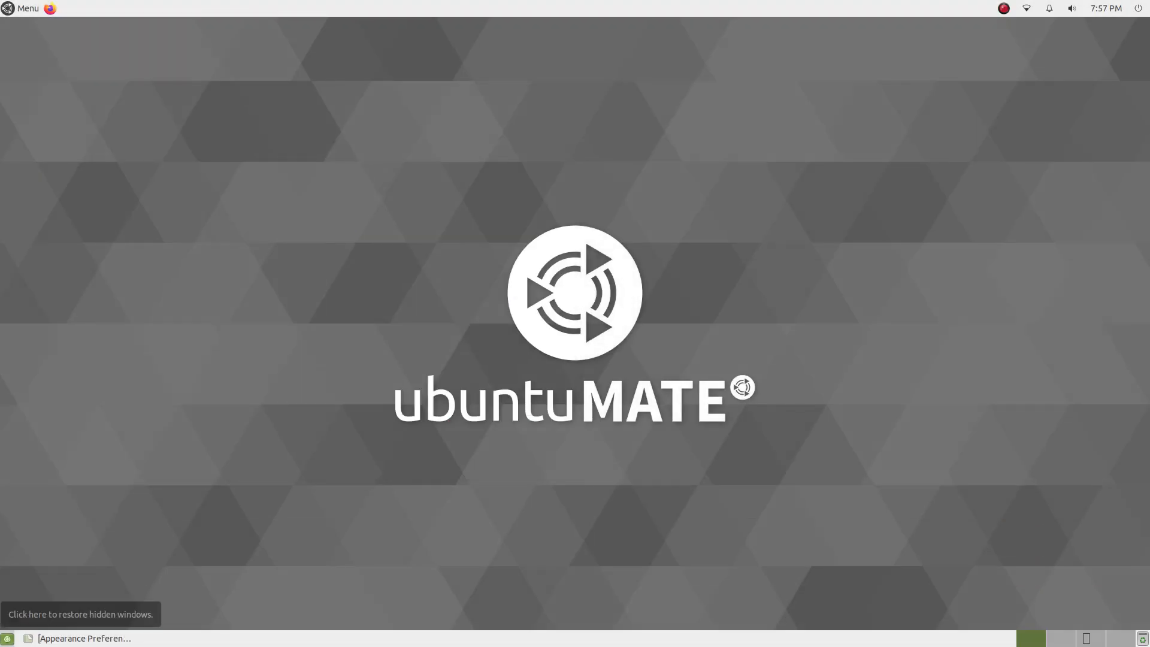
# - Apply the night-Earth then raindrops-on-glass wallpaper and show the desktop to view it
pyautogui.click(84, 637)
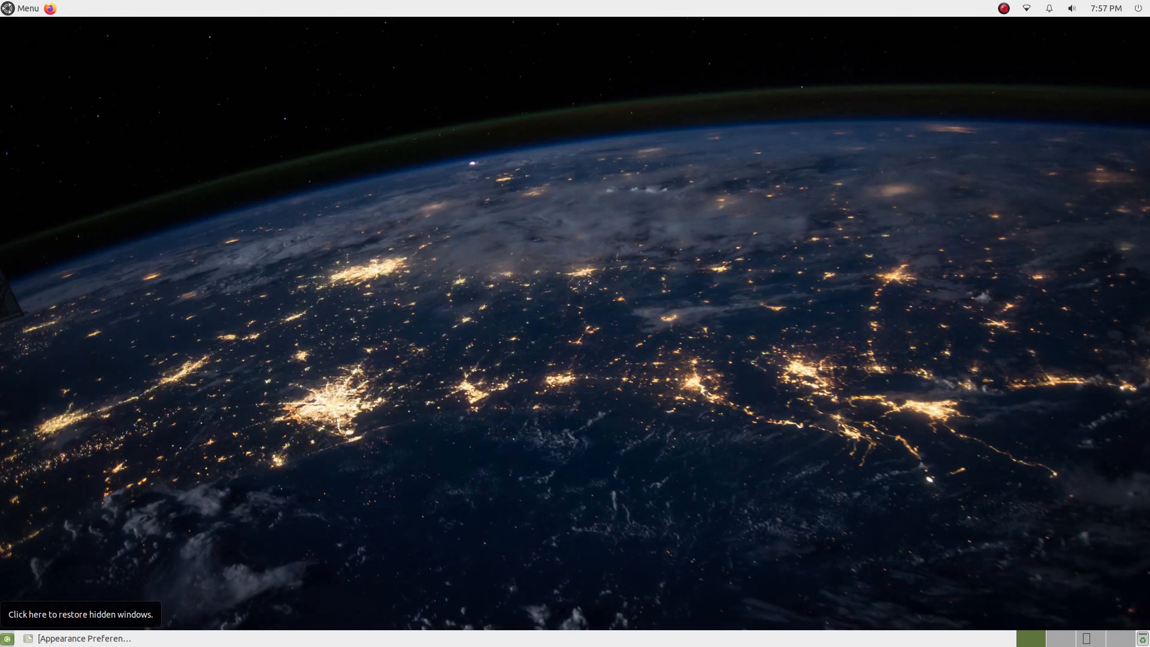
pyautogui.click(84, 639)
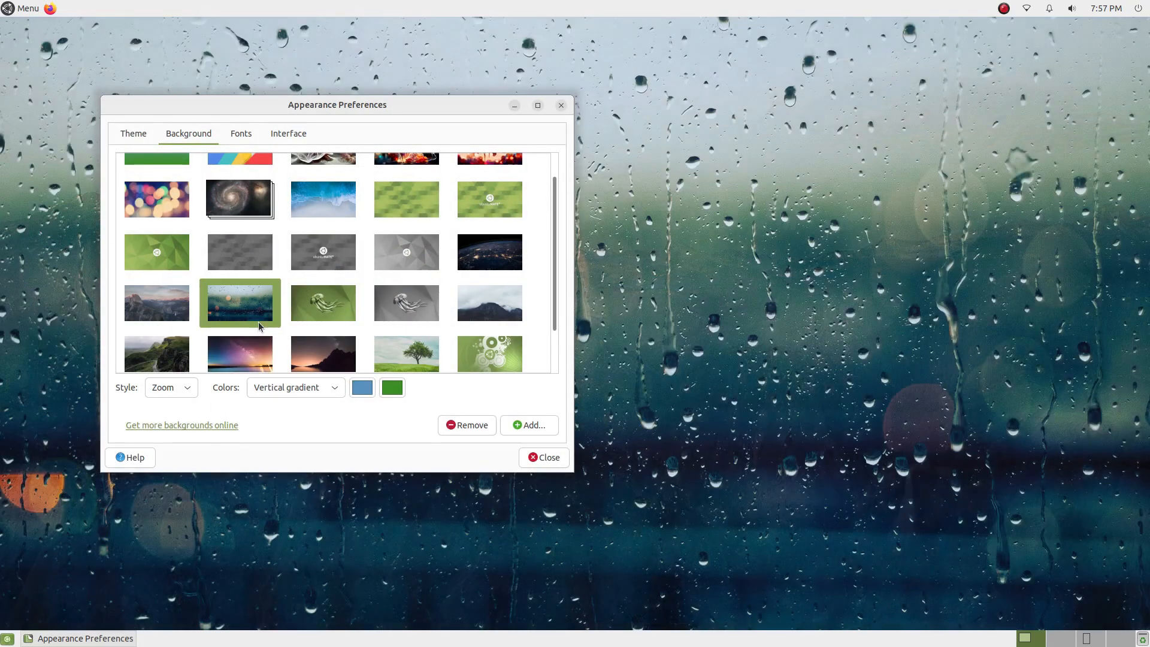
pyautogui.click(24, 8)
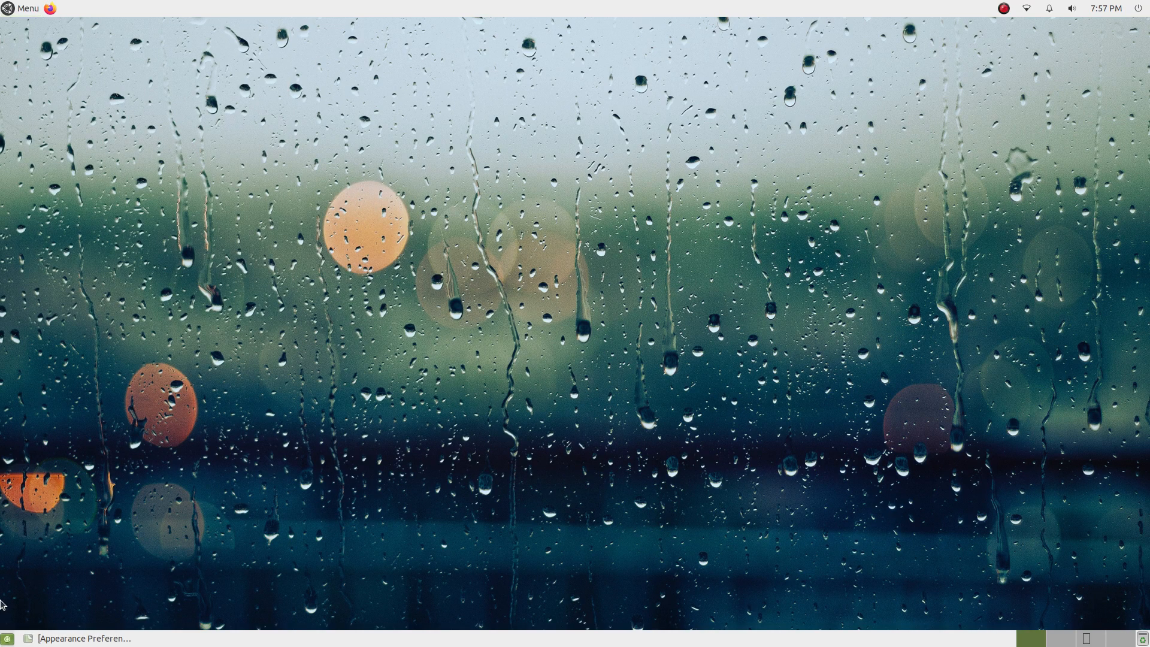
# - Restore the preferences window and try the green and grey jellyfish and mountain road wallpapers
pyautogui.click(83, 639)
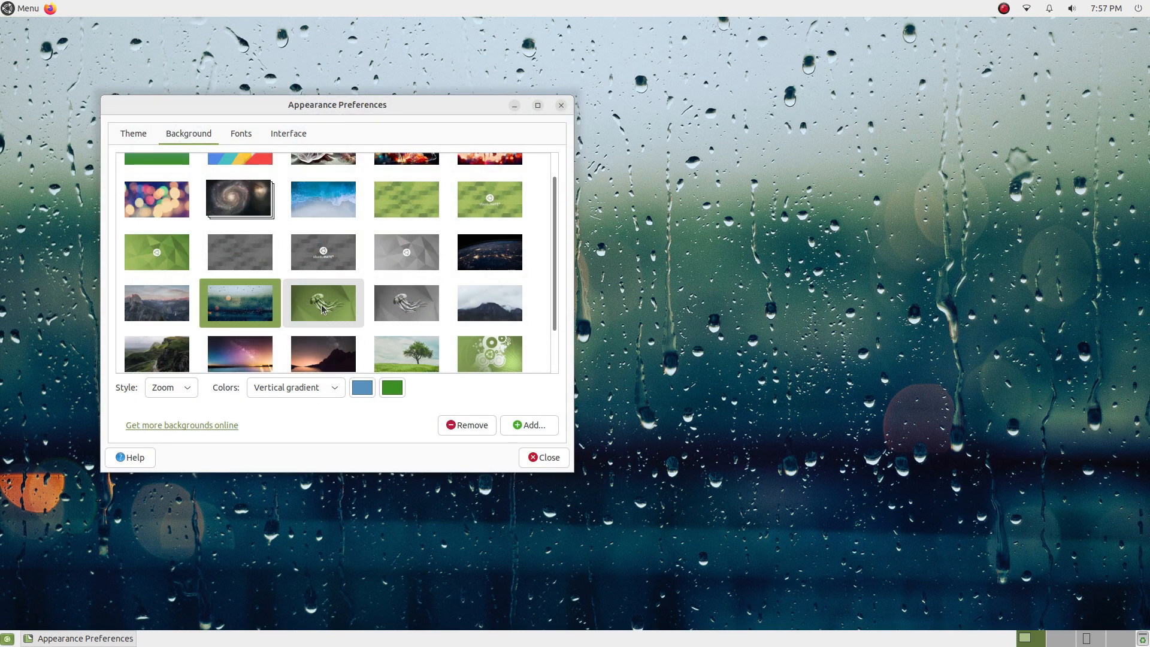
pyautogui.click(322, 303)
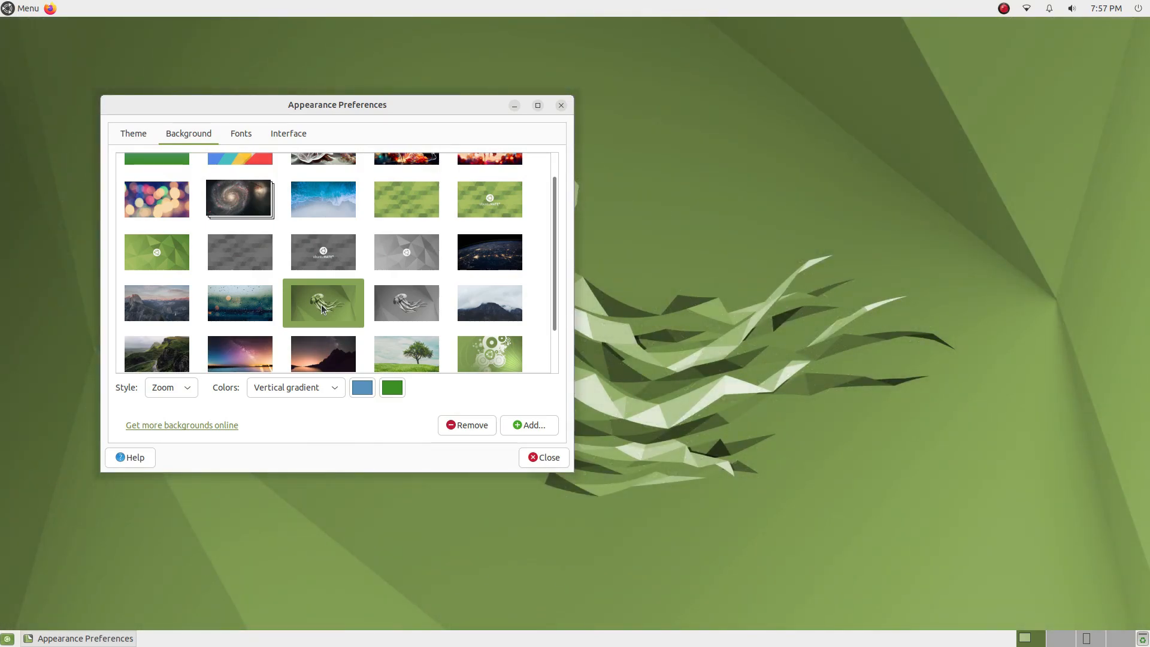
pyautogui.click(406, 302)
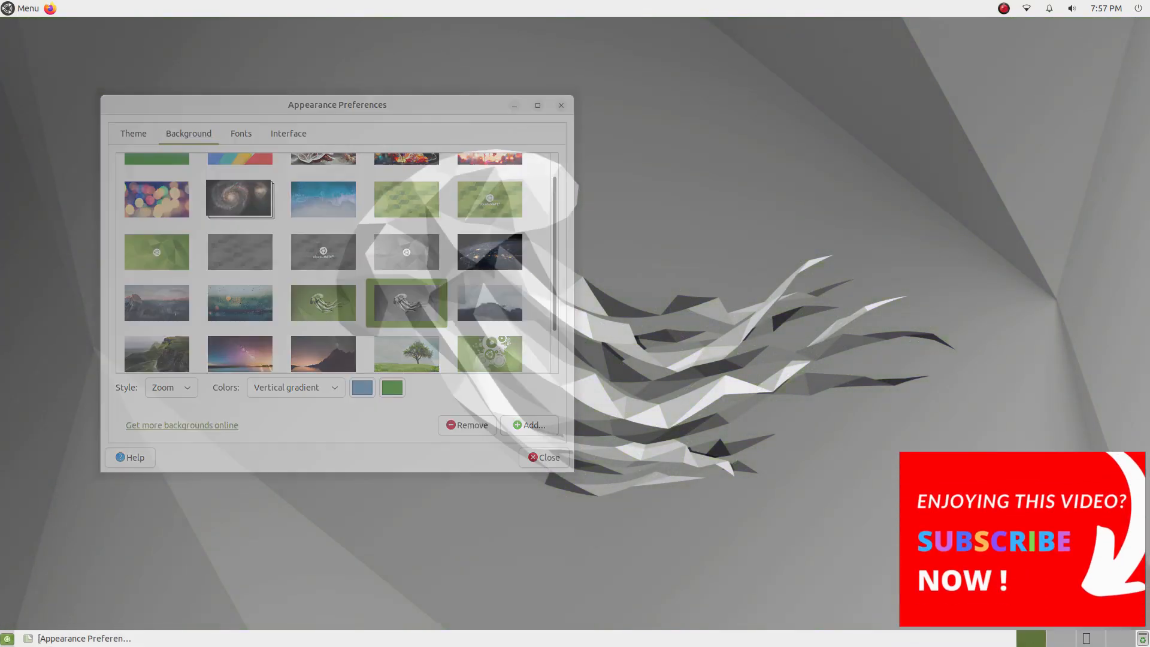
pyautogui.click(489, 303)
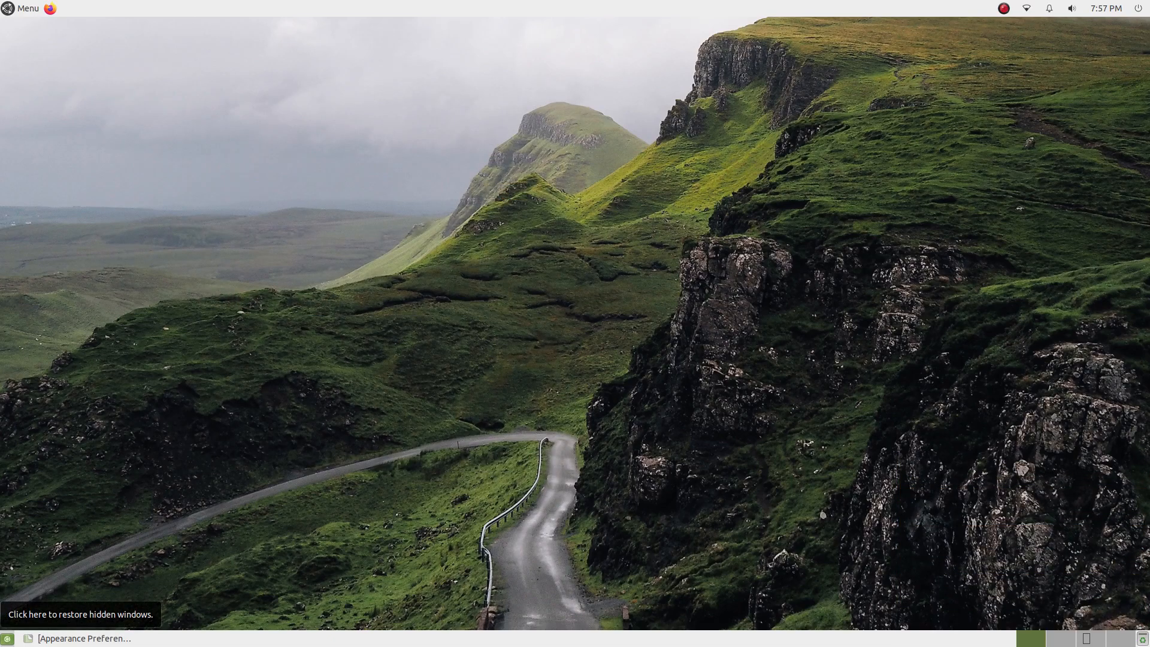
pyautogui.moveTo(114, 264)
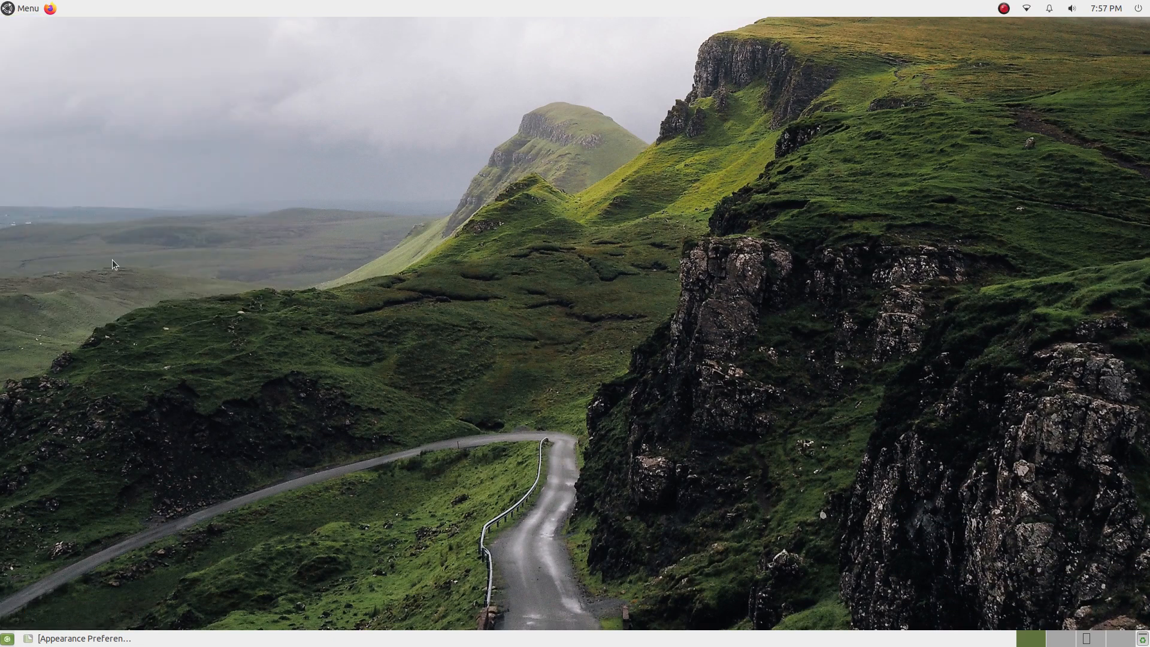
# - Apply the Milky Way, dusk mountain lake and lone-tree meadow wallpapers in turn
pyautogui.click(83, 639)
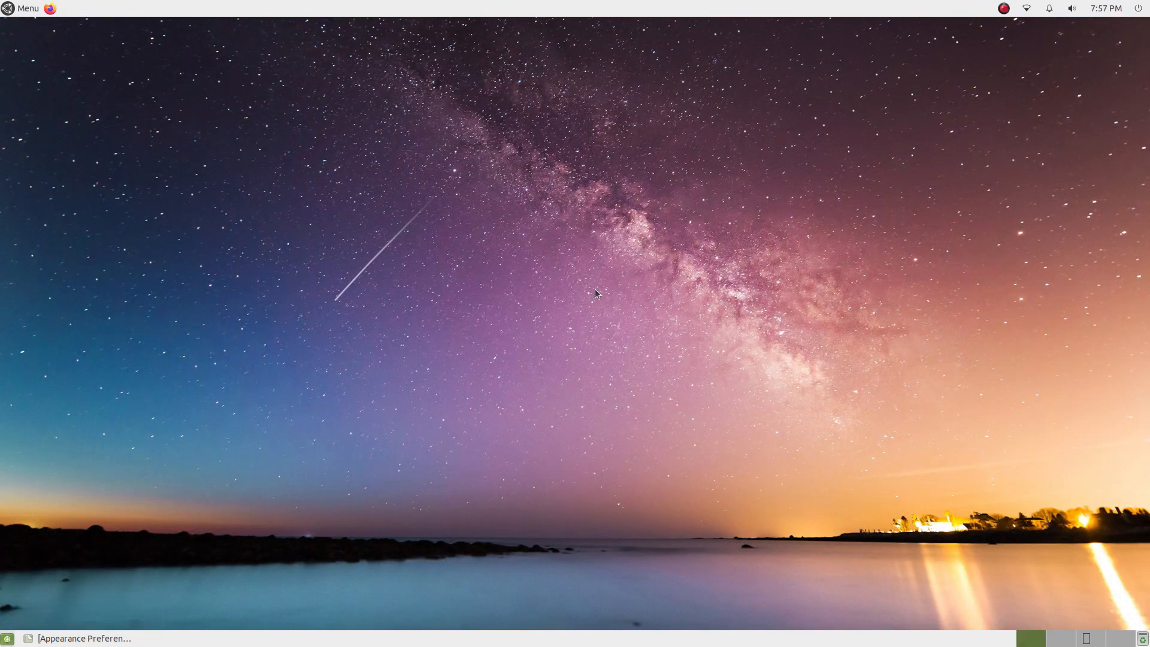
pyautogui.moveTo(151, 531)
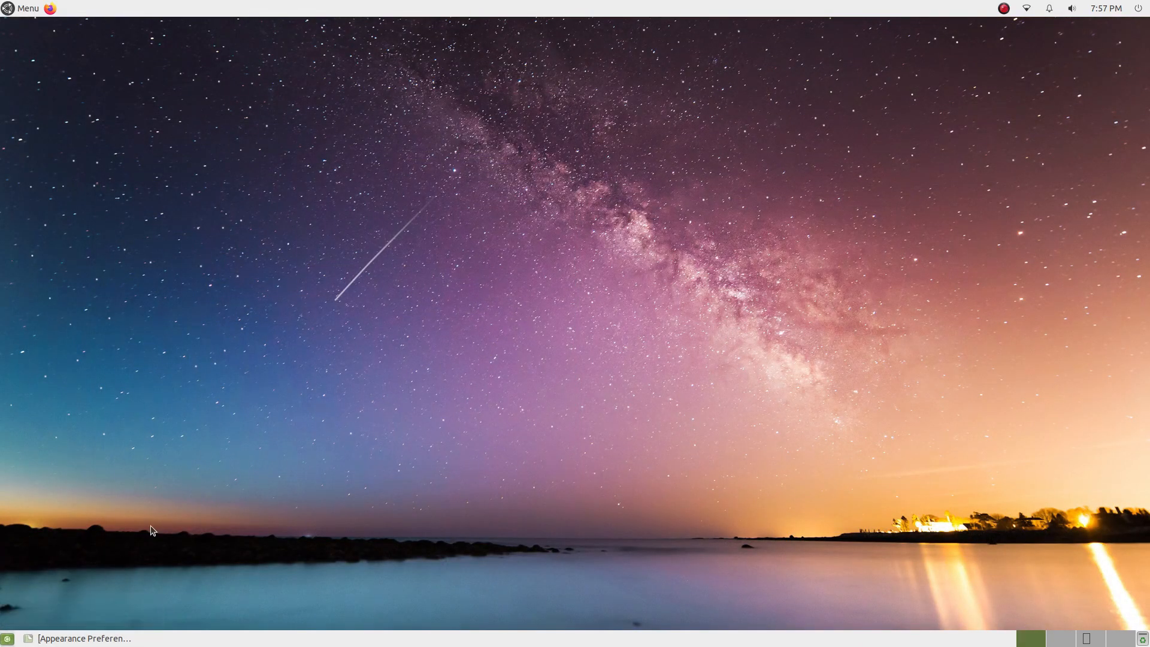
pyautogui.click(83, 637)
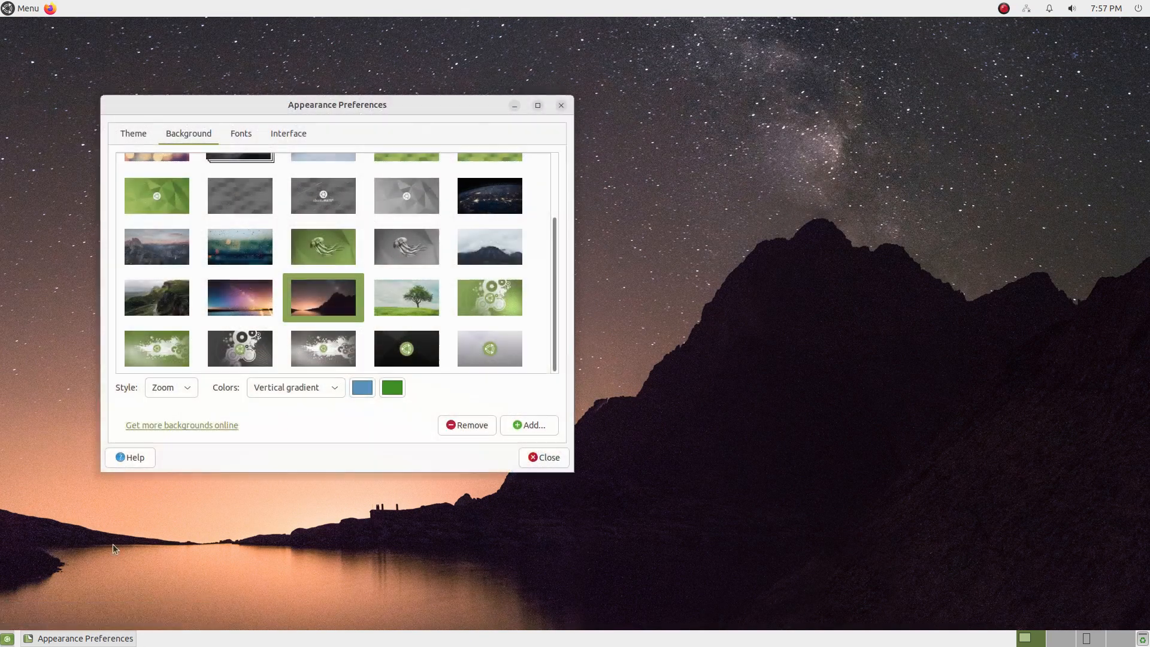
pyautogui.click(407, 297)
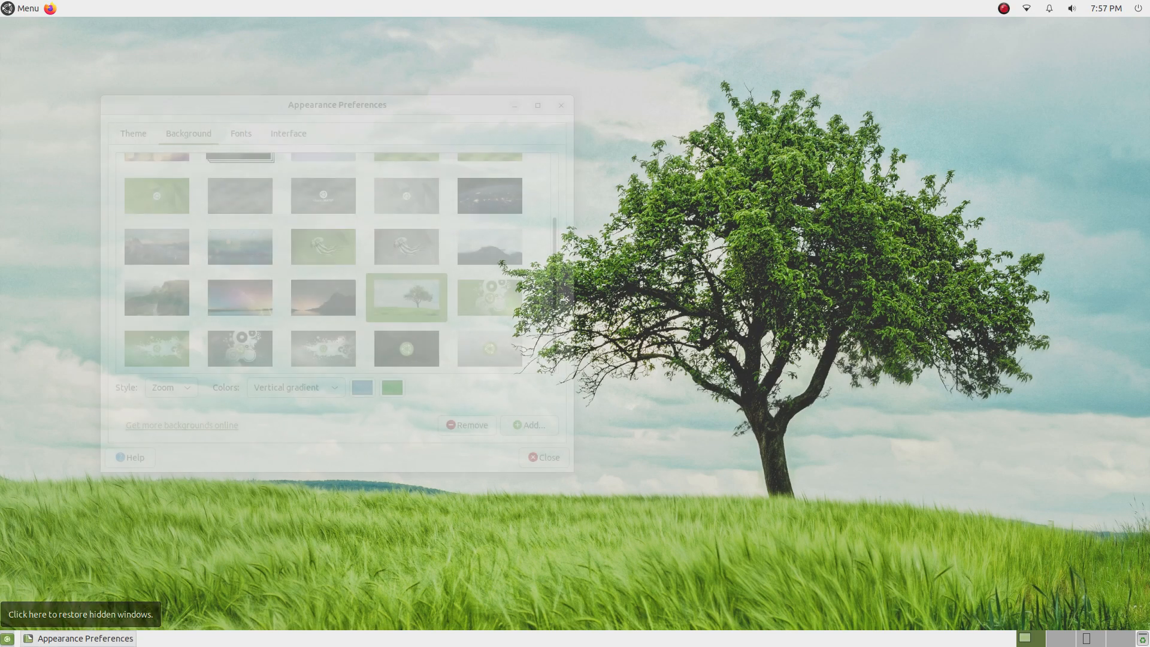
# - Cycle the green and grey circles and paint-splash logo wallpapers, ending on the dark green-logo background
pyautogui.click(488, 297)
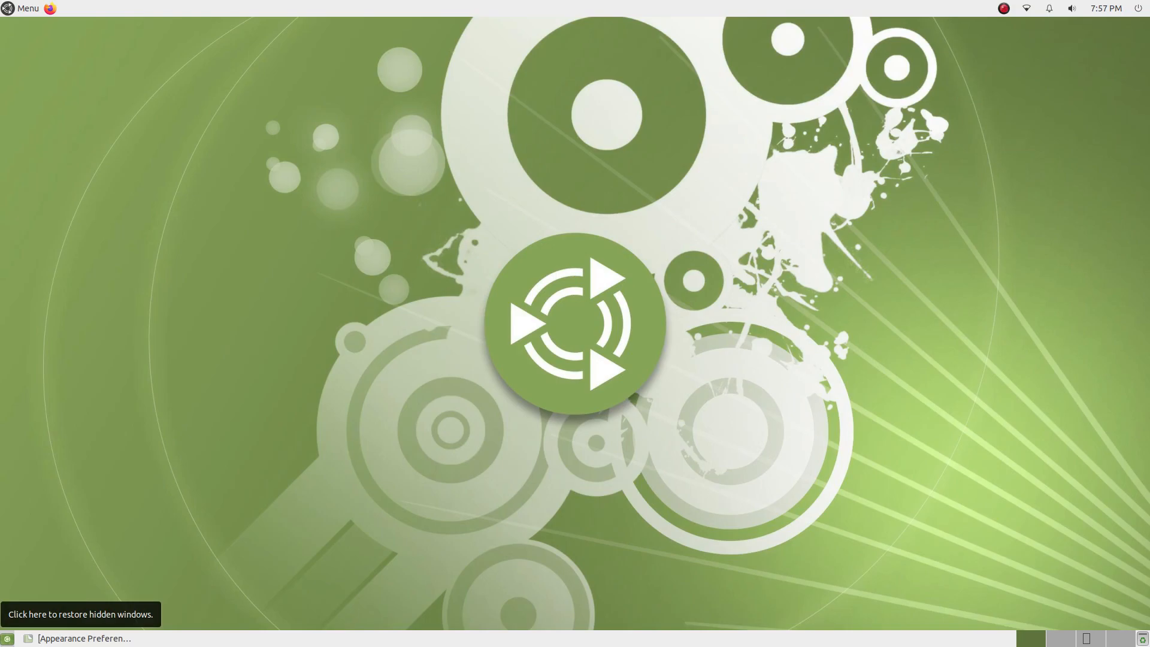
pyautogui.click(85, 637)
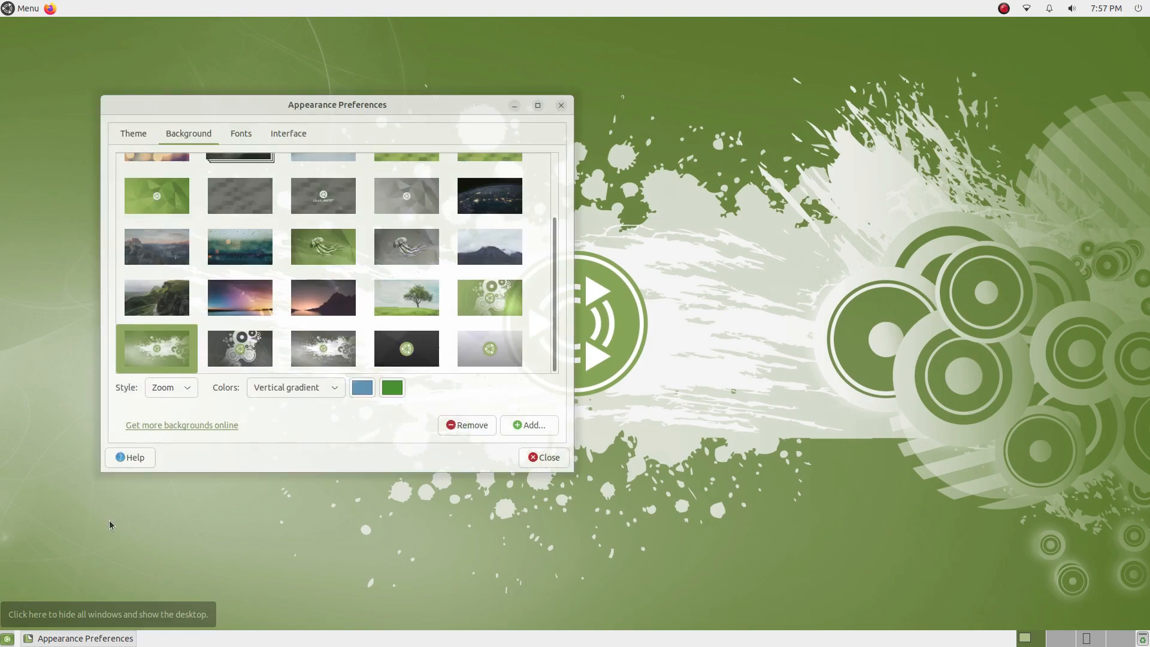
pyautogui.click(240, 347)
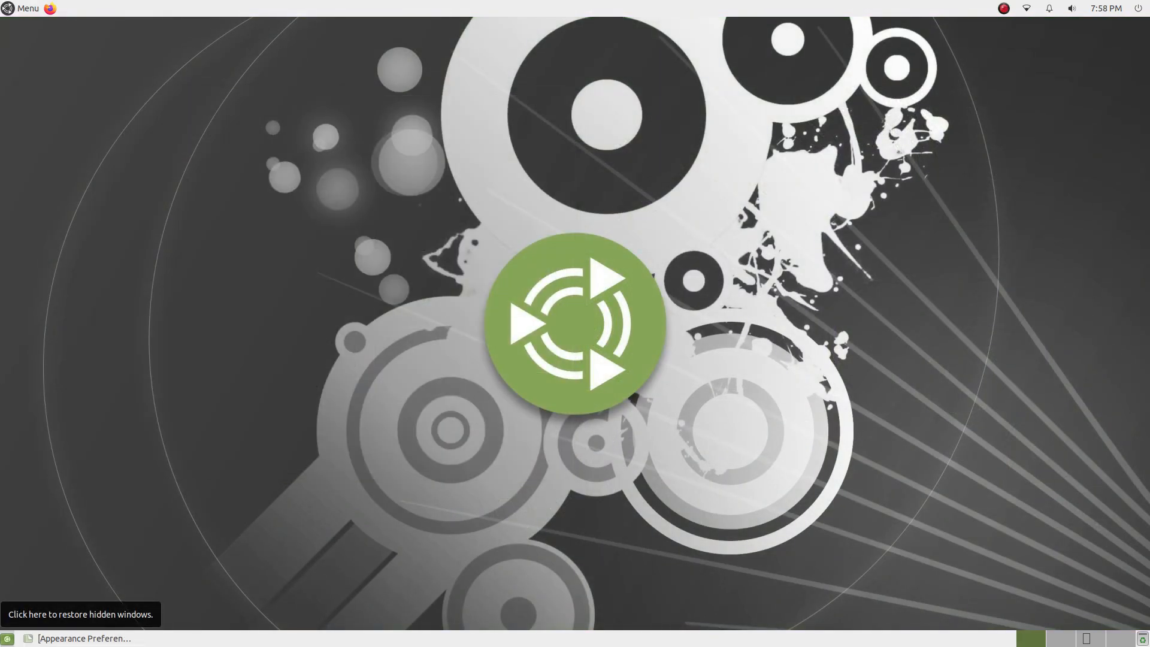
pyautogui.click(84, 637)
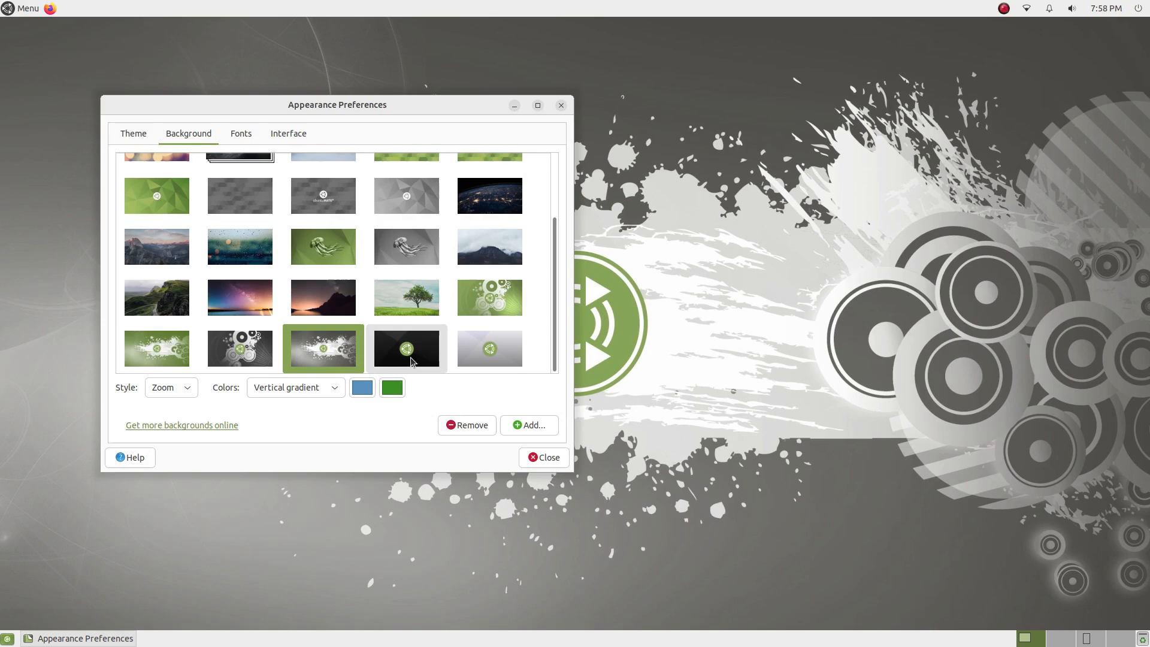
pyautogui.click(407, 348)
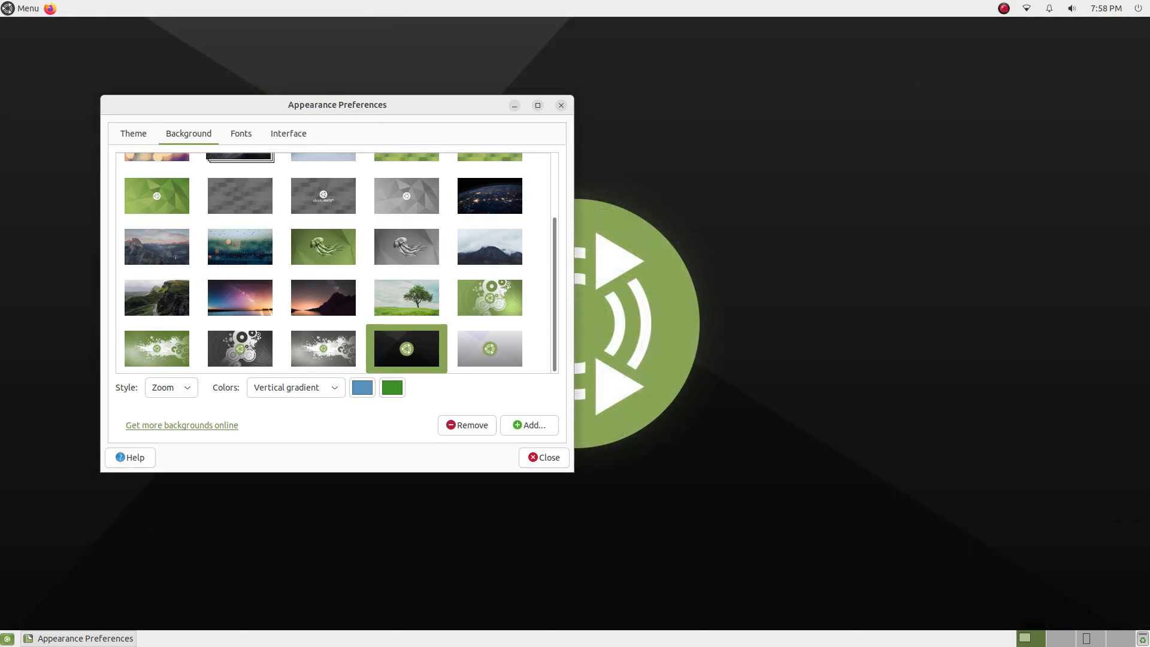